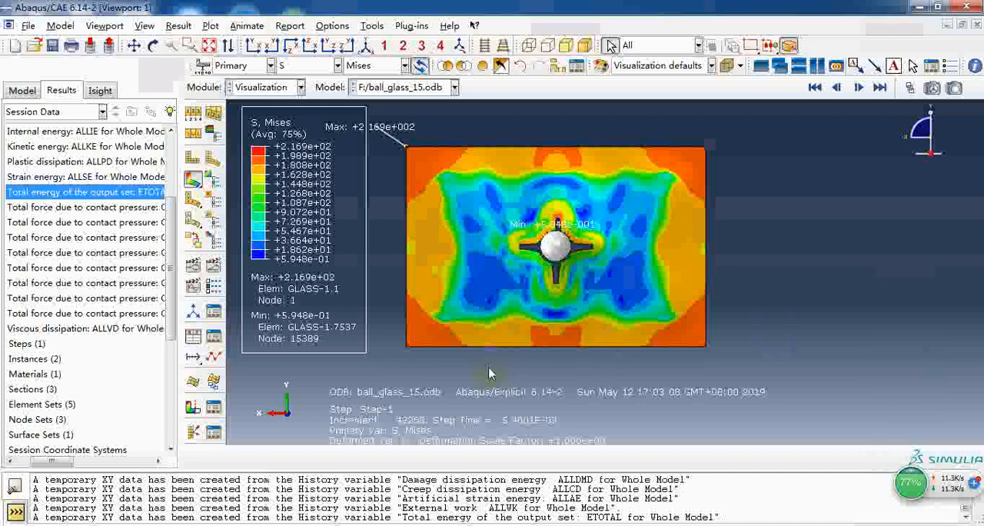
mouse_move(495, 336)
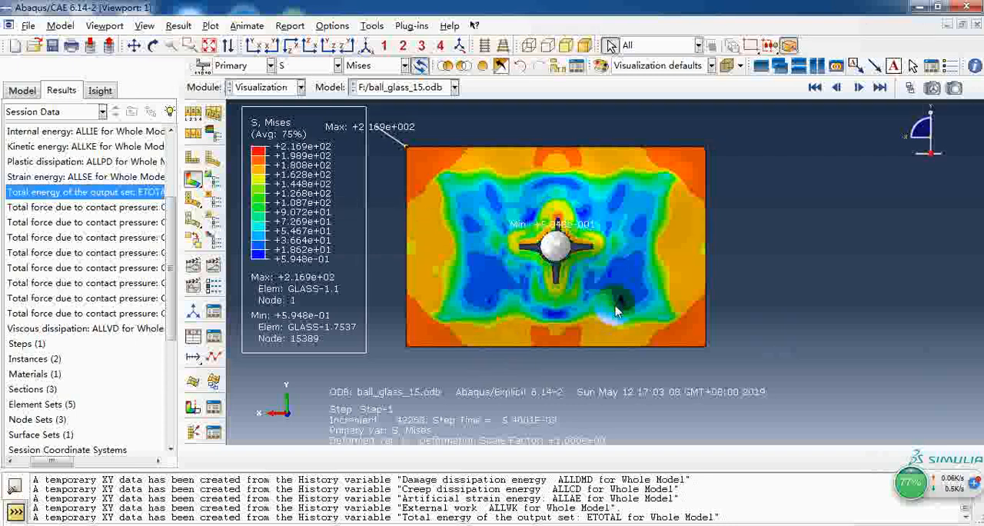
Rotate the plate to view the Mises contour edge-on with the ball resting on it.
drag(553, 246, 508, 300)
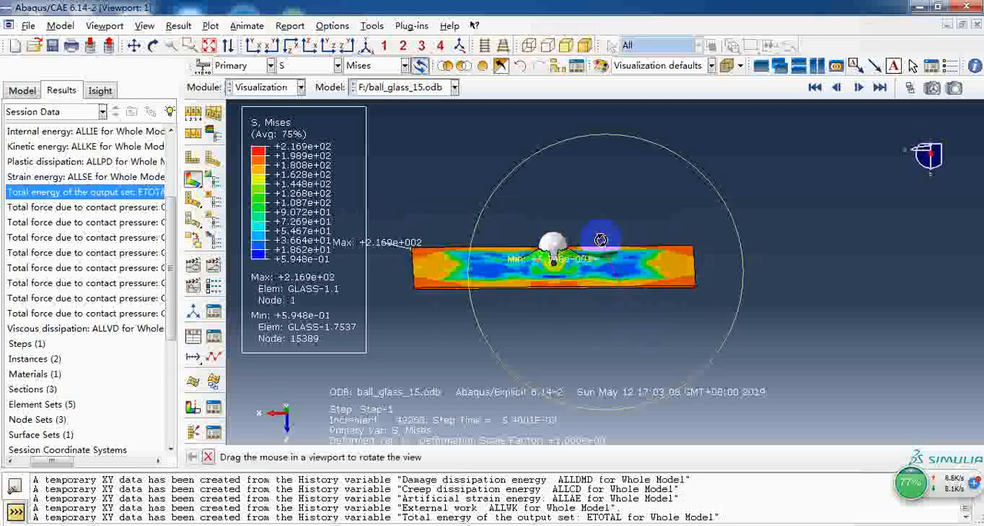
Rotate back to an angled view and step the Mises contour through early impact increments.
drag(553, 261, 553, 185)
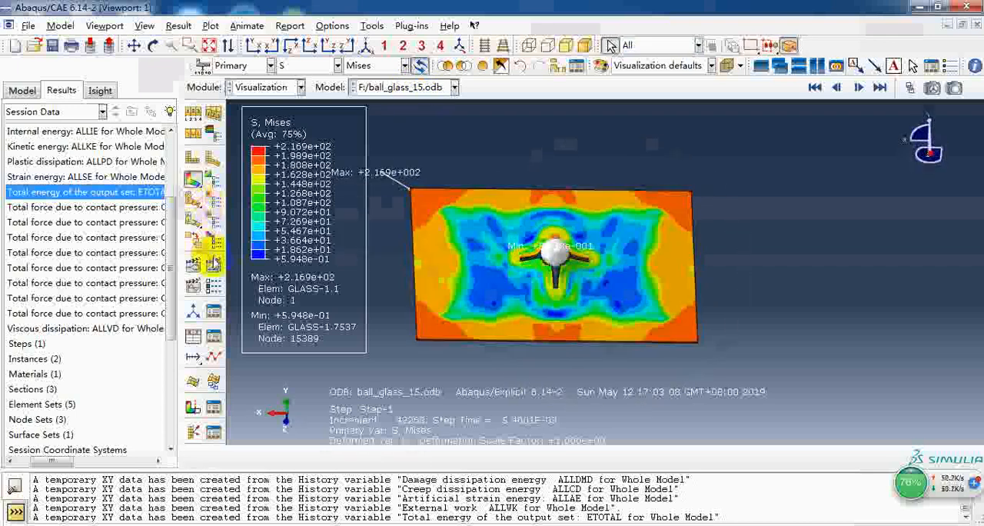
click(858, 86)
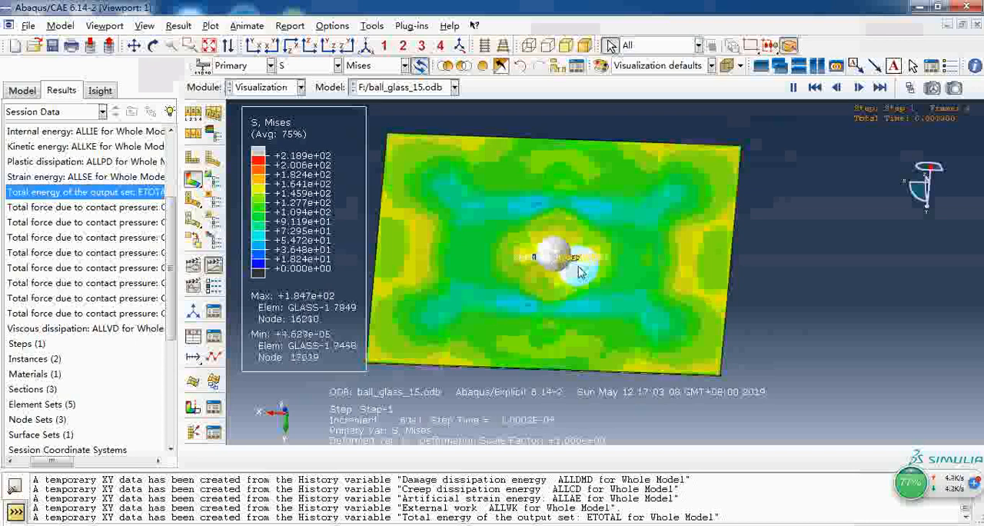
click(879, 86)
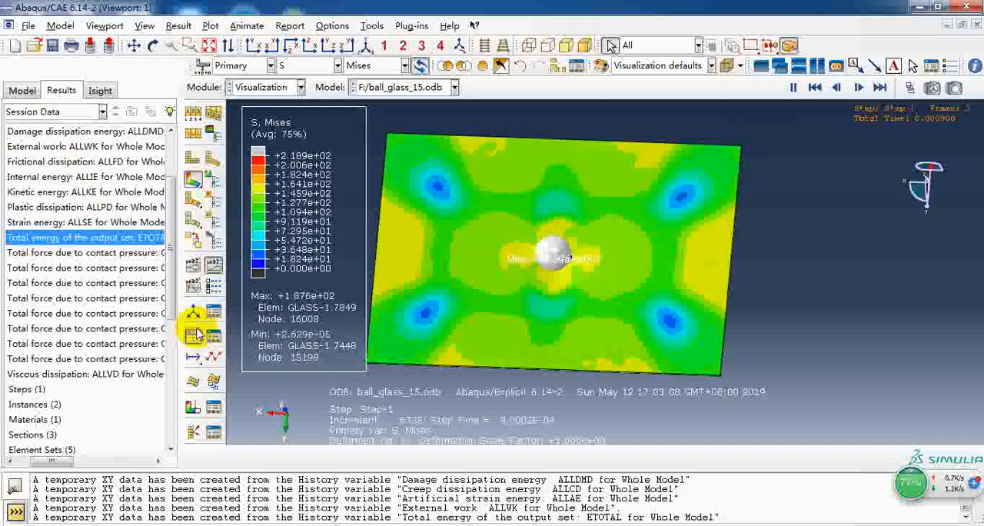
Plot V Magnitude and V3 versus time from ODB field output for the ball node set.
click(194, 329)
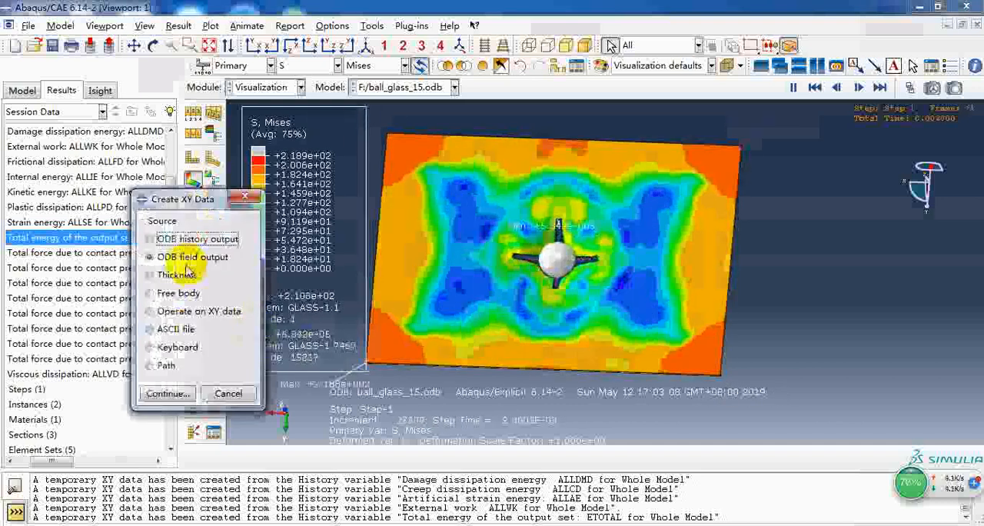
click(166, 393)
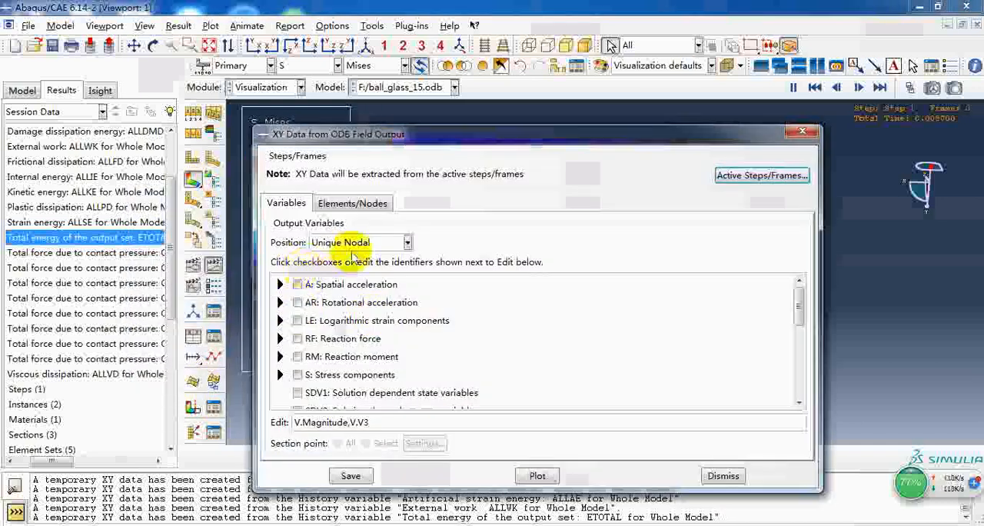
click(352, 203)
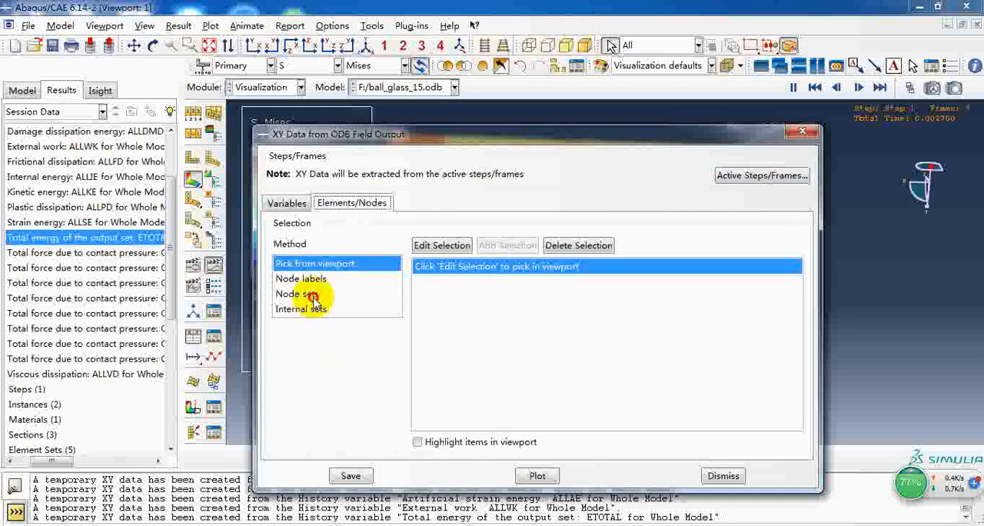
click(297, 294)
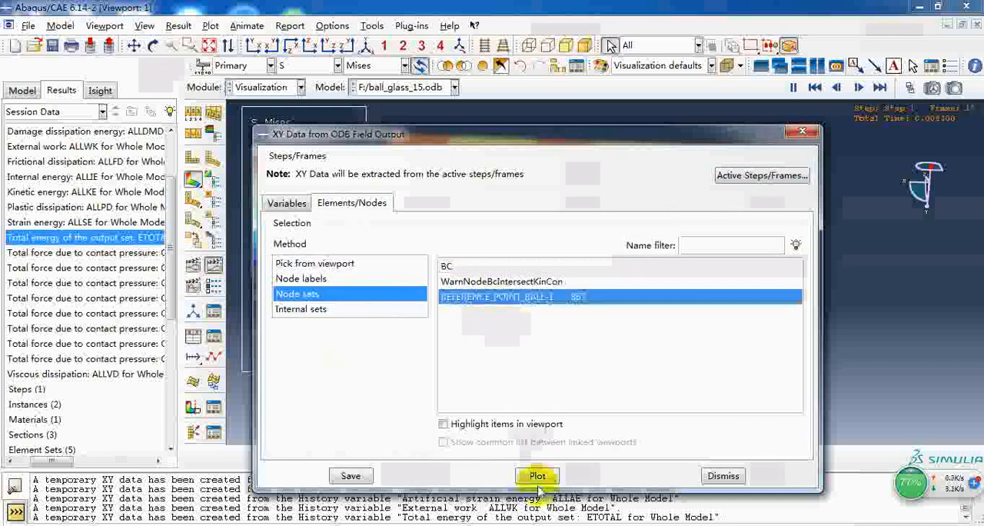
click(536, 475)
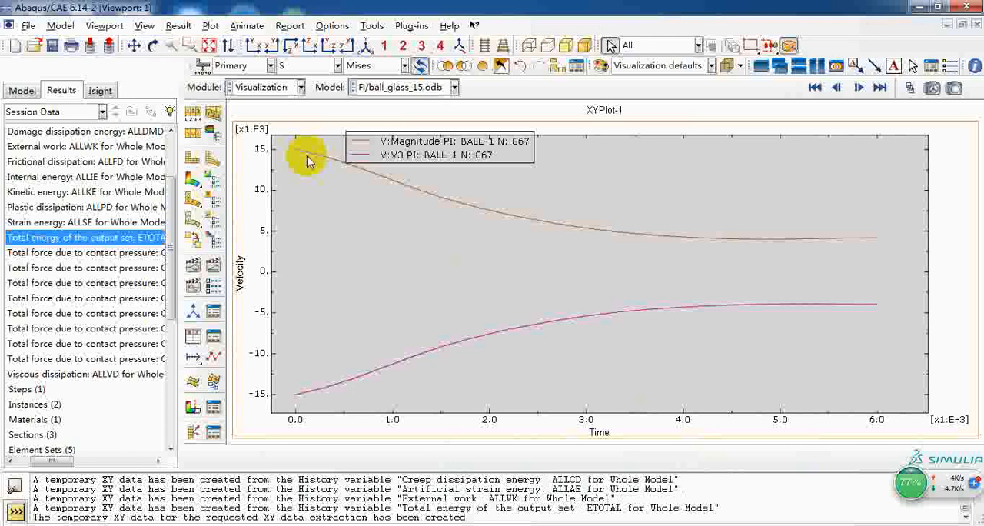
mouse_move(388, 182)
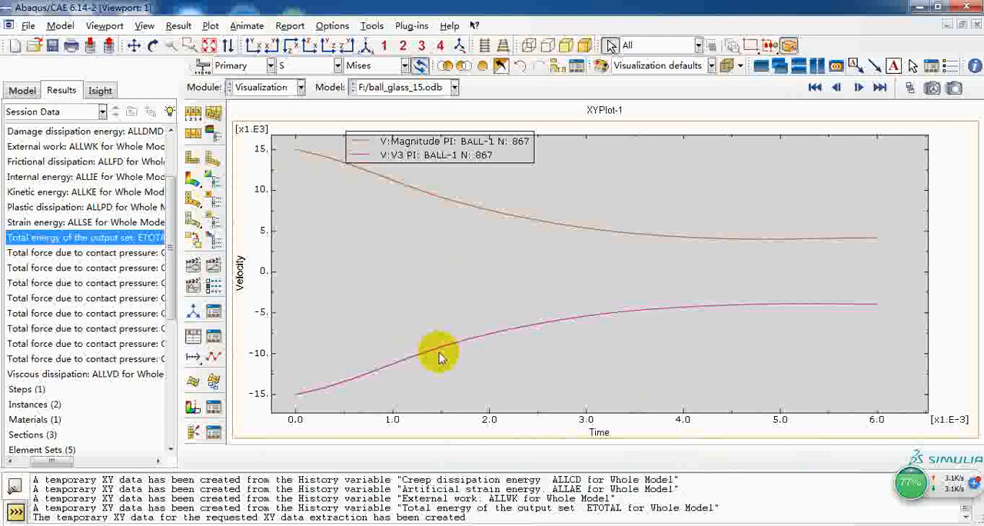
mouse_move(444, 390)
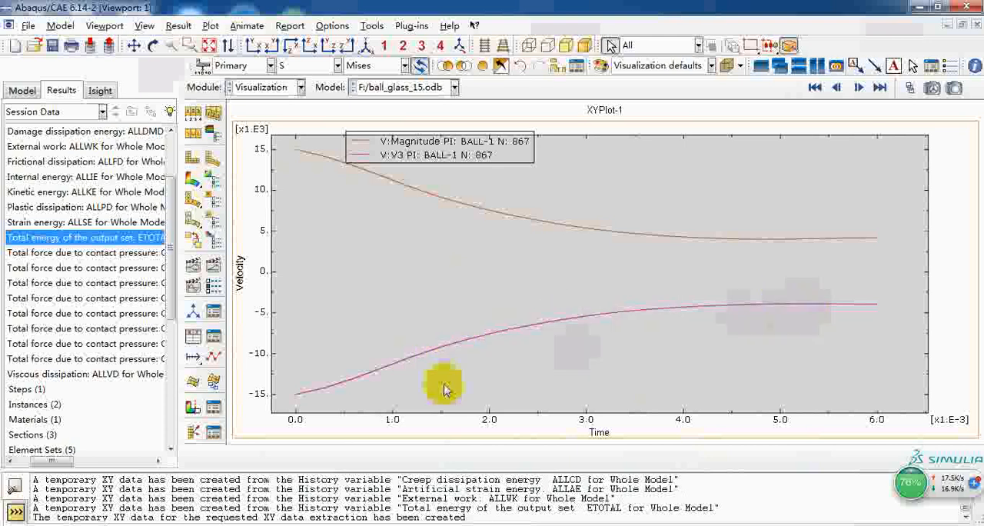
mouse_move(295, 399)
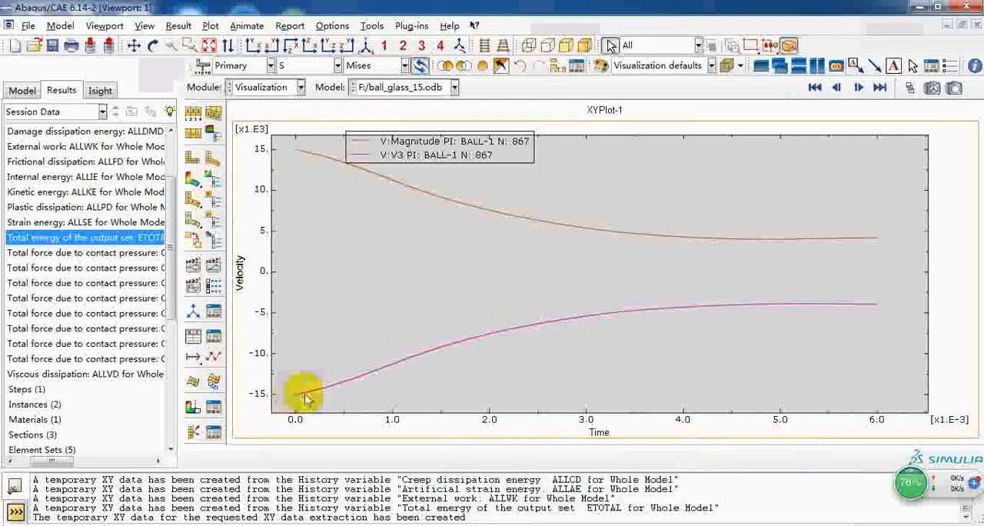
mouse_move(845, 314)
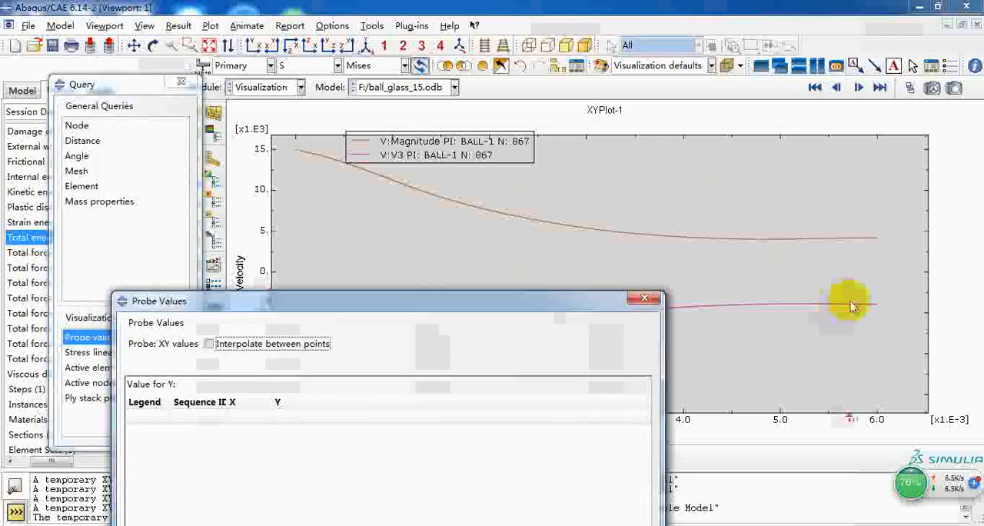
Probe the V3 curve near its end, reading -3916.24 at time 0.0057.
click(849, 305)
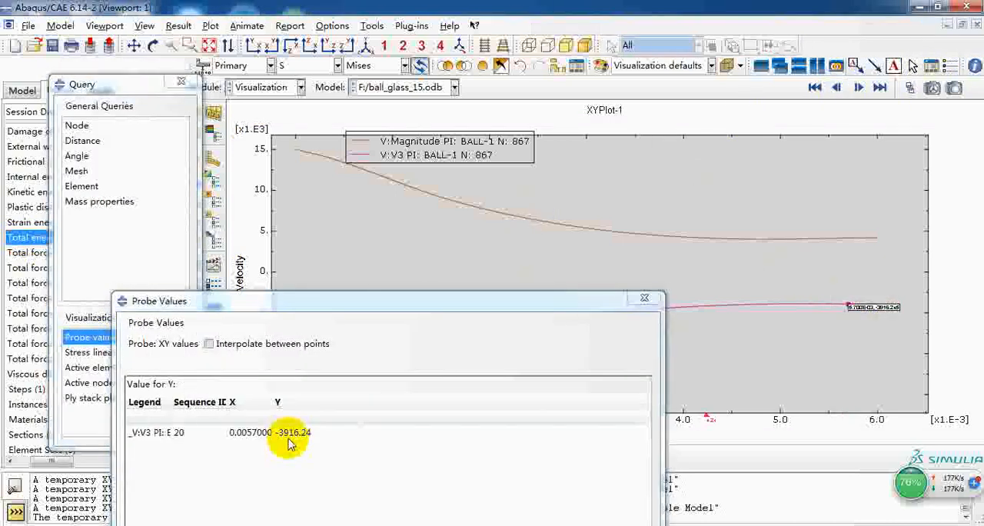
mouse_move(649, 323)
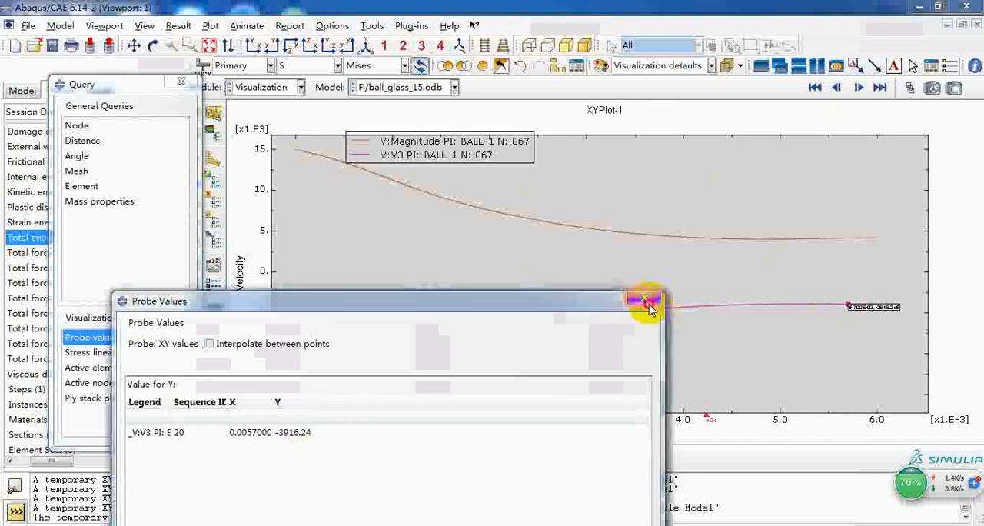
click(649, 300)
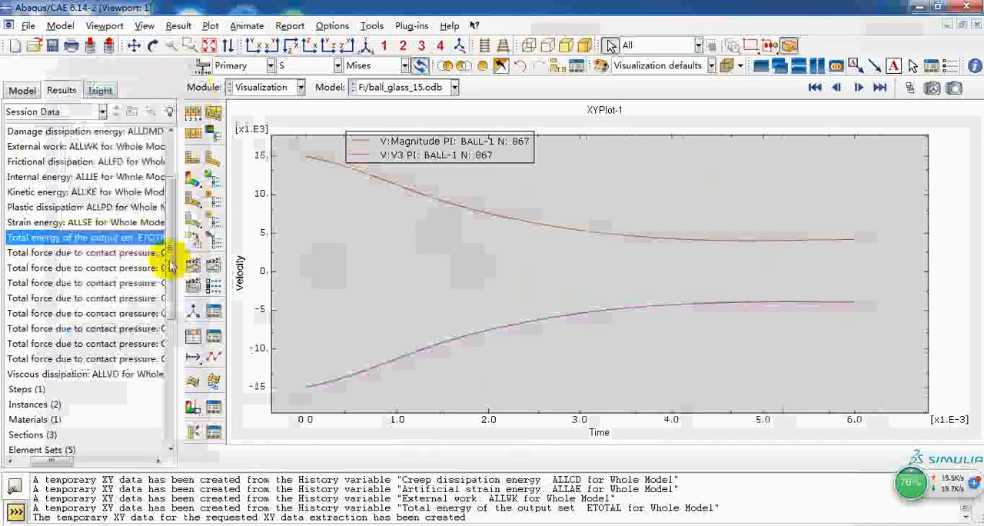
mouse_move(84, 192)
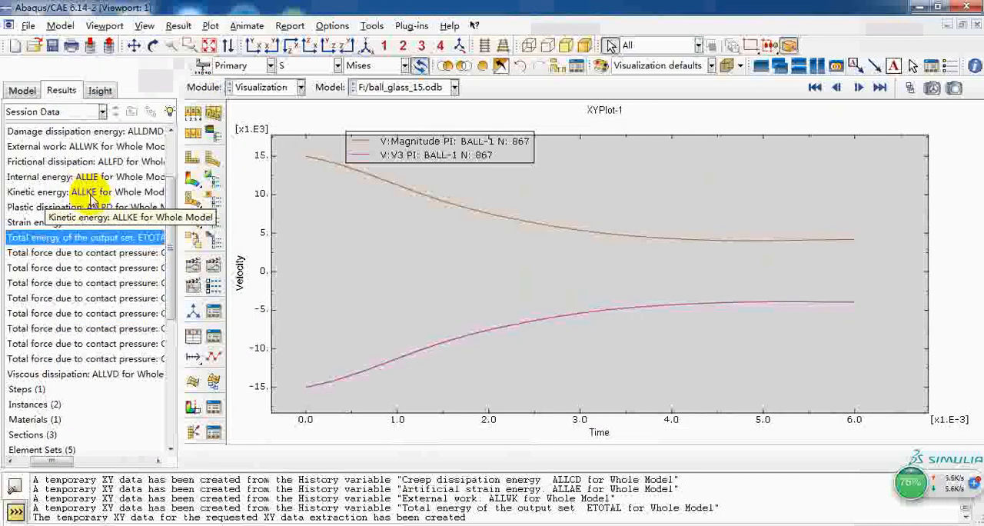
Plot the ALLKE and ALLIE whole-model energy histories from the Results tree.
right_click(85, 177)
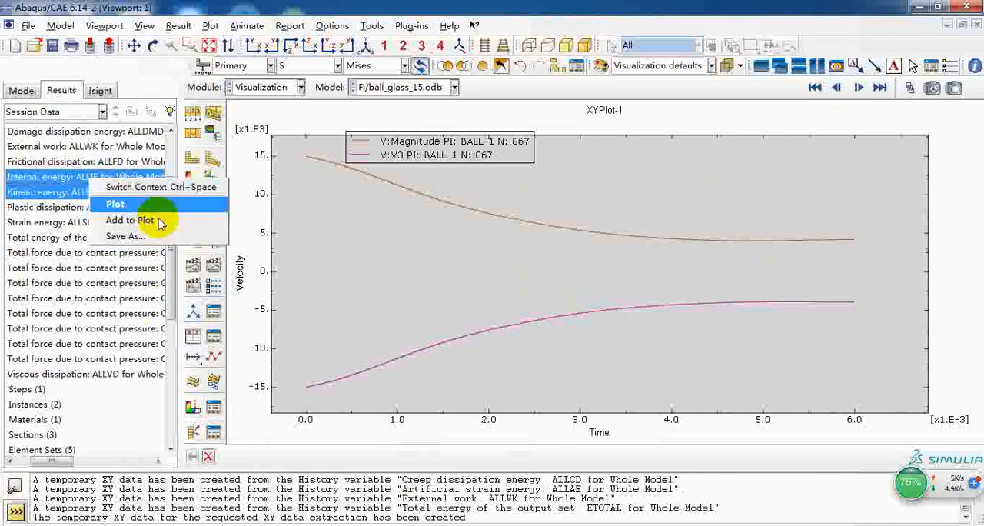
click(114, 202)
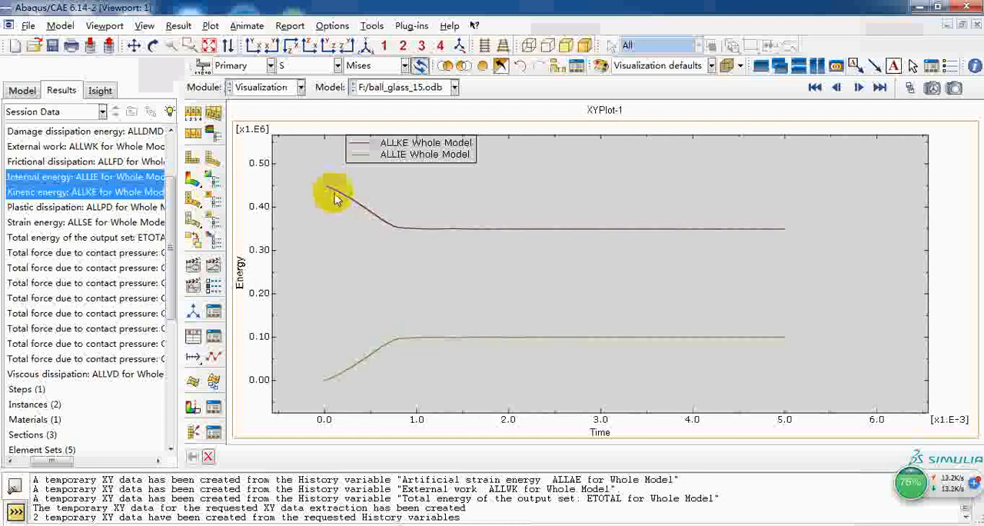
mouse_move(392, 229)
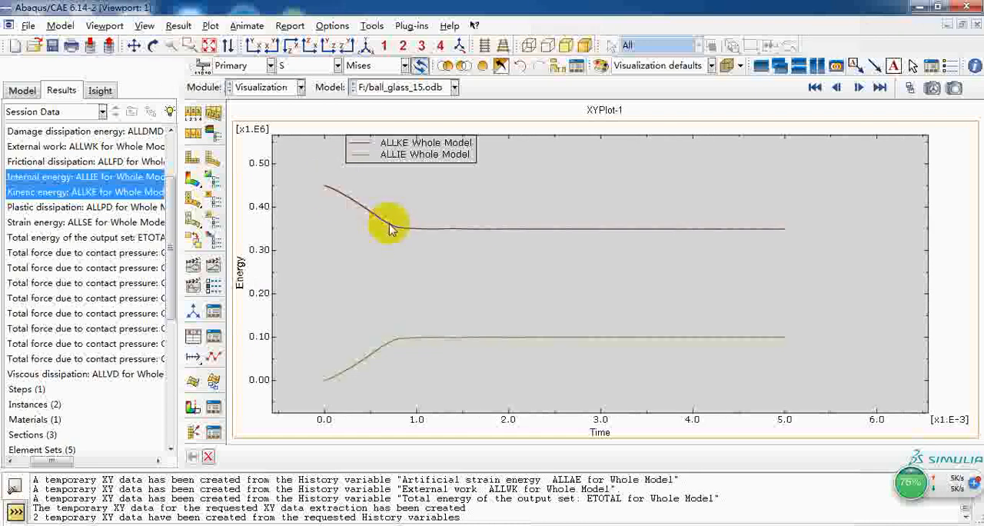
mouse_move(397, 344)
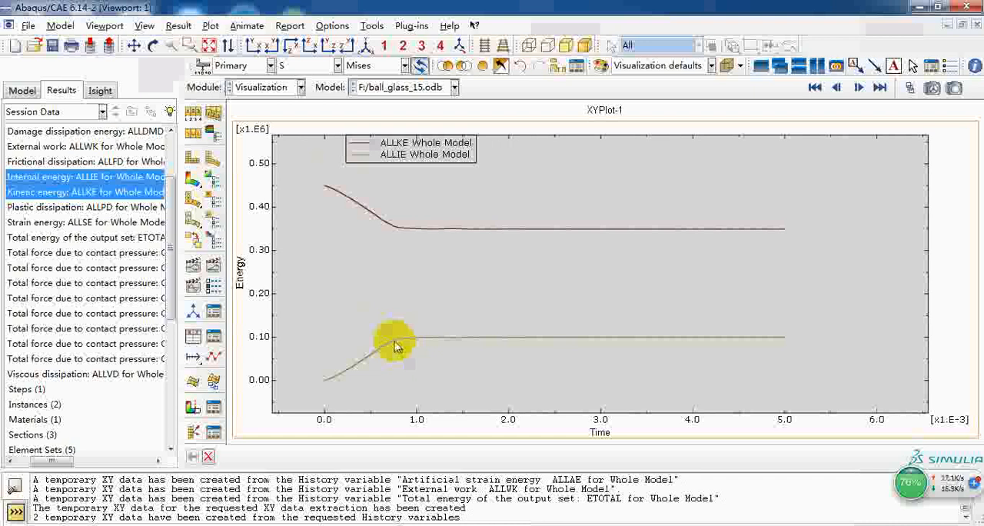
mouse_move(490, 338)
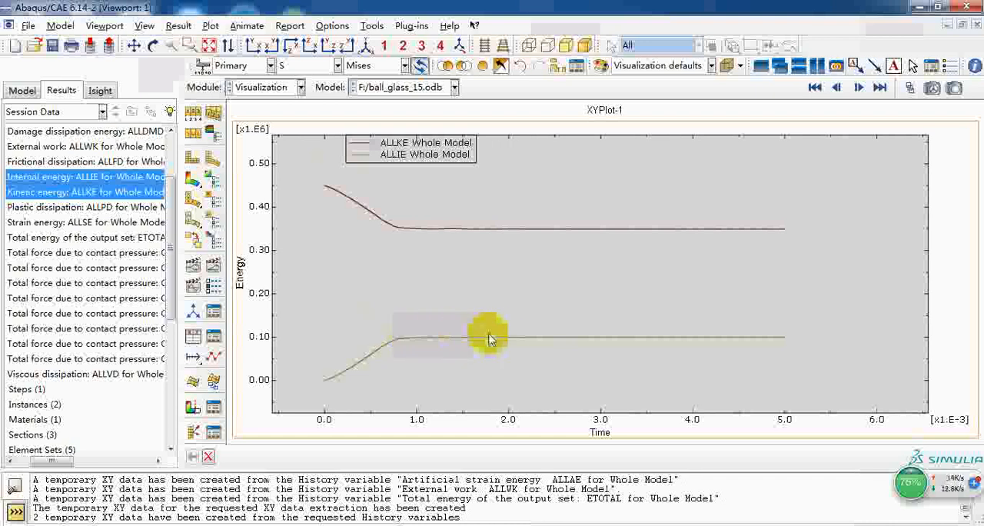
mouse_move(323, 393)
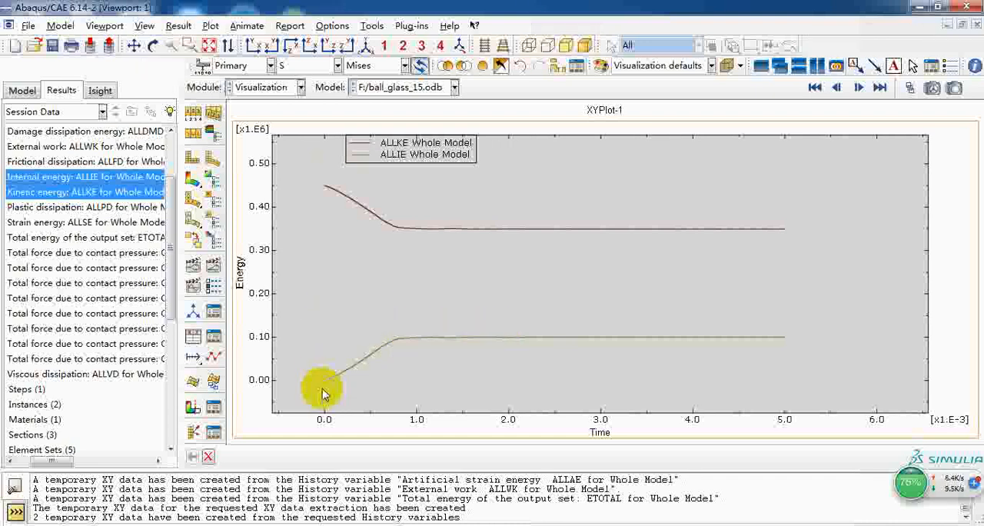
mouse_move(322, 387)
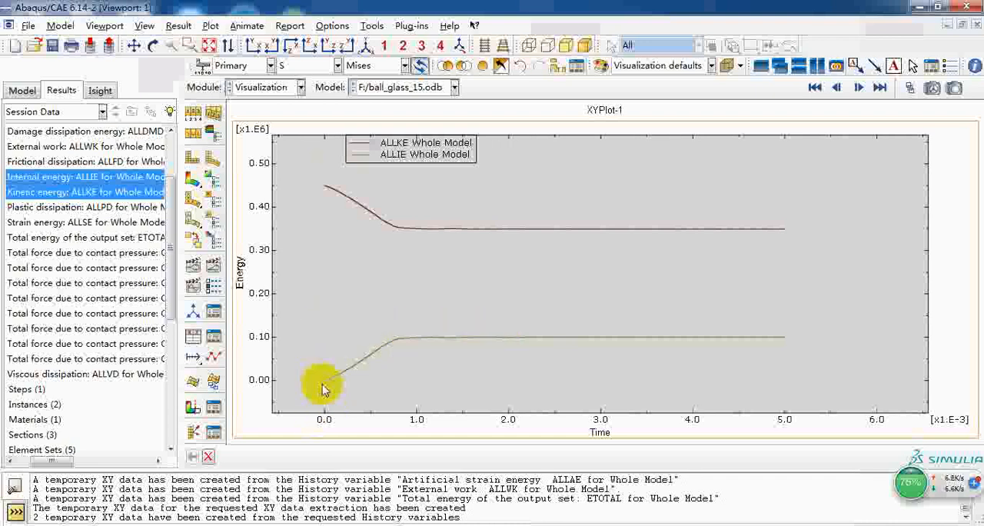
mouse_move(397, 342)
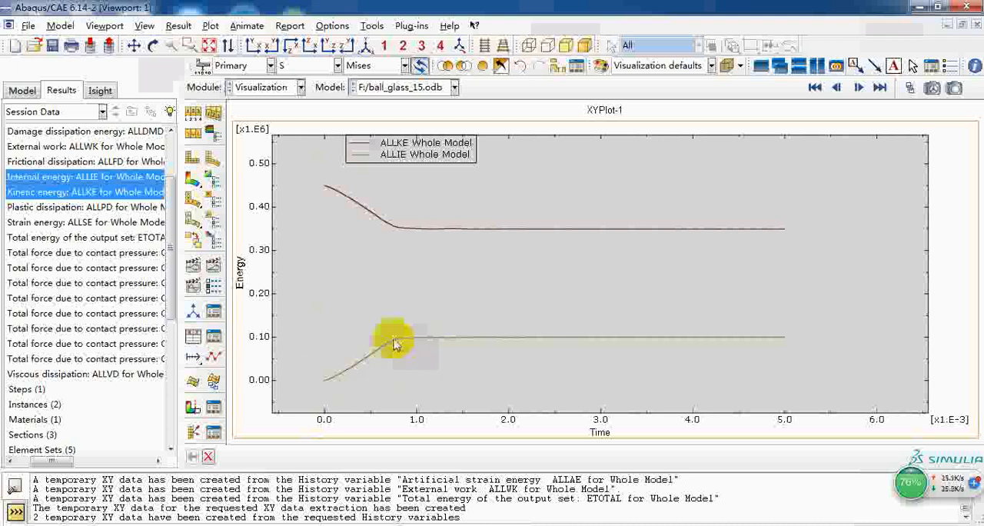
mouse_move(403, 351)
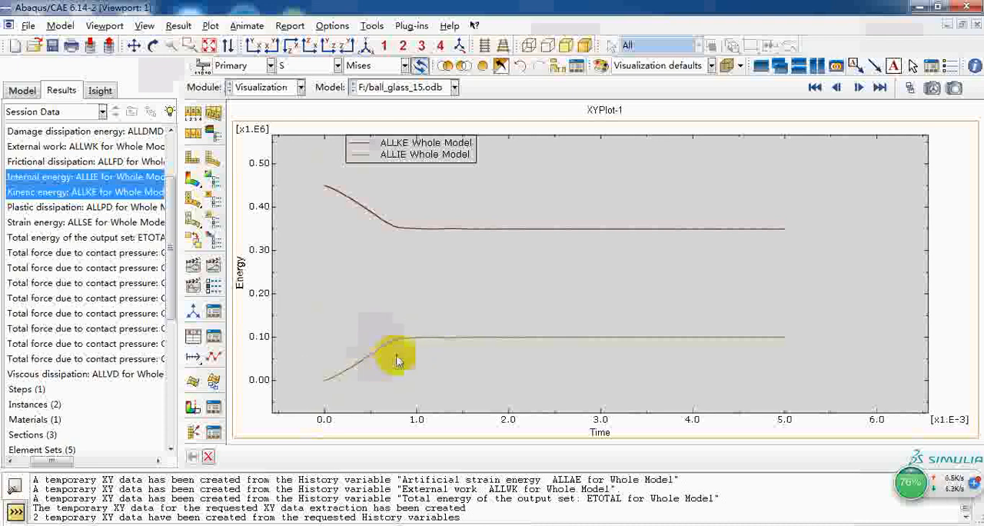
mouse_move(396, 237)
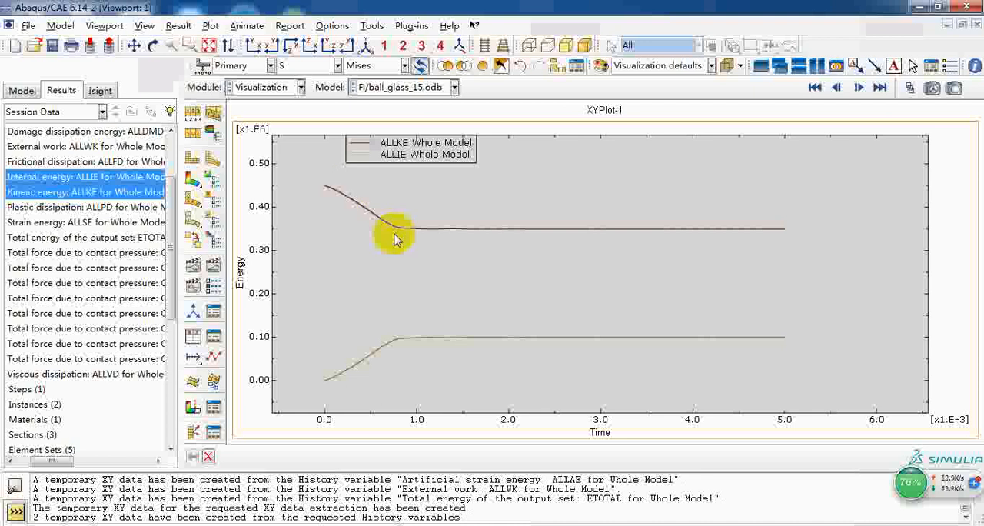
mouse_move(385, 229)
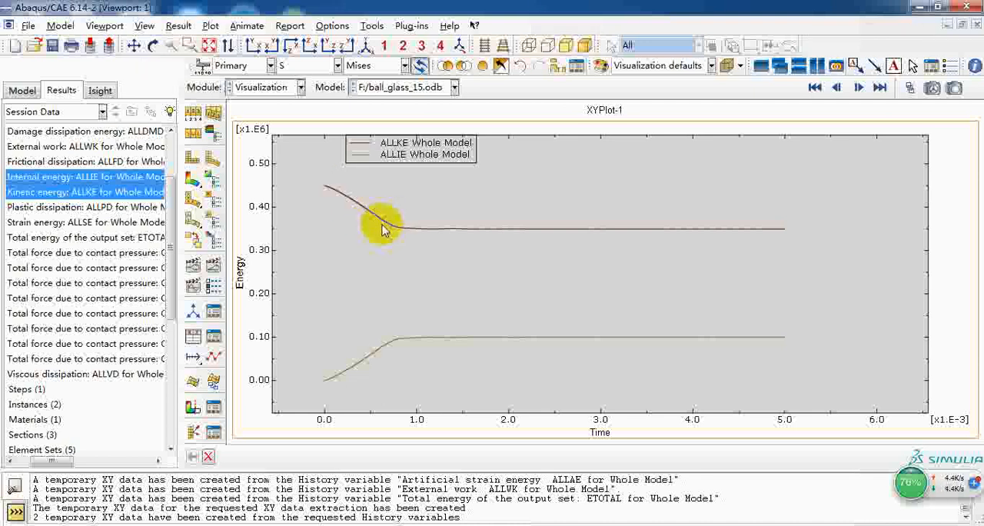
mouse_move(401, 237)
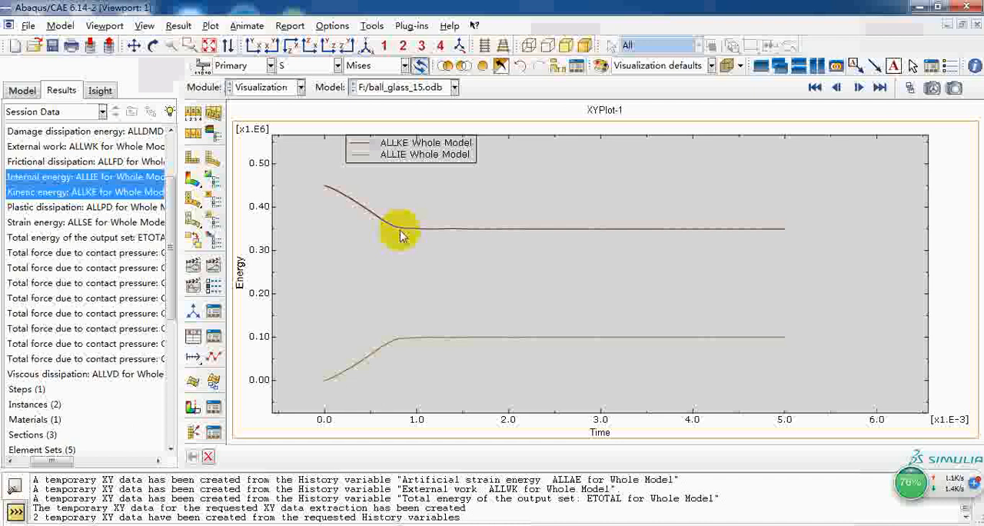
mouse_move(412, 233)
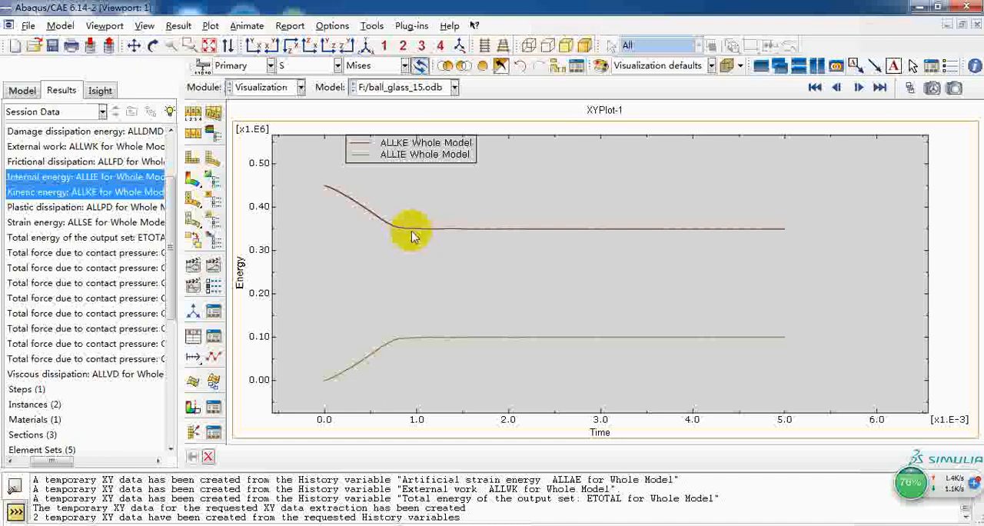
mouse_move(463, 255)
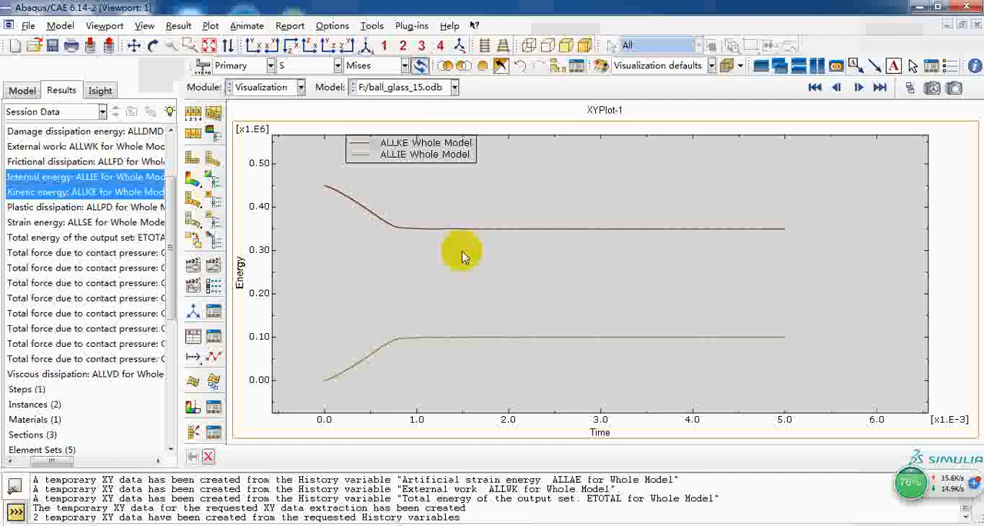
mouse_move(769, 264)
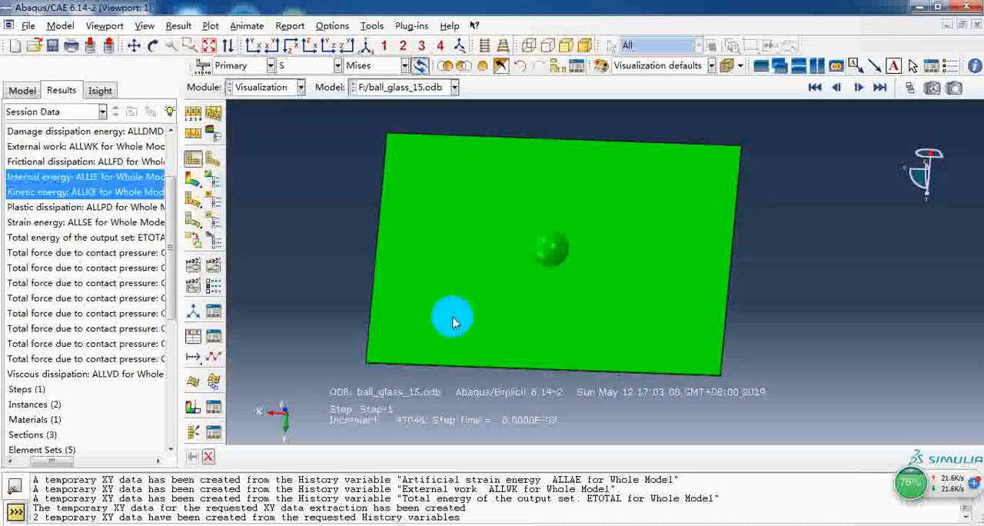
Tilt the plate-and-ball Mises contour into a perspective angled view.
drag(454, 321, 485, 275)
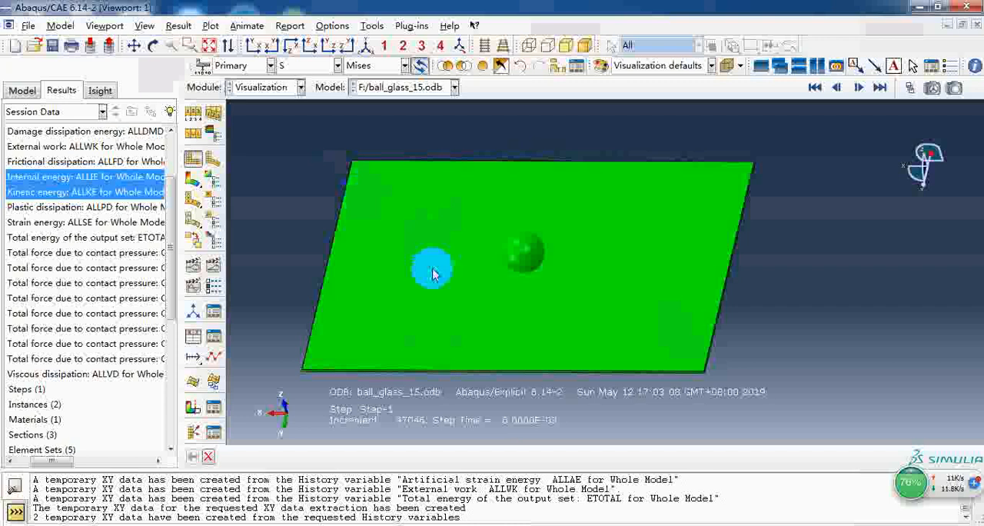
mouse_move(283, 114)
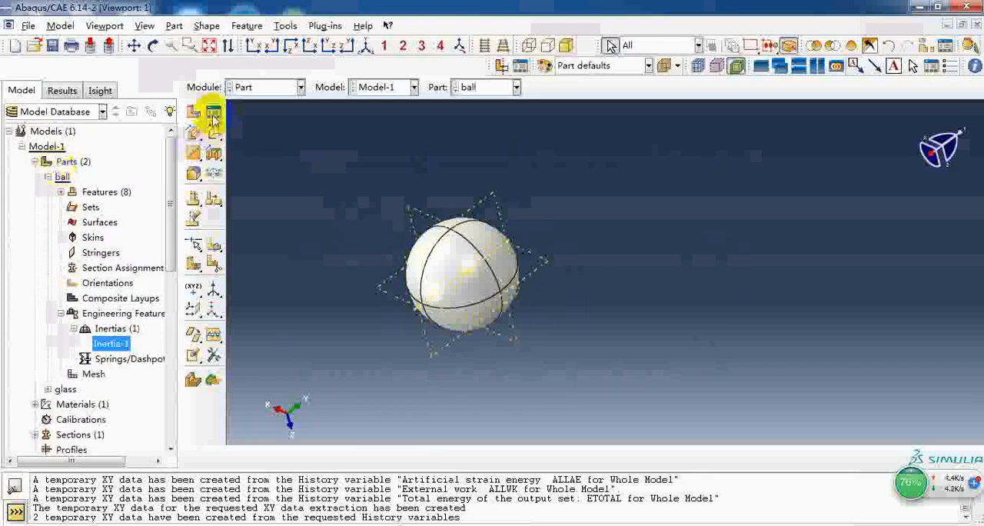
Review the ball and glass parts in the Part Manager, then begin a new part.
click(213, 115)
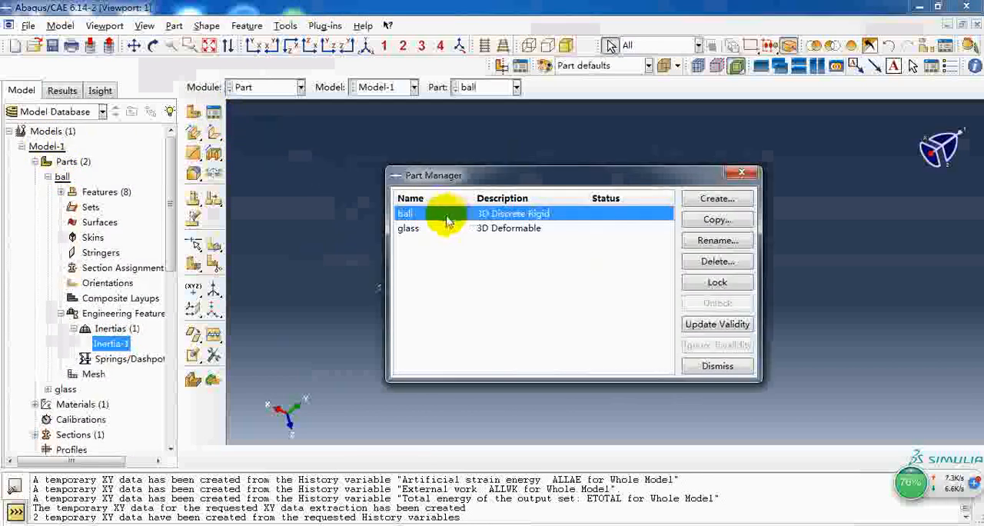
mouse_move(526, 228)
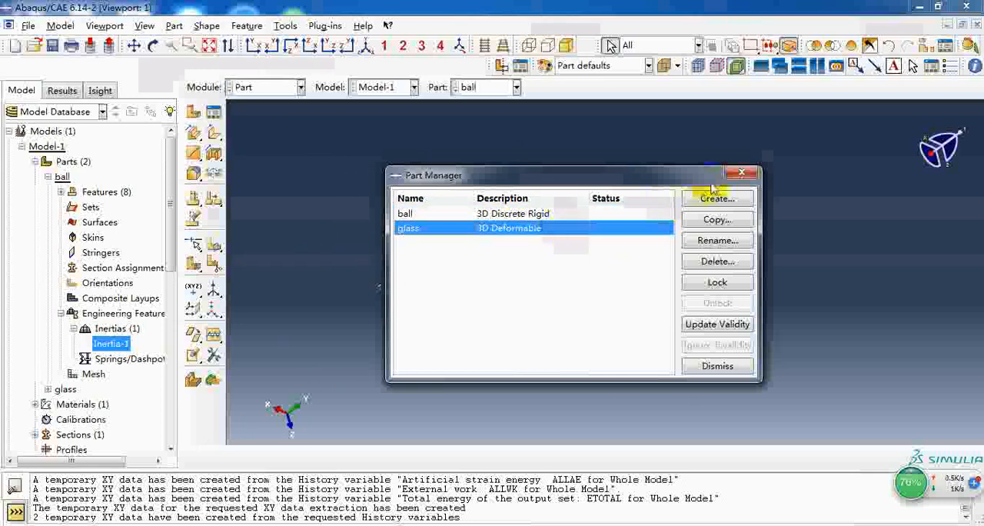
click(716, 366)
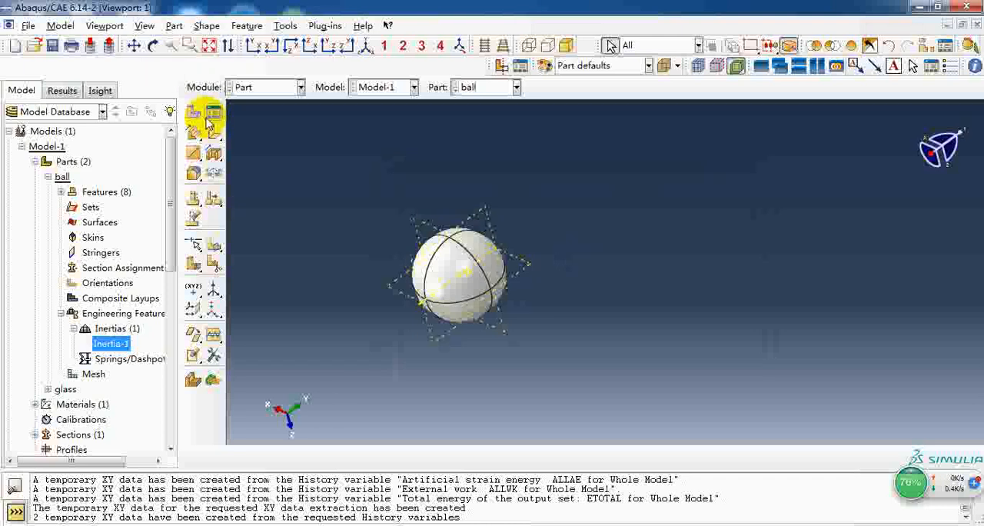
click(194, 114)
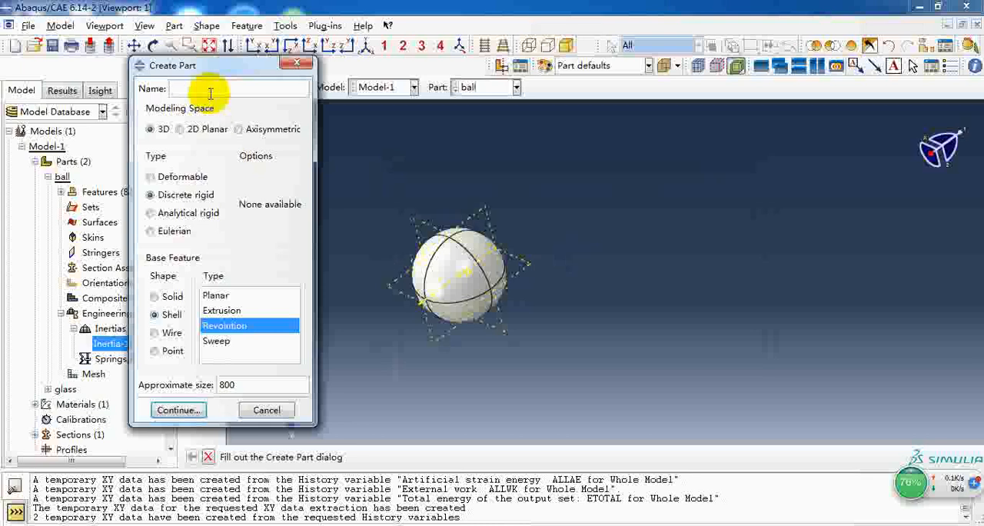
Name the new part ball-2 as a 3D discrete rigid shell revolution, since 'ball' is taken.
text(ball)
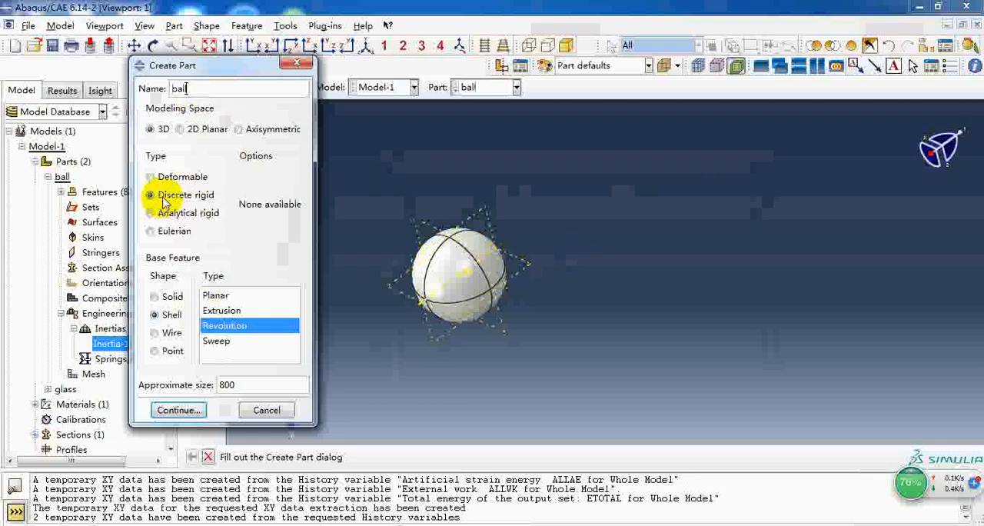
click(155, 314)
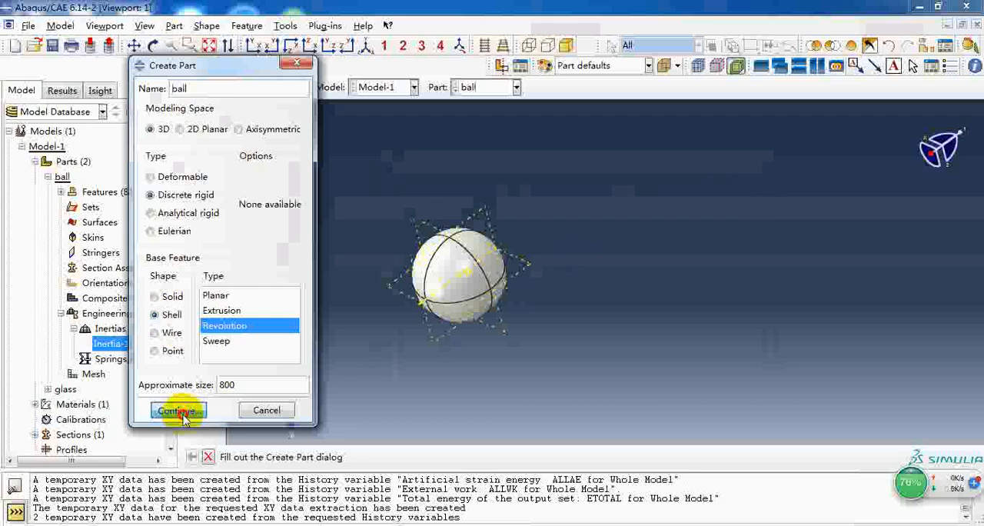
click(178, 409)
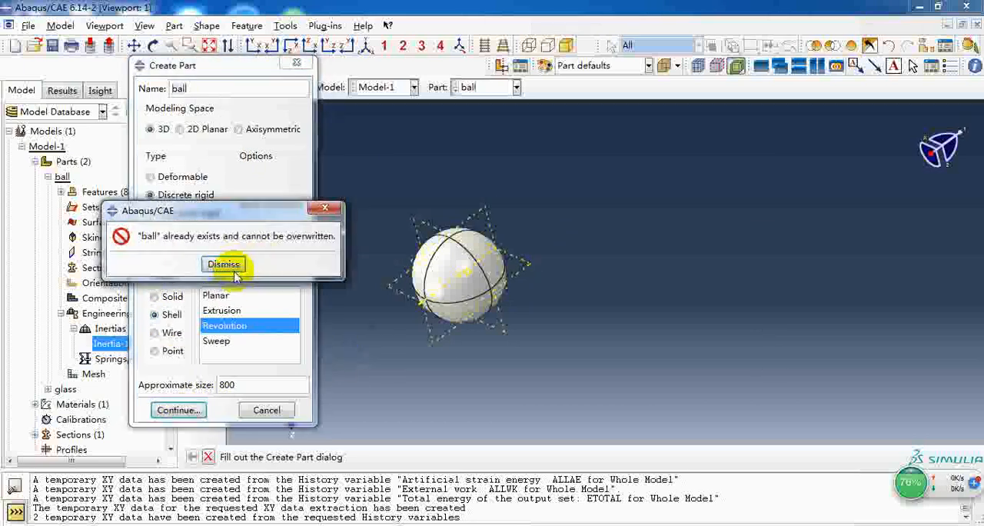
click(223, 265)
text(-2)
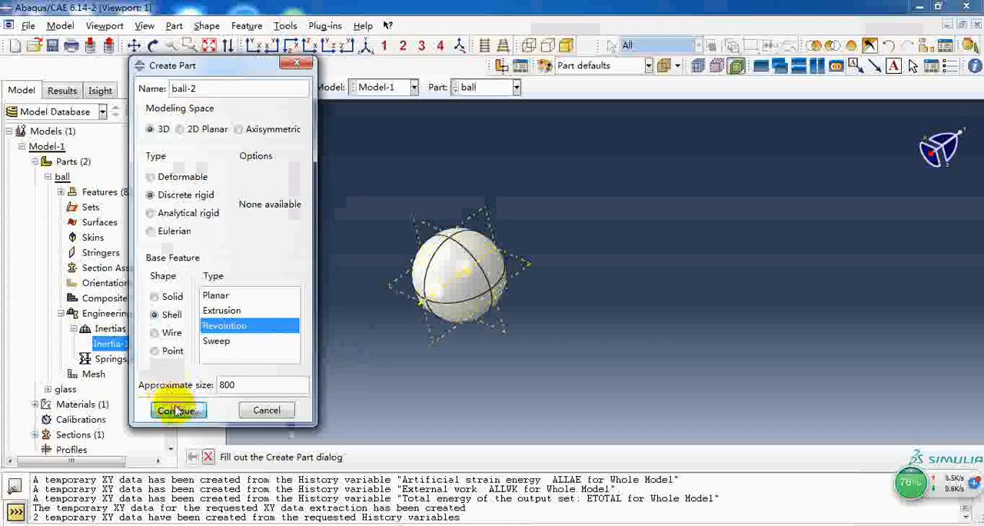
click(175, 409)
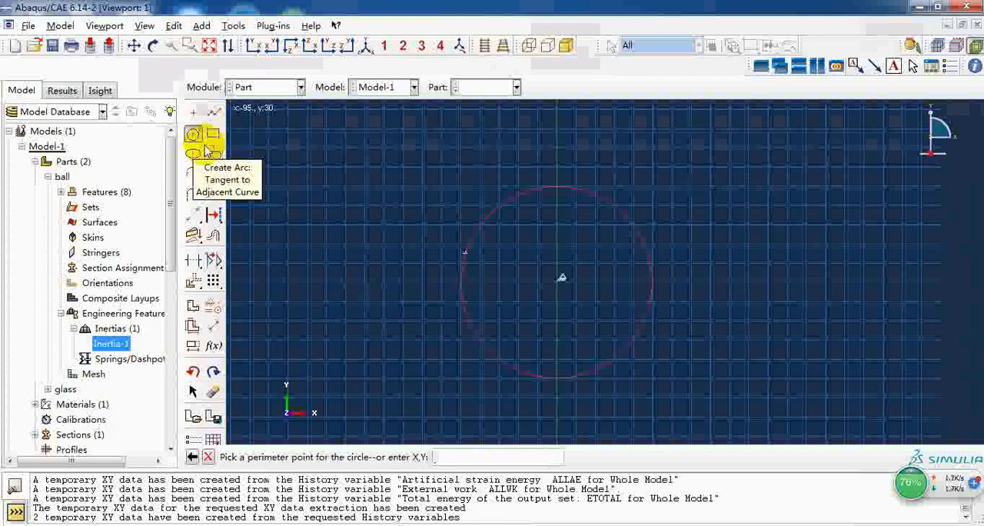
Sketch the radius-15 half-circle profile and revolve it 360 degrees into a sphere.
text(15,)
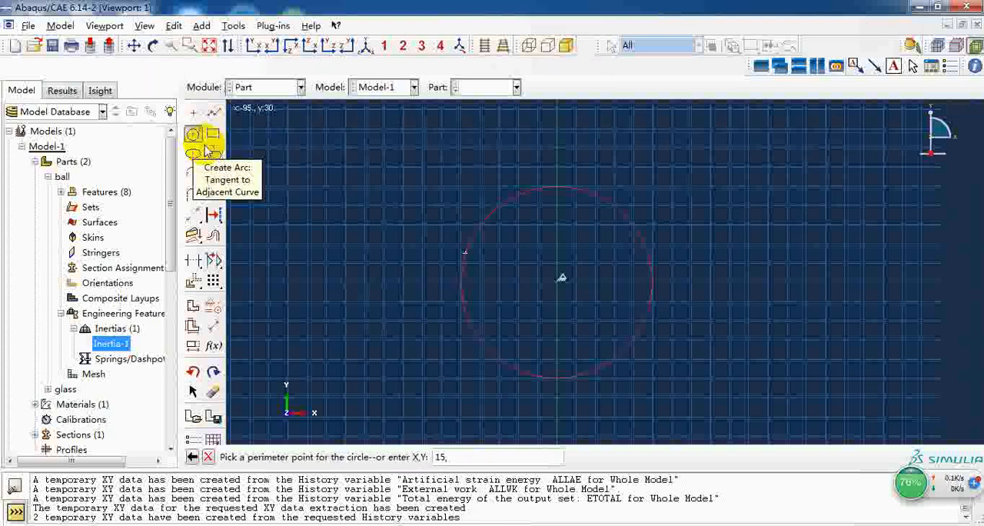
click(556, 283)
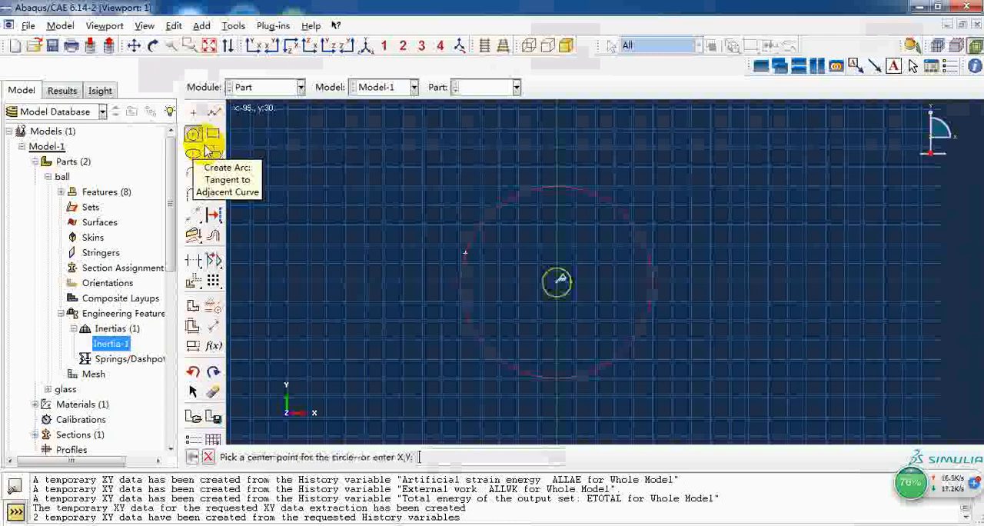
click(517, 347)
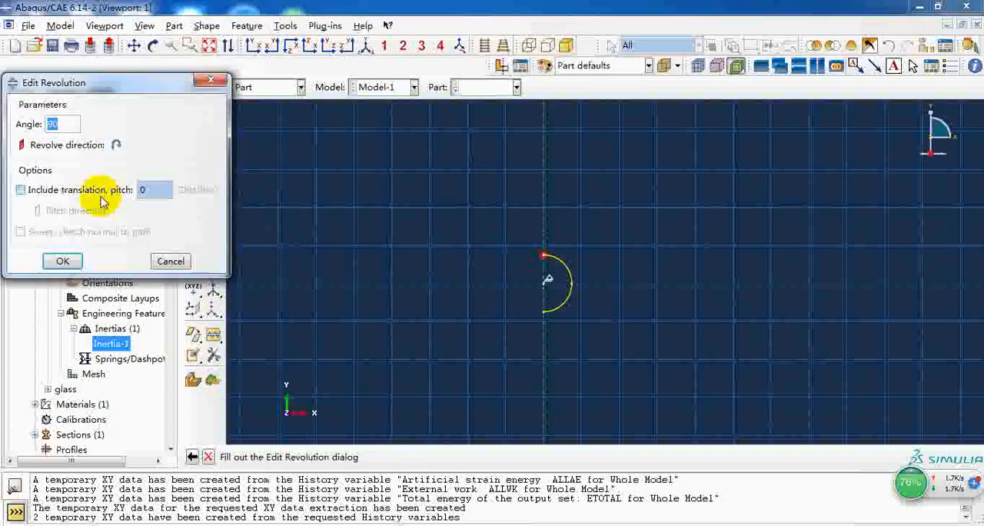
text(36)
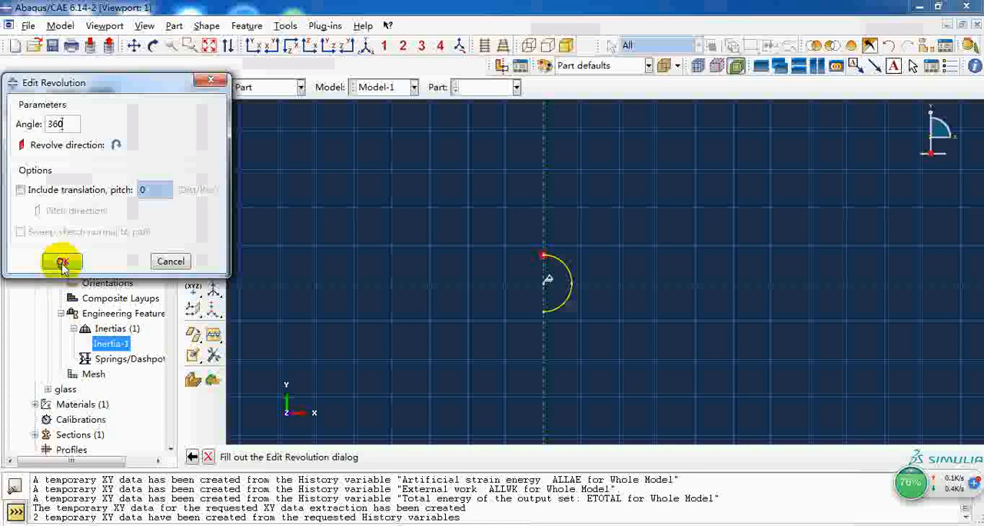
click(61, 262)
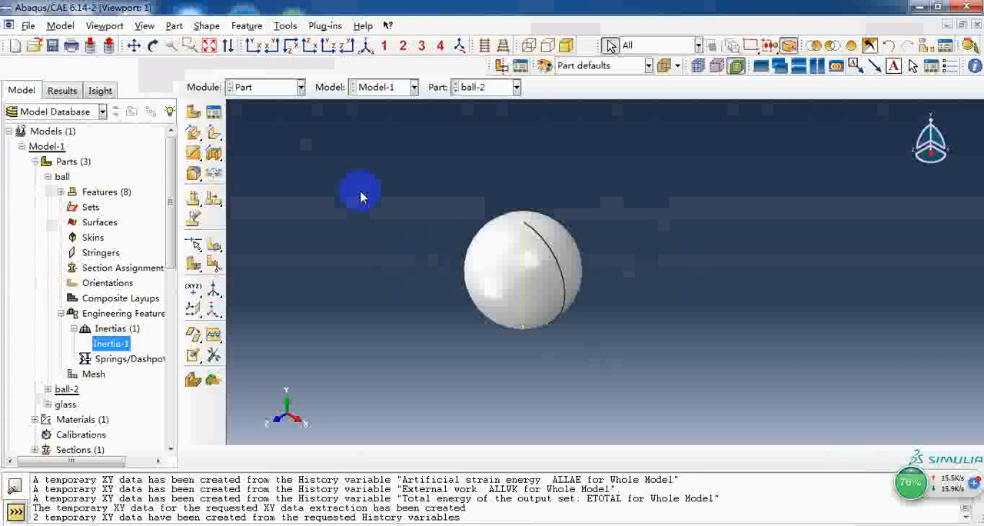
mouse_move(284, 143)
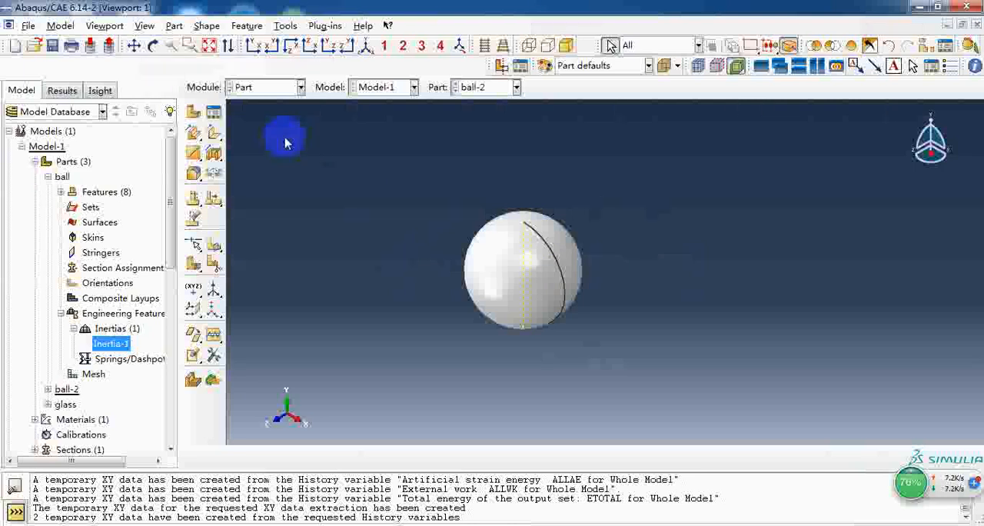
mouse_move(326, 190)
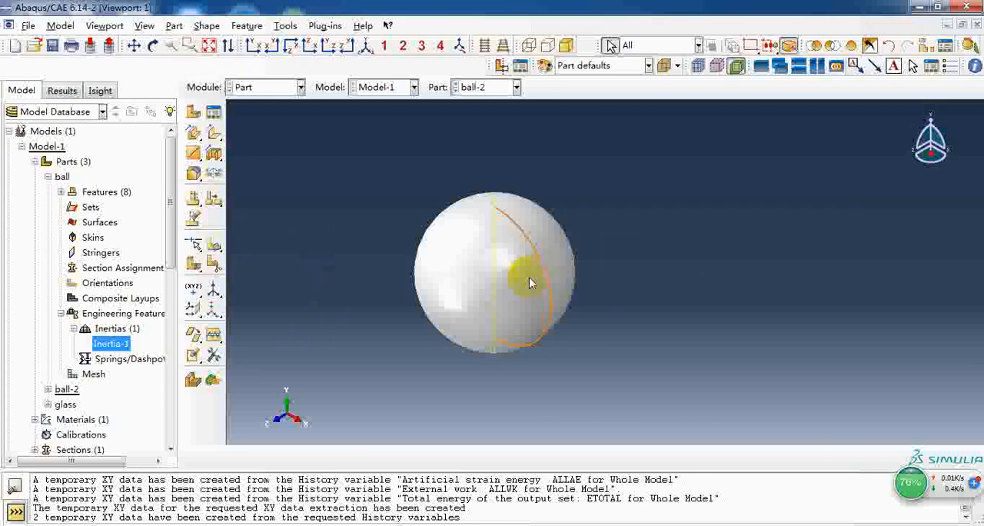
Find no cells to partition, then create a datum plane offset from the XY Plane.
click(194, 265)
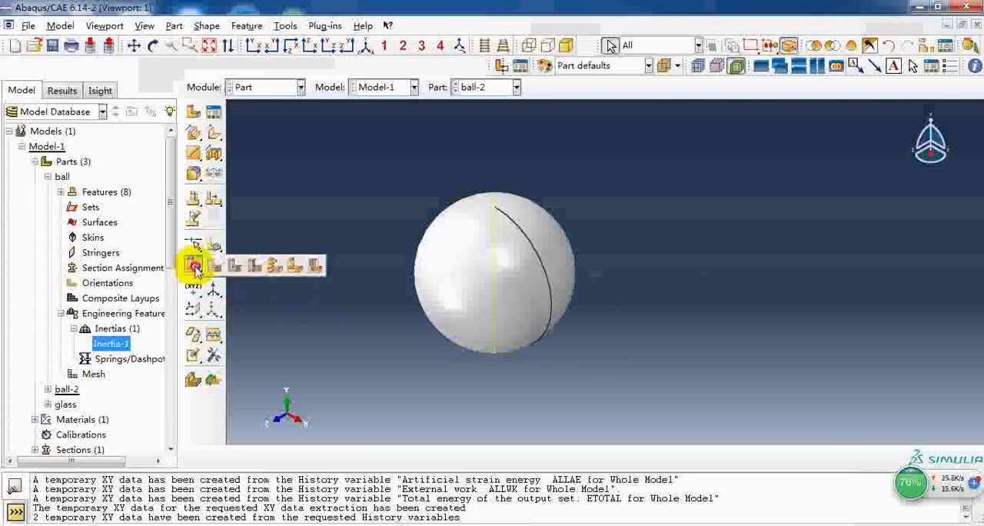
click(194, 265)
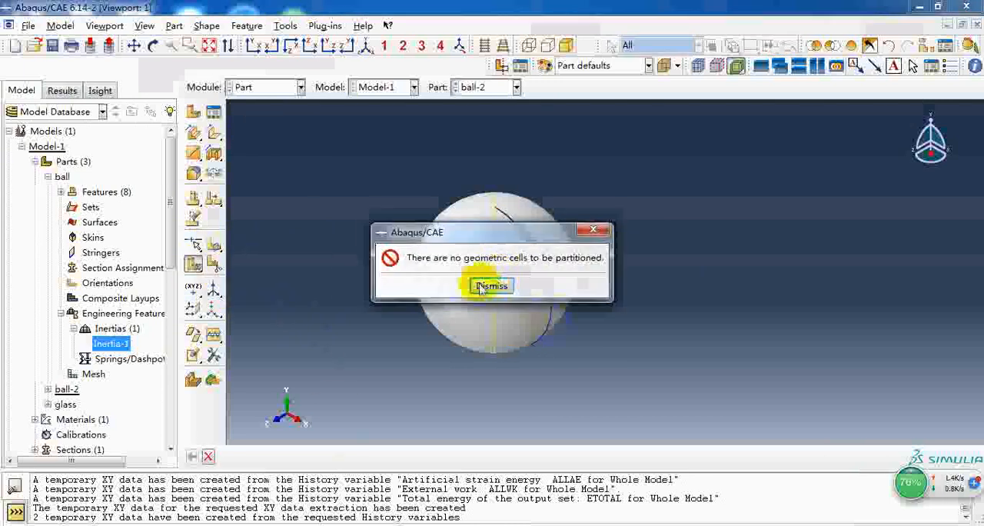
click(490, 286)
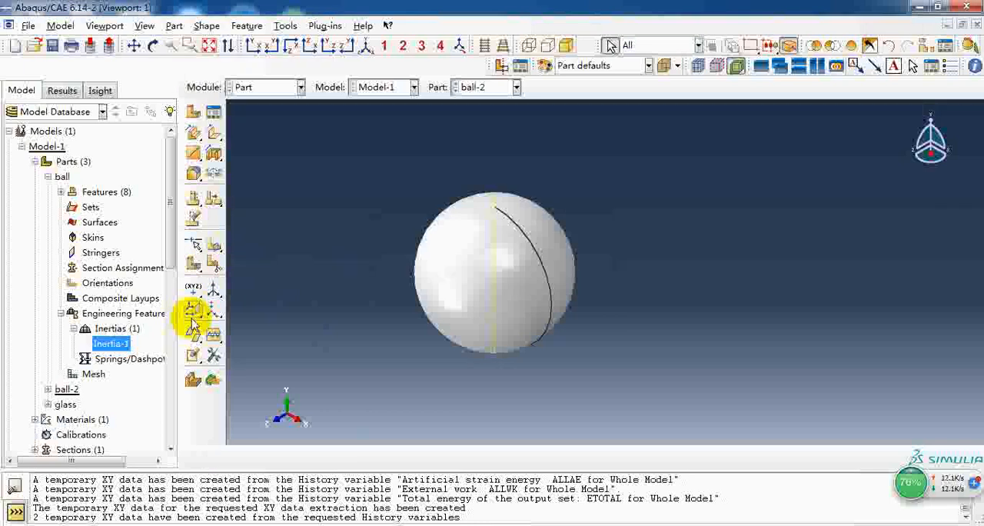
click(194, 309)
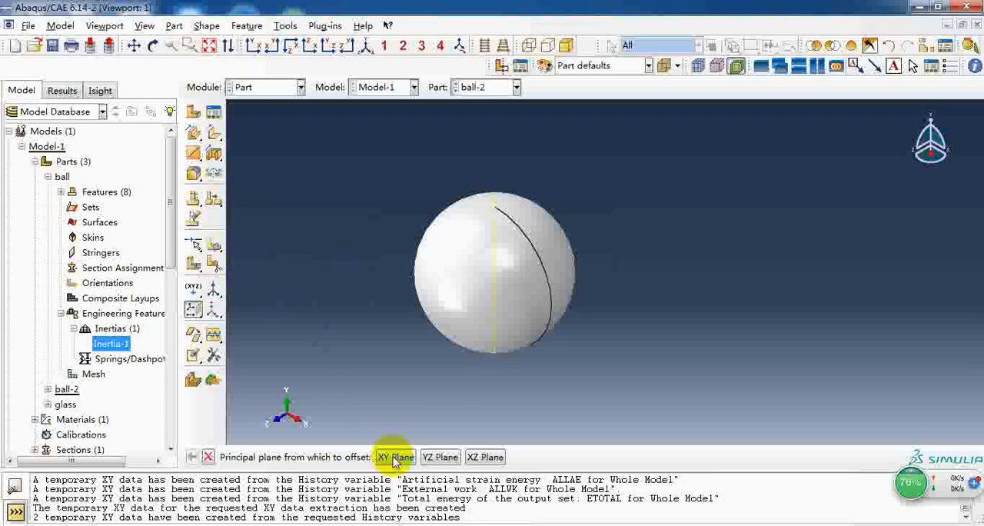
click(394, 457)
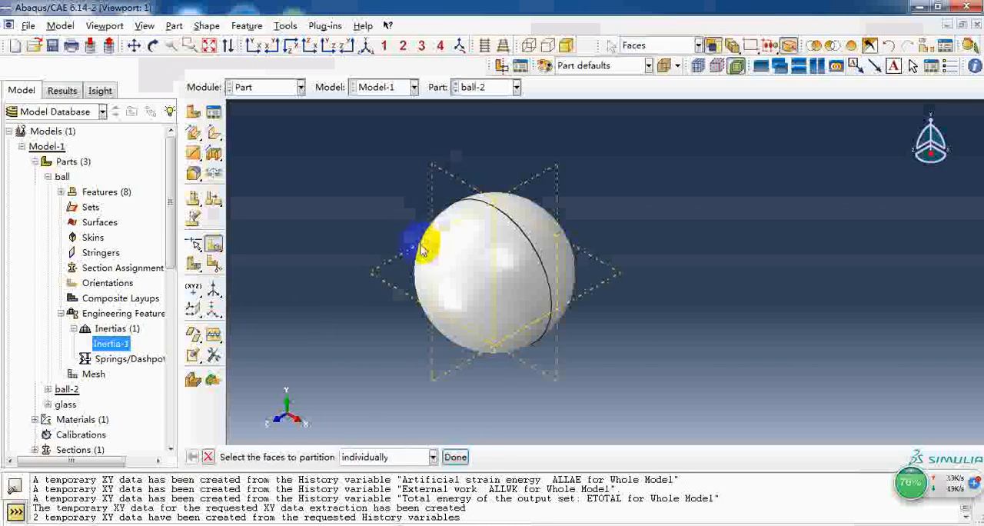
Partition the sphere's face along the datum plane; cell partition again reports no cells.
click(455, 456)
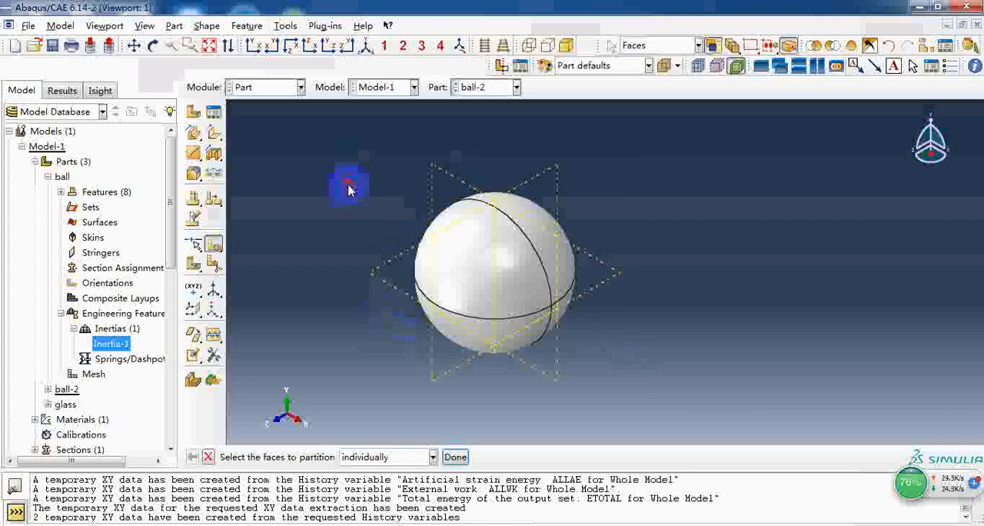
click(492, 269)
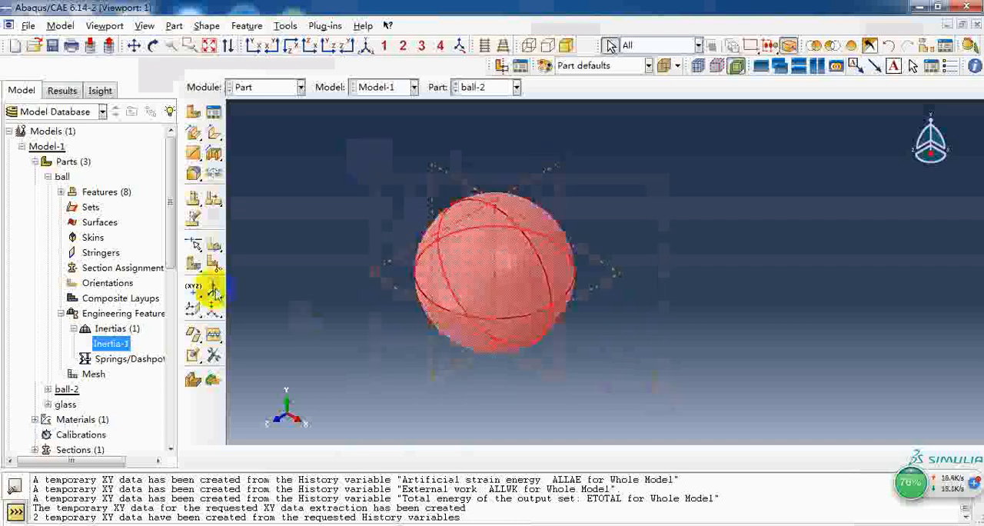
click(216, 292)
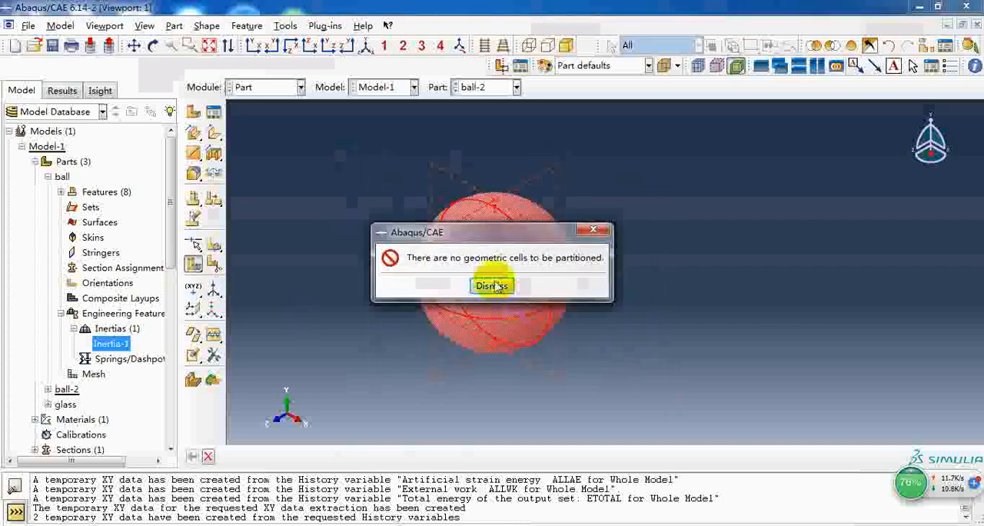
click(492, 286)
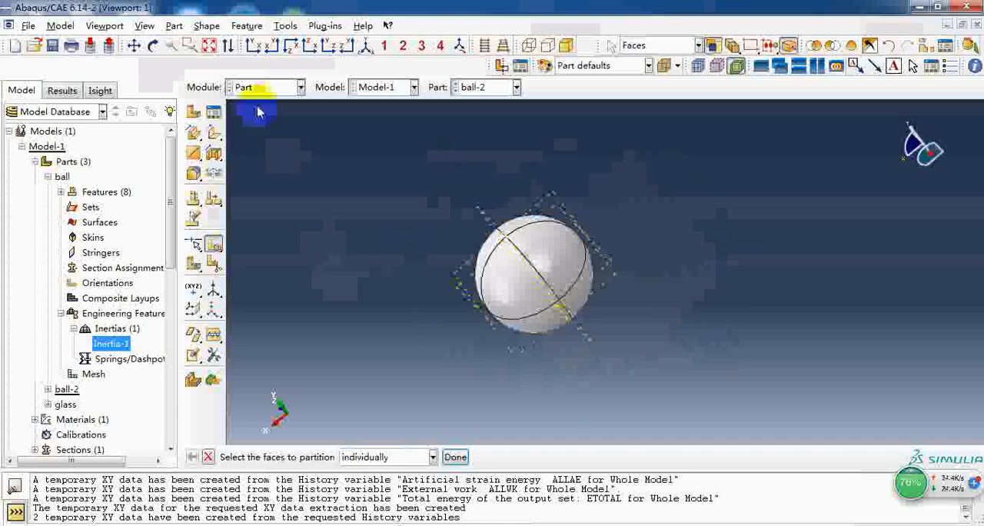
In the Mesh module assign quad elements to the whole ball and global seed size 2.
click(264, 86)
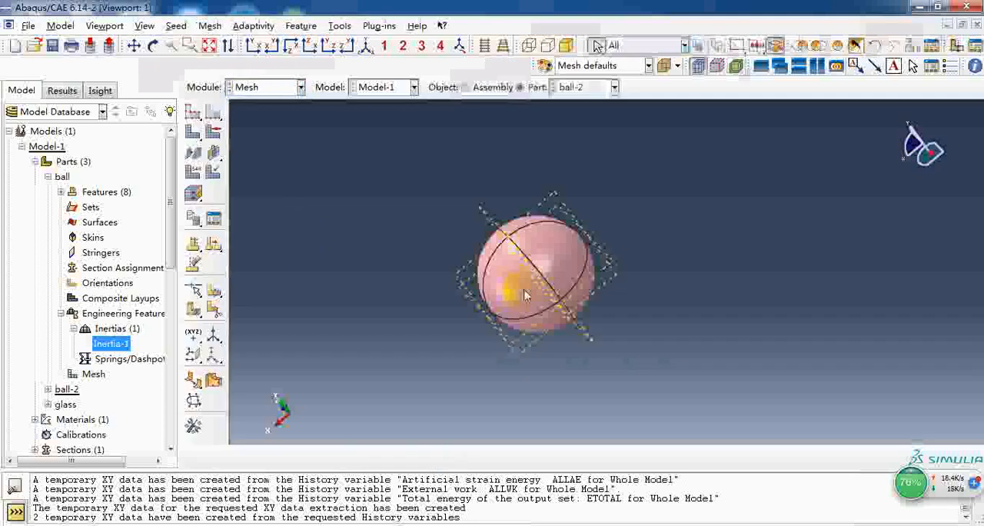
drag(385, 153, 645, 350)
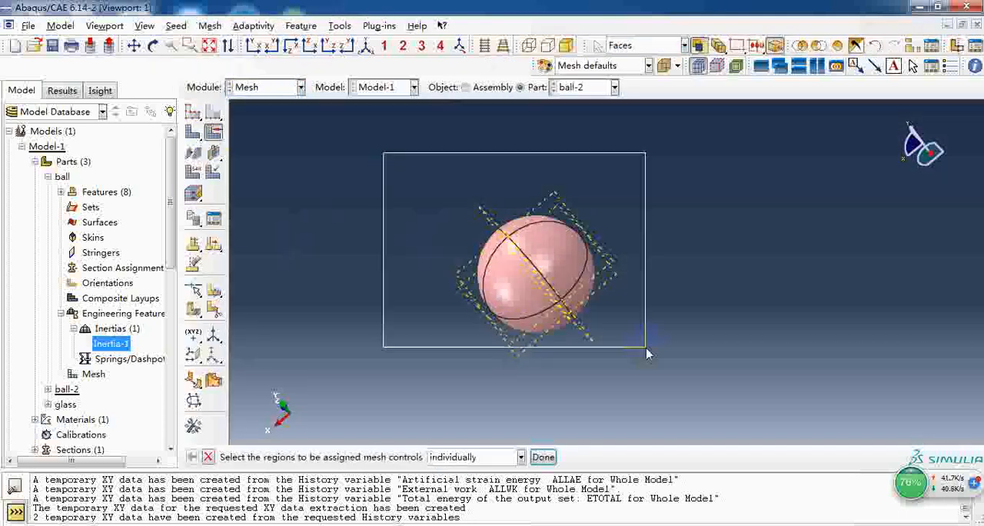
click(543, 456)
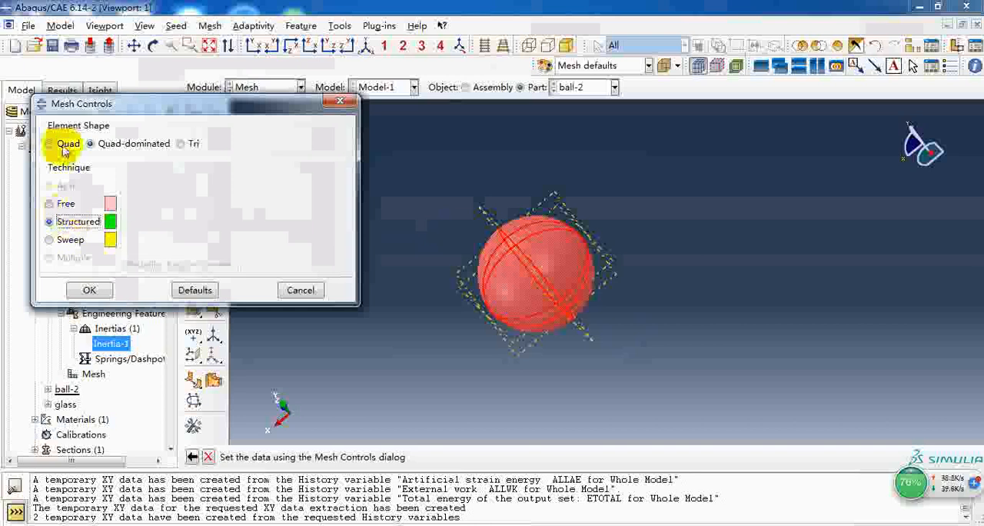
click(89, 289)
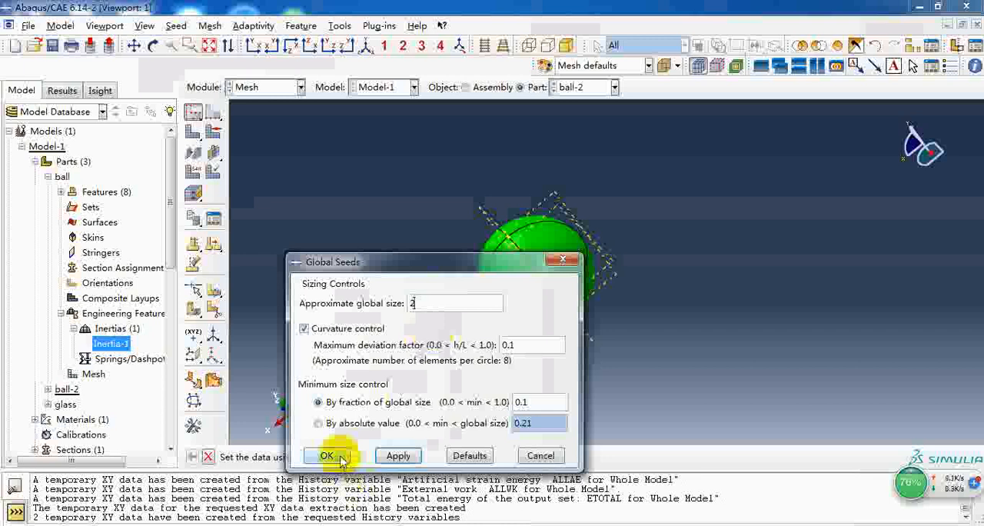
click(326, 455)
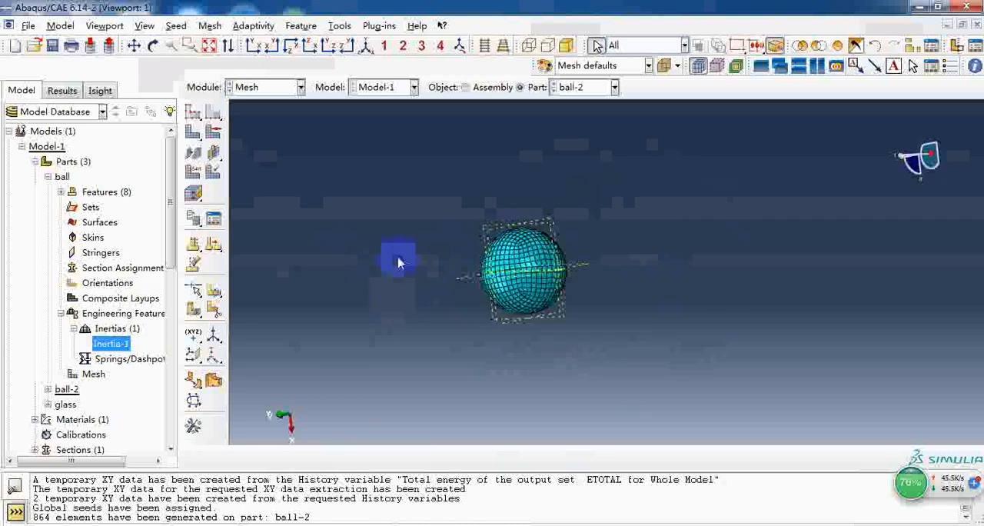
click(299, 86)
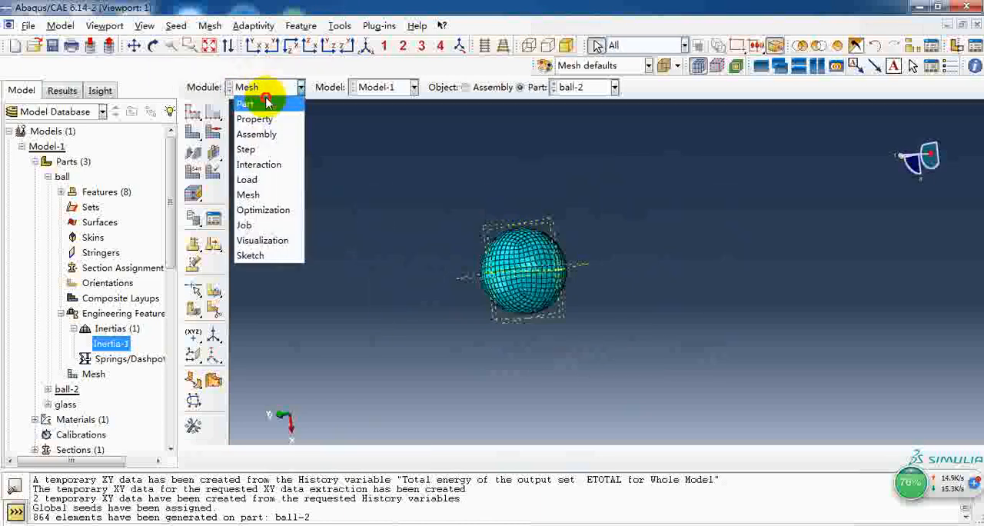
Return to the Part module and discard the unsaved edits to the plate's section sketch.
click(246, 103)
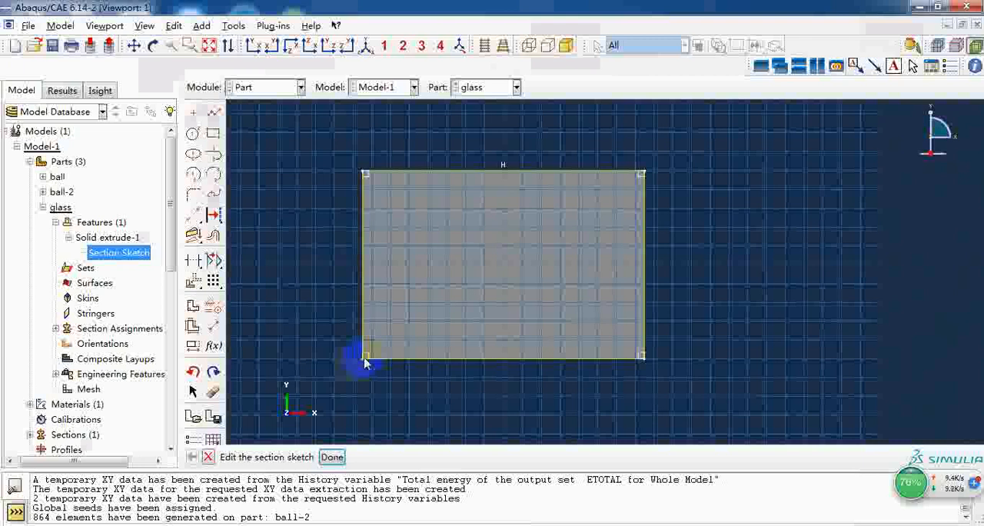
mouse_move(412, 366)
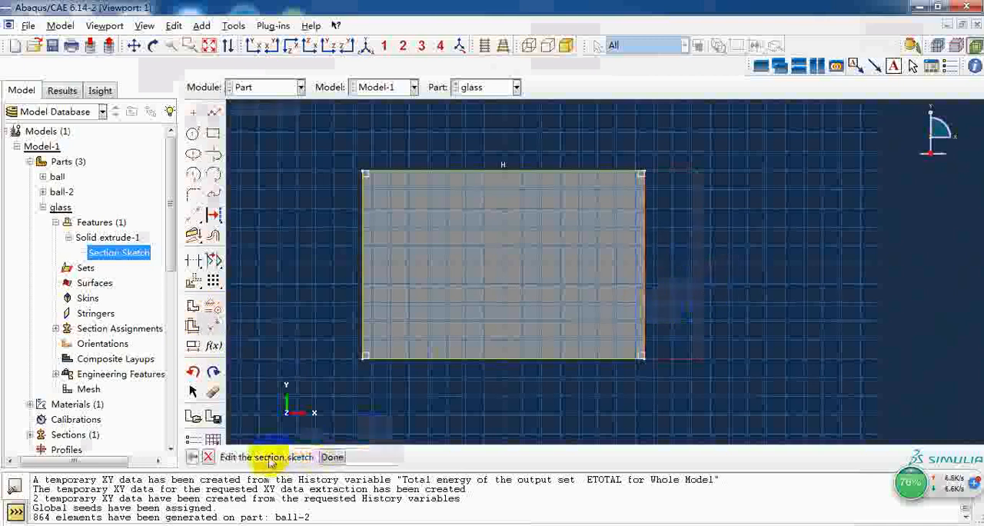
click(207, 456)
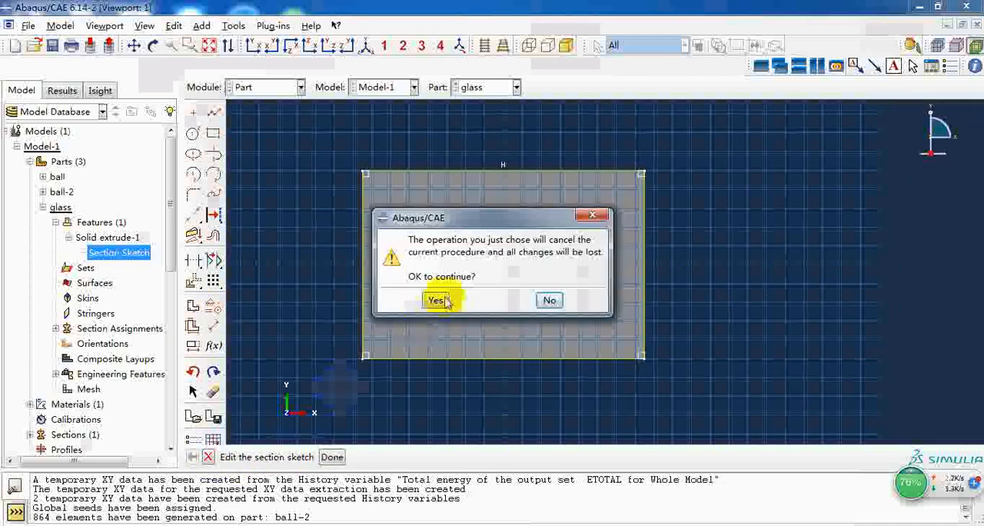
click(436, 300)
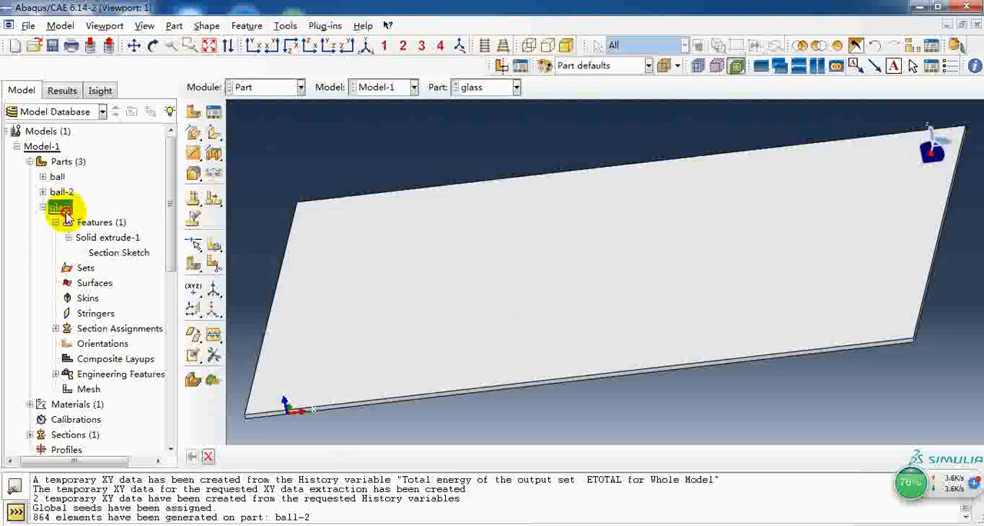
Make the glass part current and edit the depth of its Solid extrude-1 feature.
right_click(60, 207)
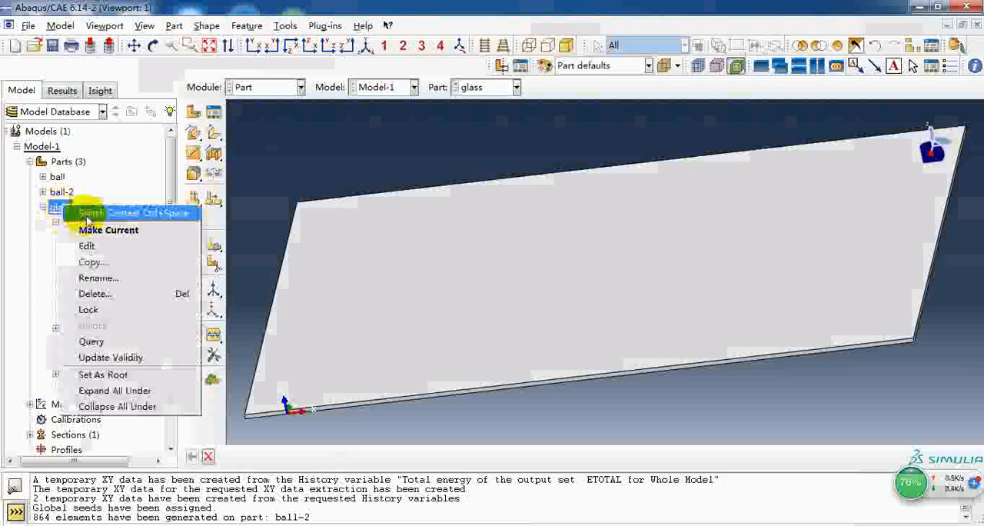
click(86, 246)
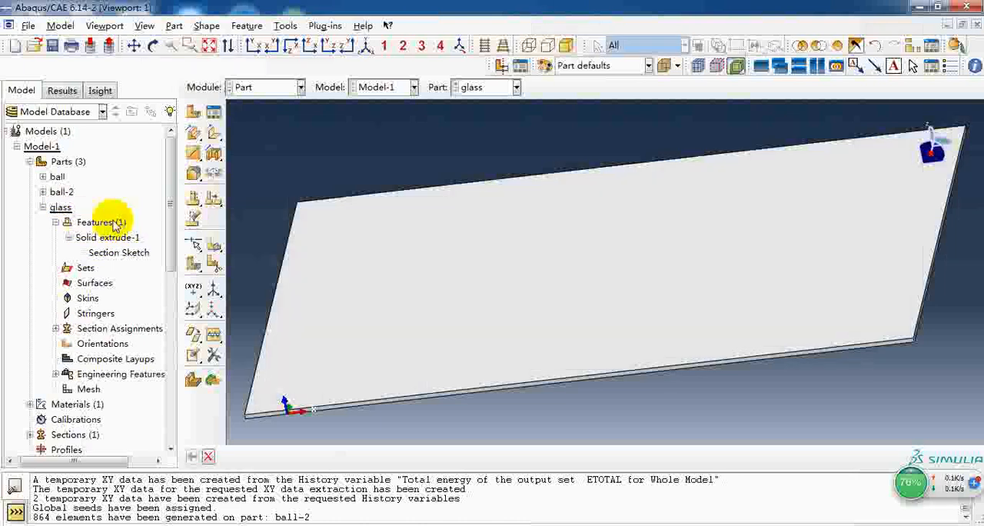
double_click(108, 236)
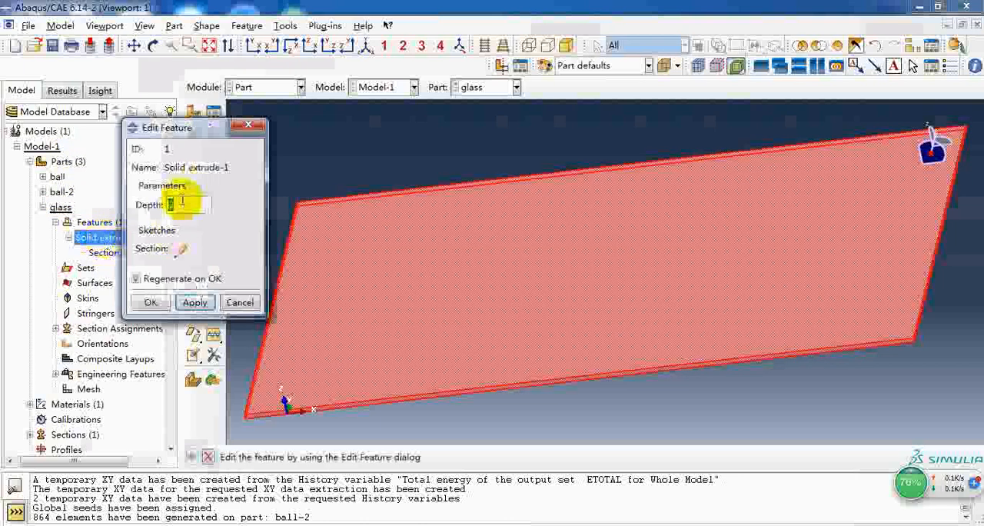
click(150, 301)
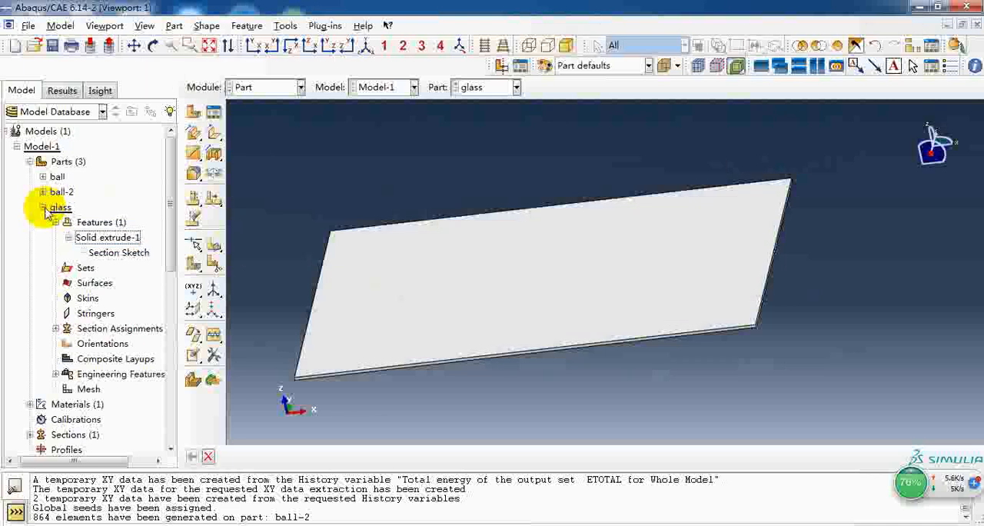
right_click(61, 192)
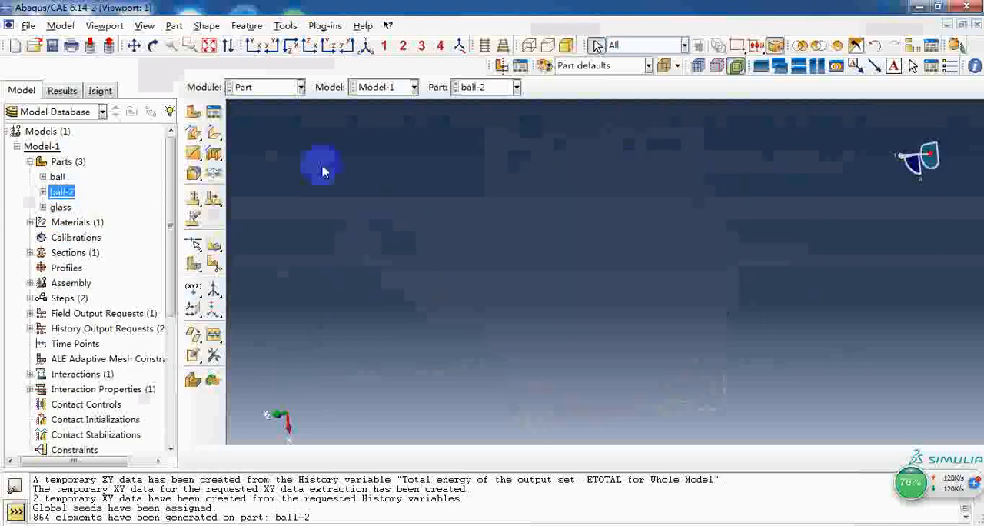
Delete part ball-2, then seed the glass plate globally and assign structured hex mesh controls.
click(265, 86)
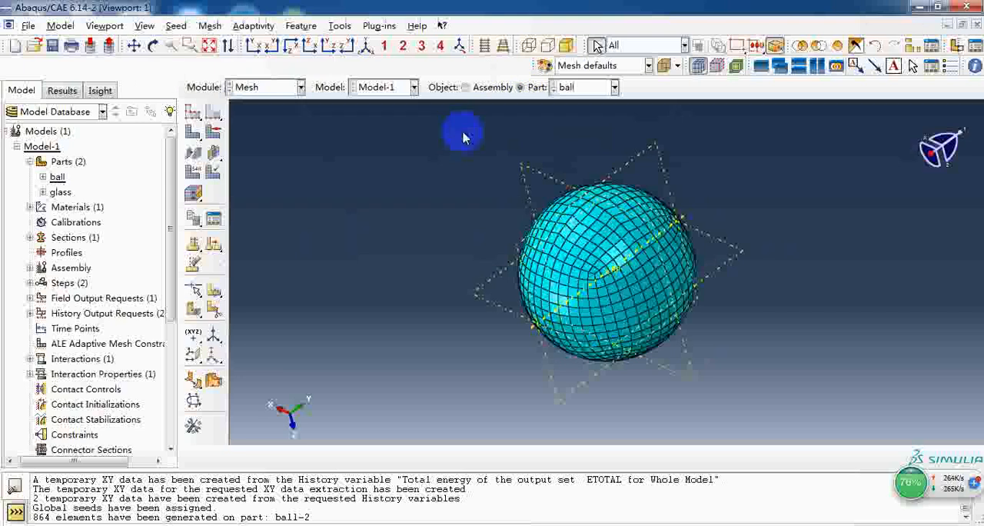
click(583, 86)
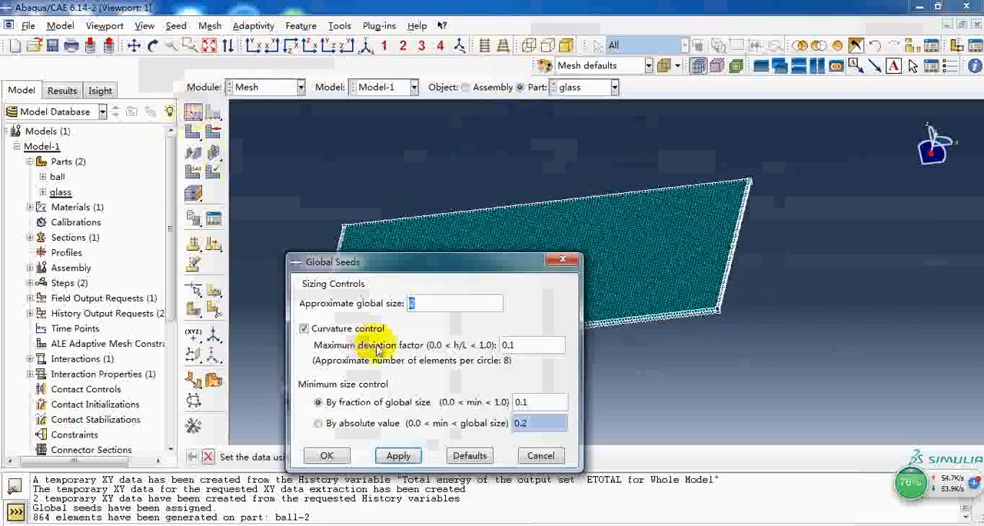
click(326, 455)
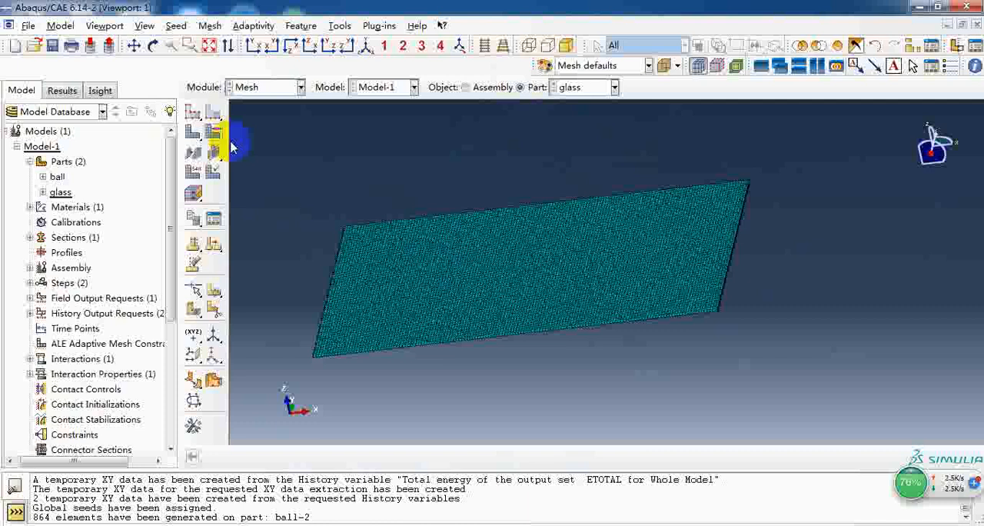
click(194, 135)
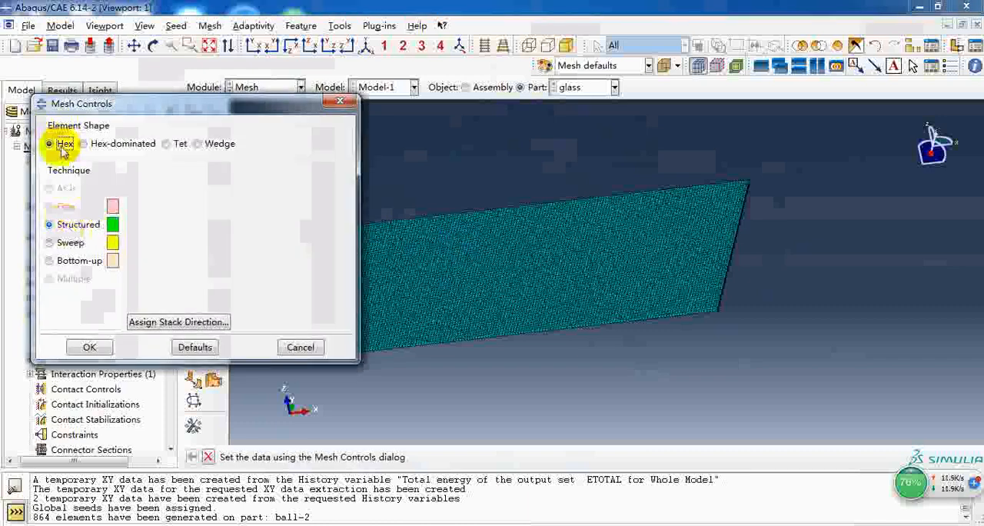
click(89, 348)
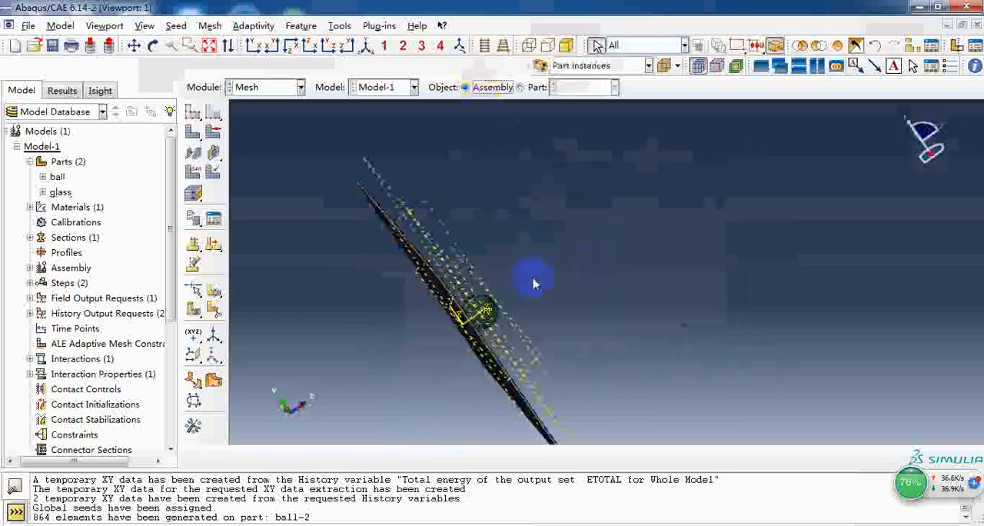
drag(535, 279, 588, 375)
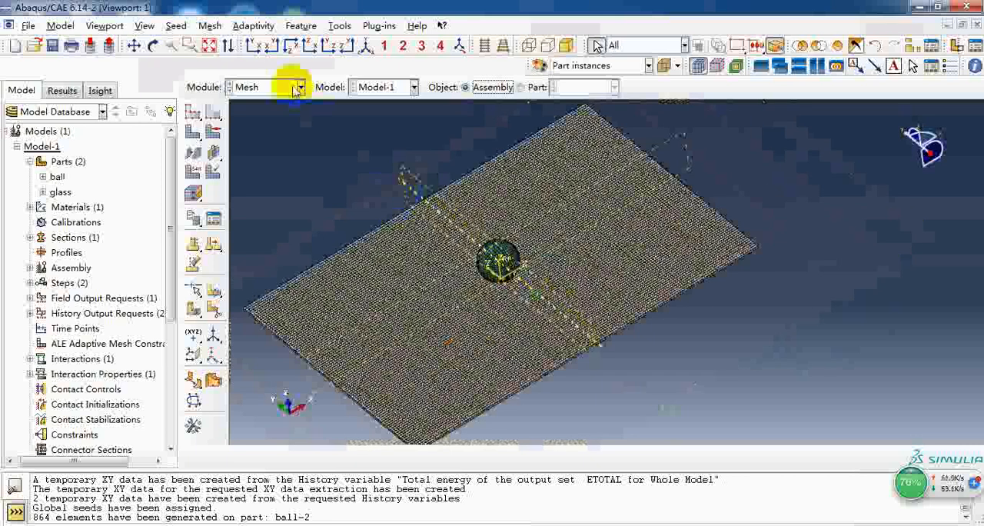
click(300, 86)
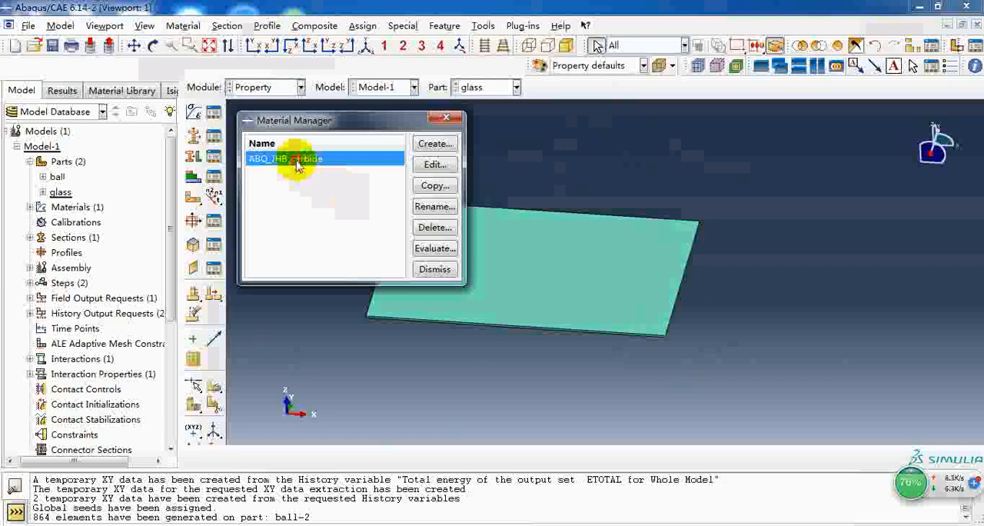
Review ABQ_JHB_carbide's density, Depvar and user material constants, then close the Material Manager.
click(433, 164)
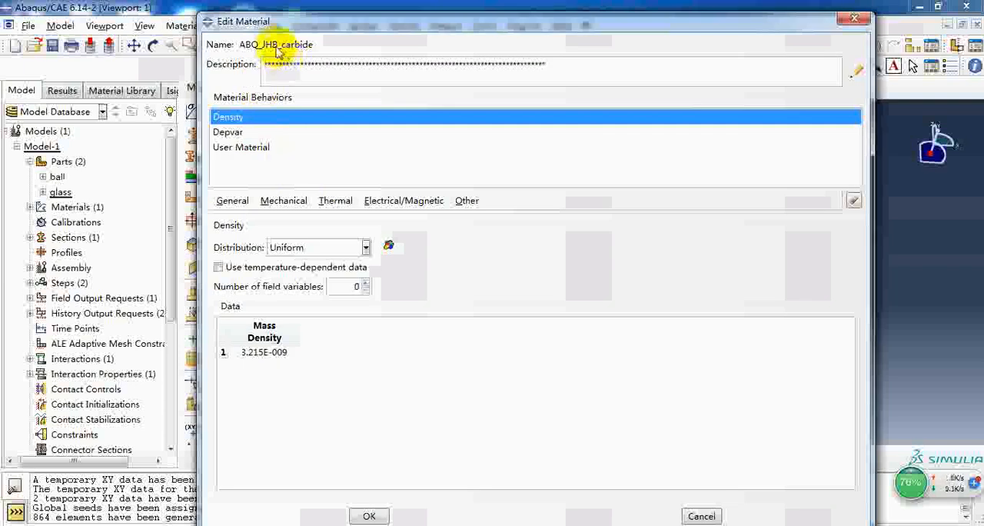
click(227, 132)
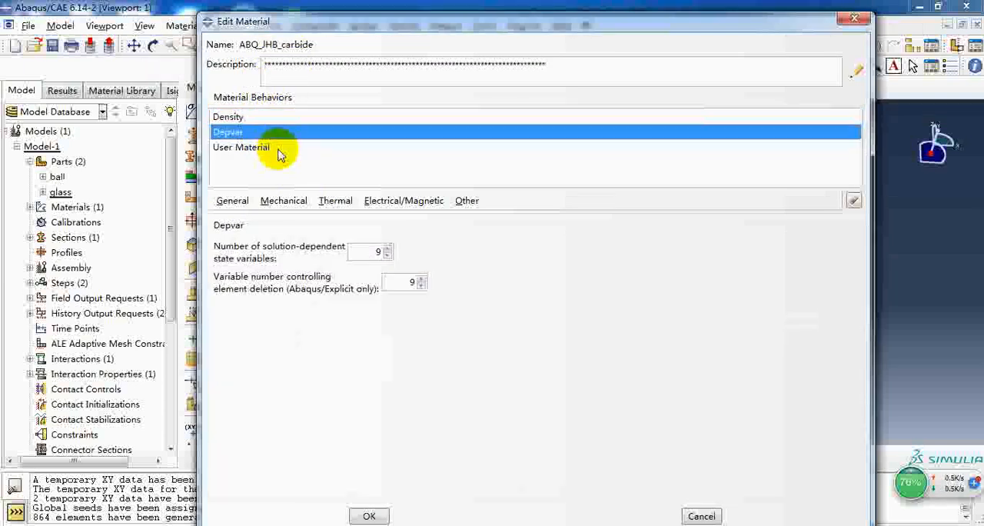
click(241, 148)
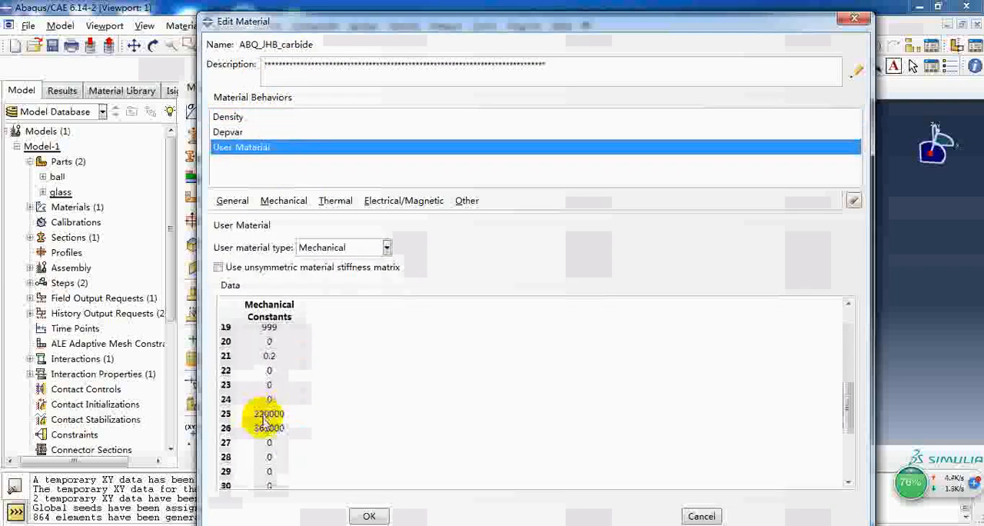
scroll(down, 3)
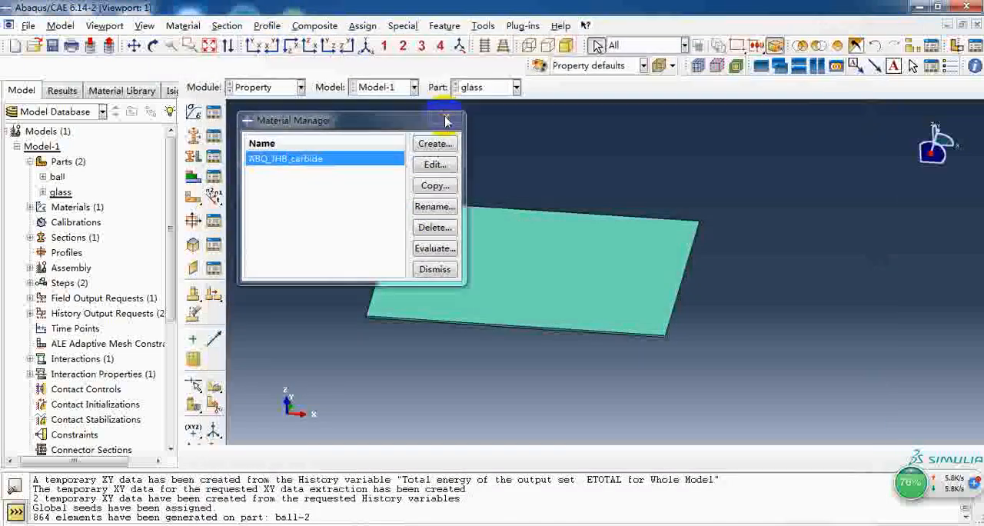
click(445, 120)
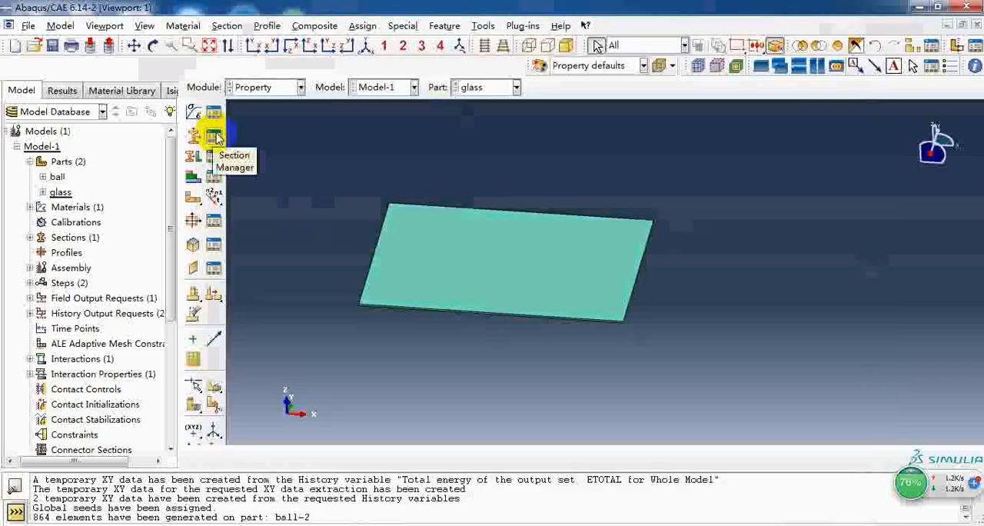
click(212, 137)
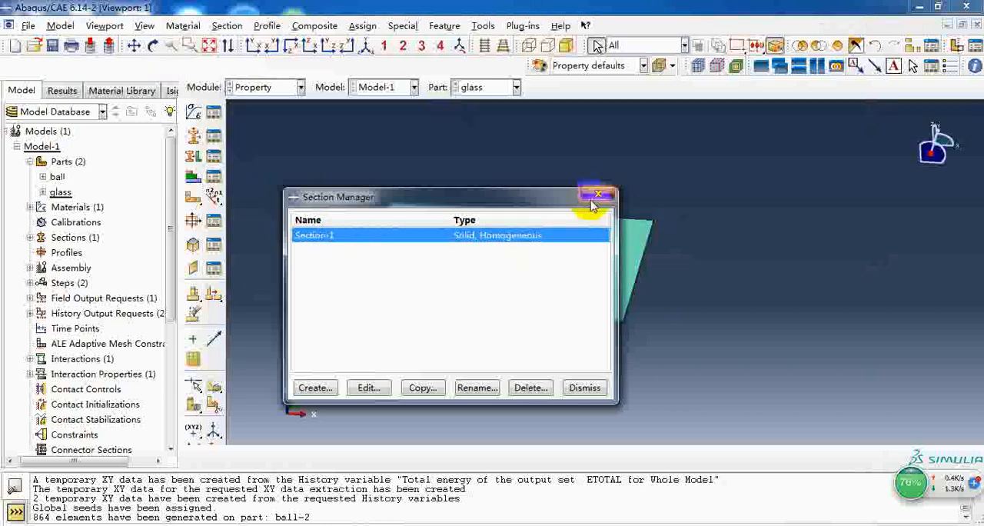
click(598, 194)
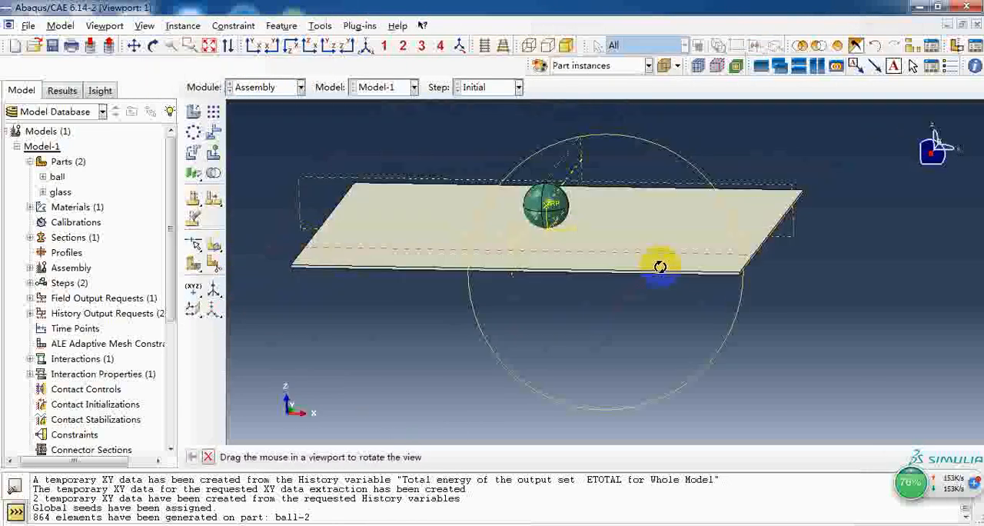
Inspect the ball-on-plate assembly from several angles and move to the Step module.
drag(659, 266, 545, 264)
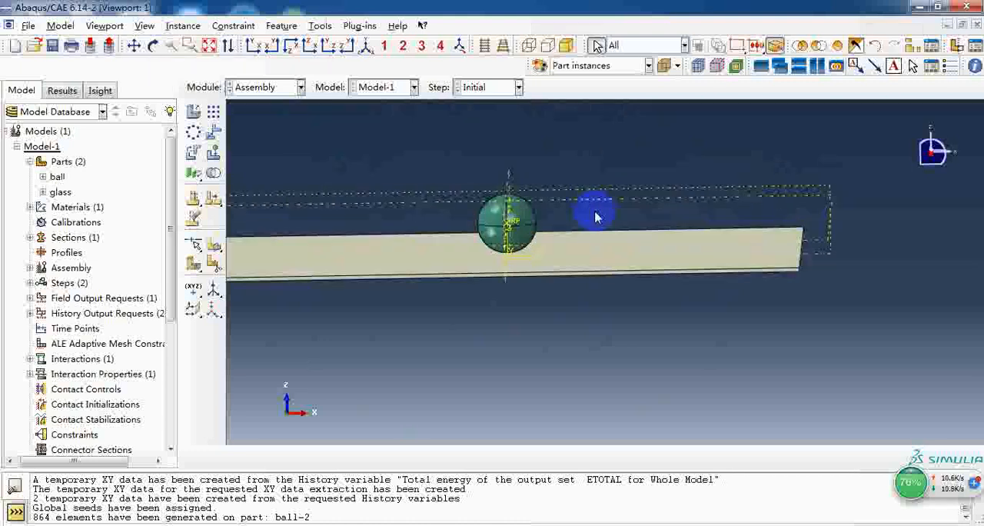
drag(597, 218, 643, 271)
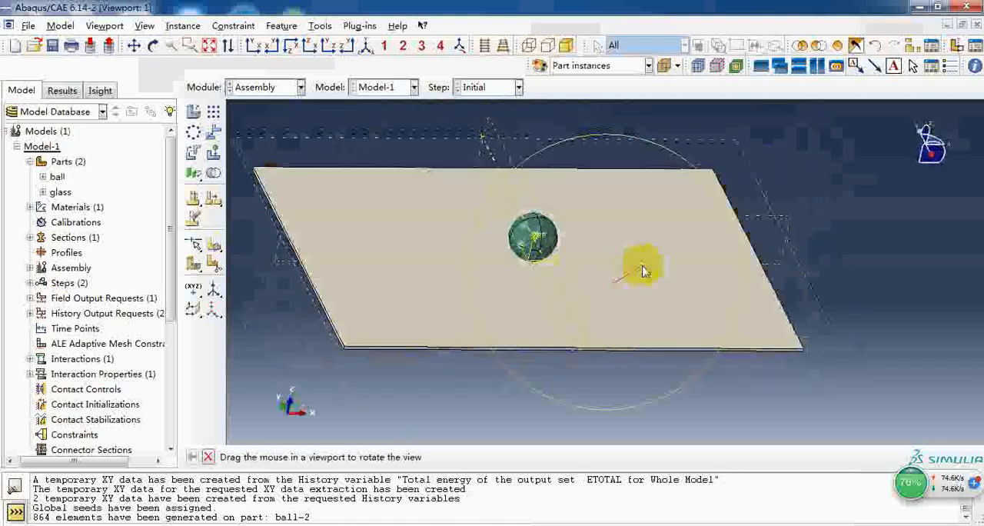
drag(642, 271, 446, 284)
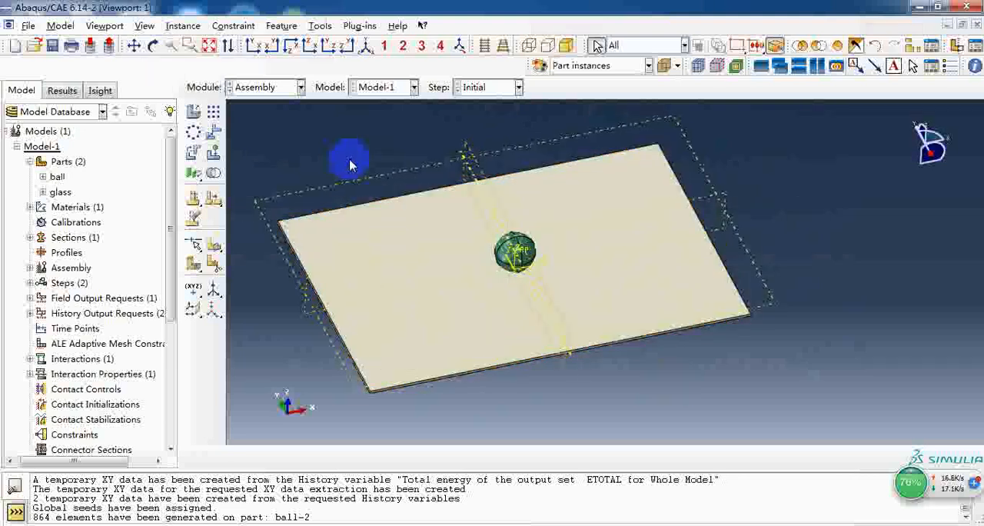
click(265, 86)
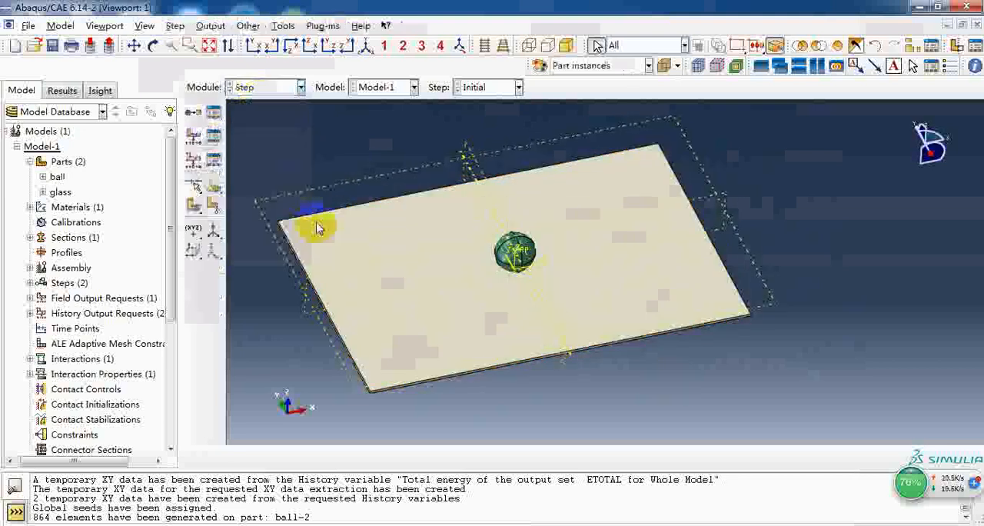
click(214, 113)
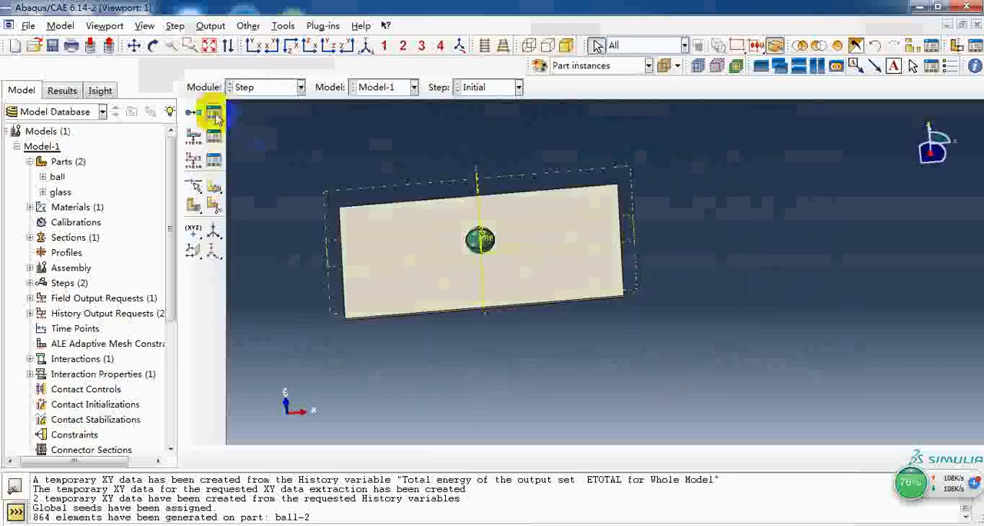
click(212, 112)
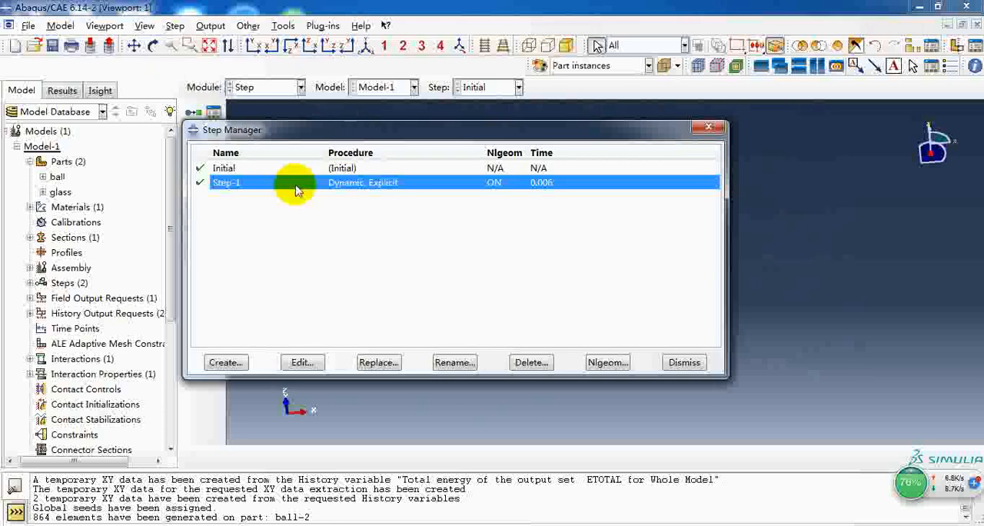
click(302, 363)
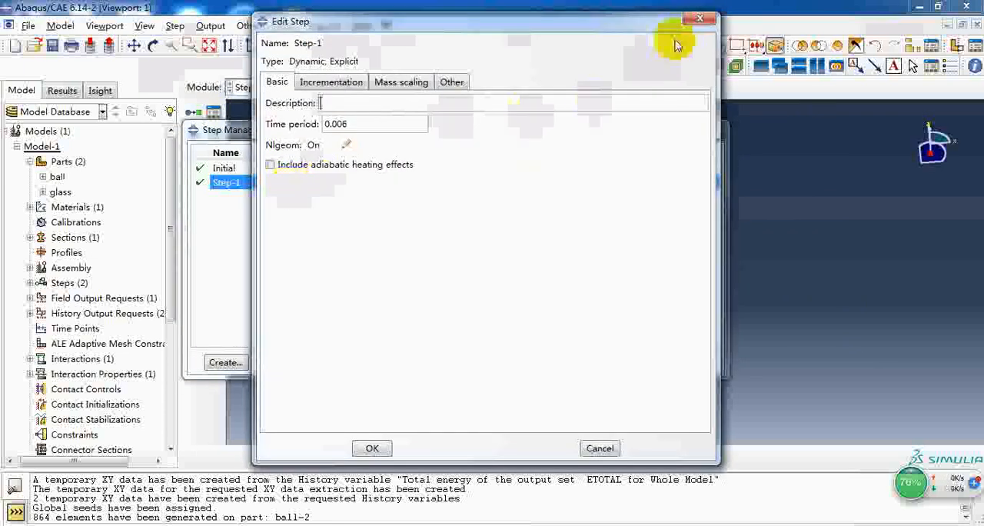
click(372, 449)
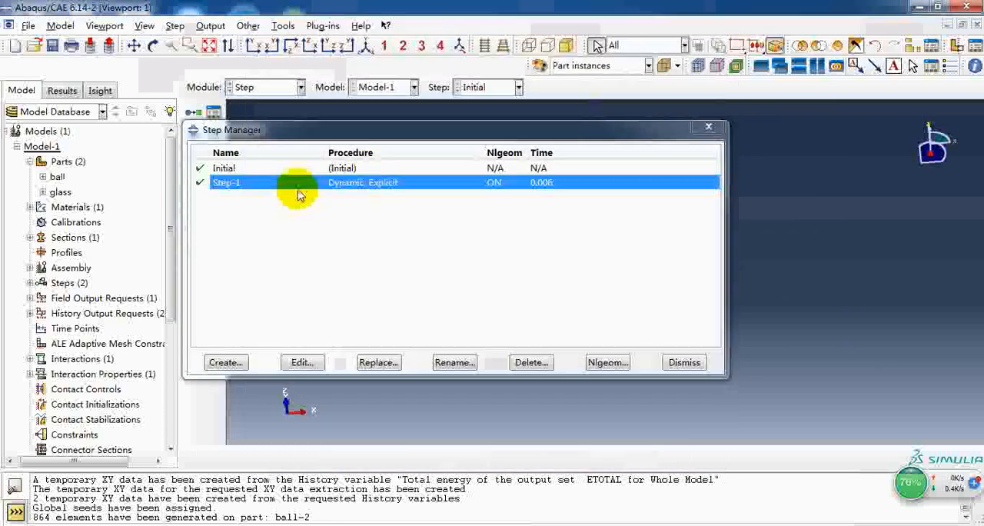
click(301, 363)
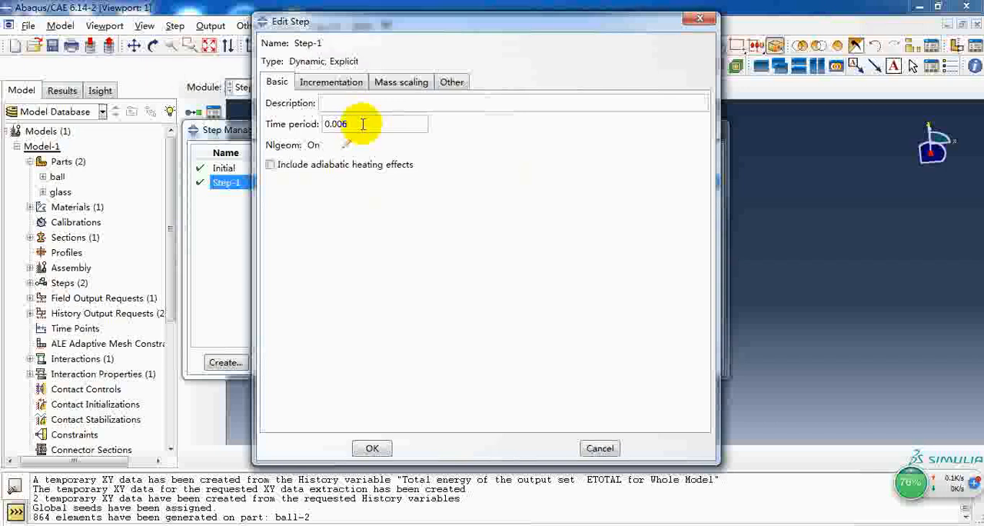
click(452, 82)
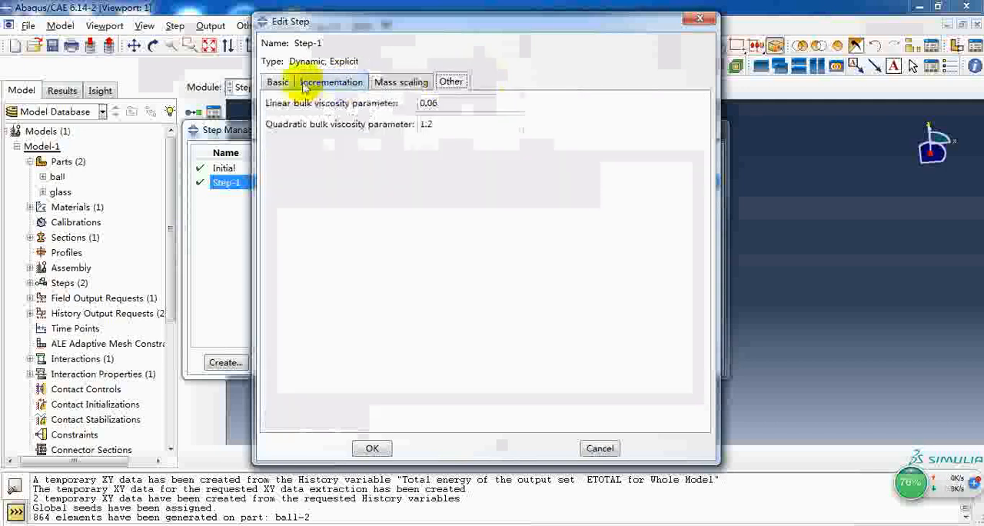
click(276, 82)
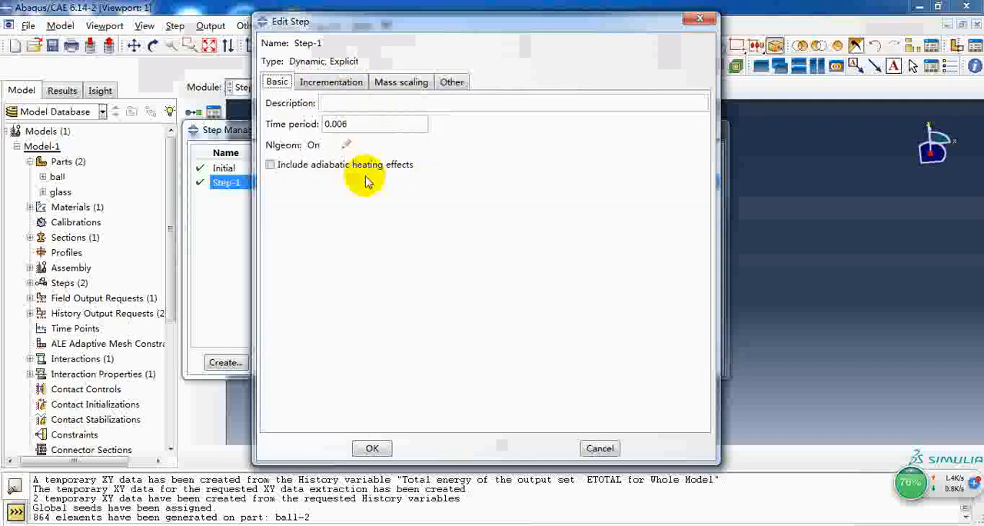
mouse_move(392, 203)
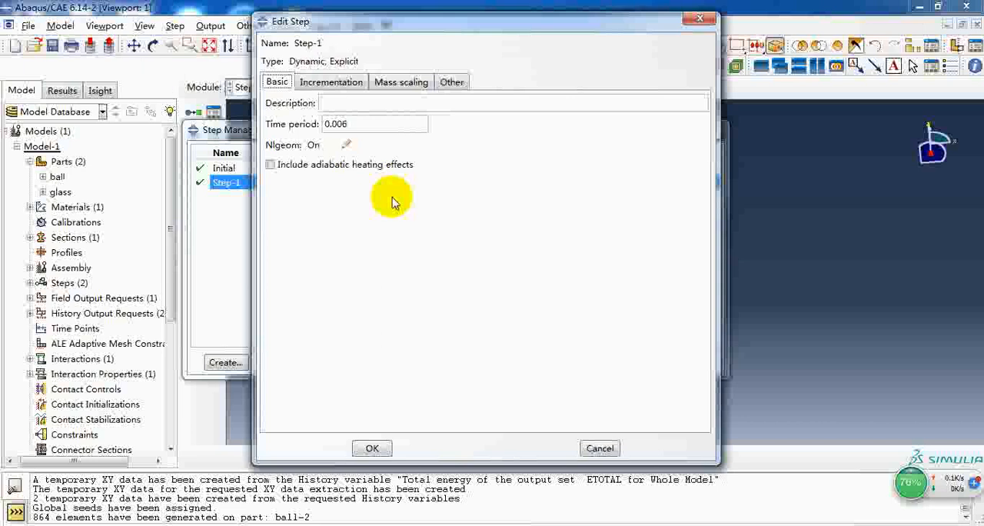
click(372, 449)
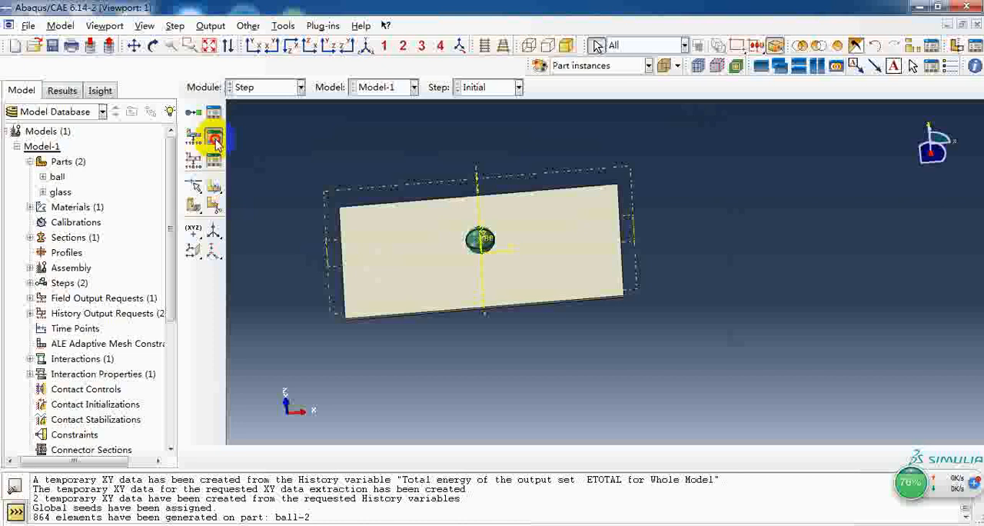
click(214, 135)
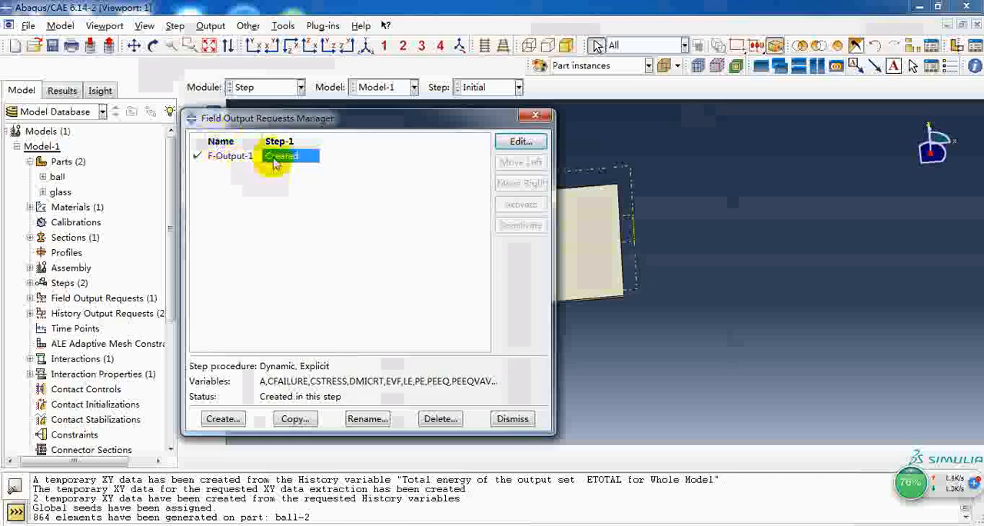
click(519, 142)
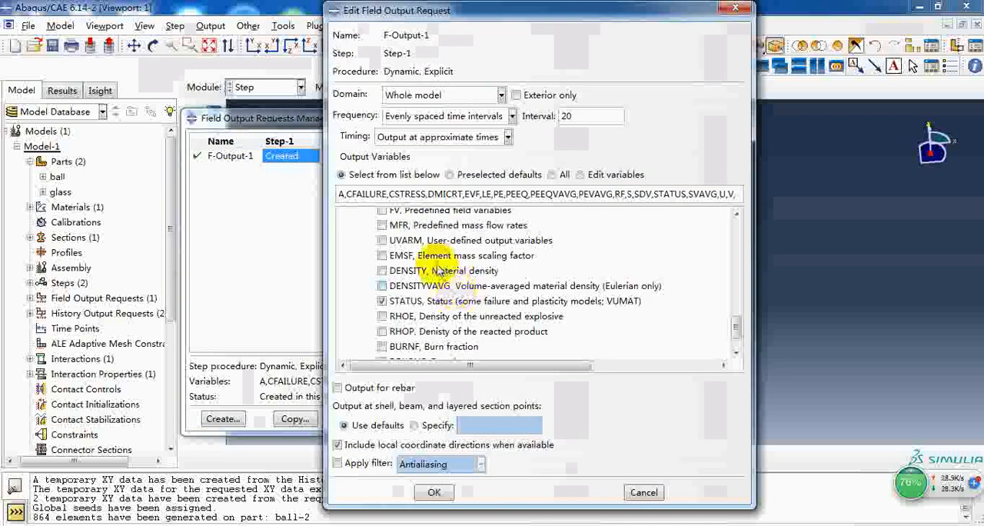
scroll(down, 3)
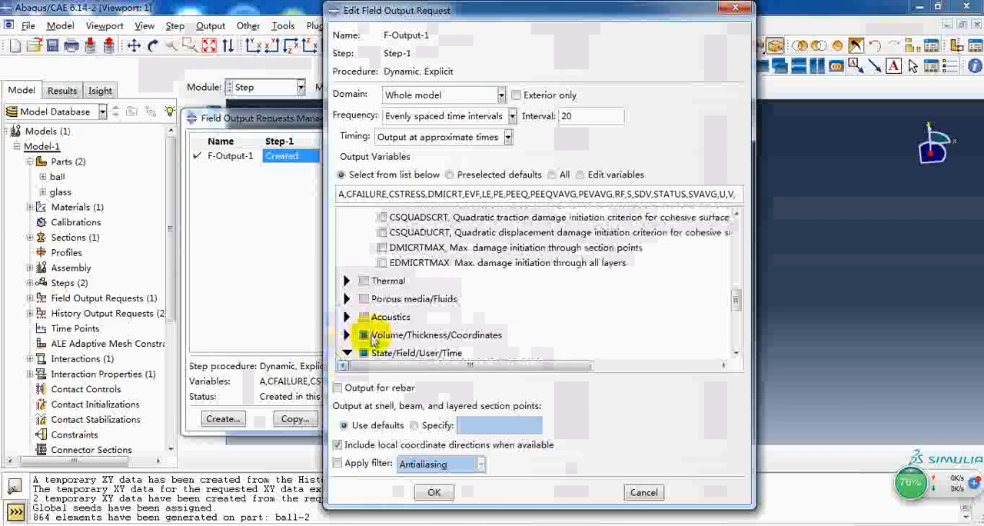
click(347, 353)
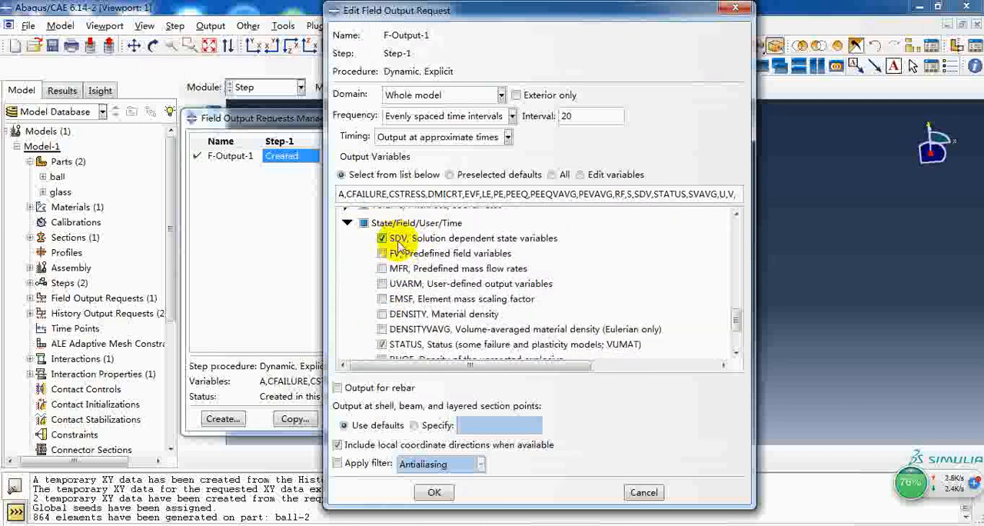
scroll(down, 3)
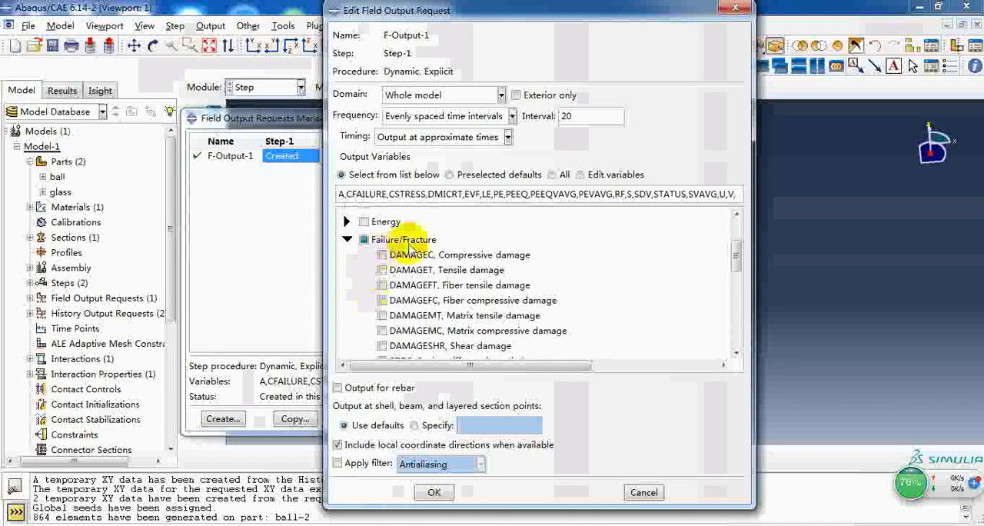
click(348, 239)
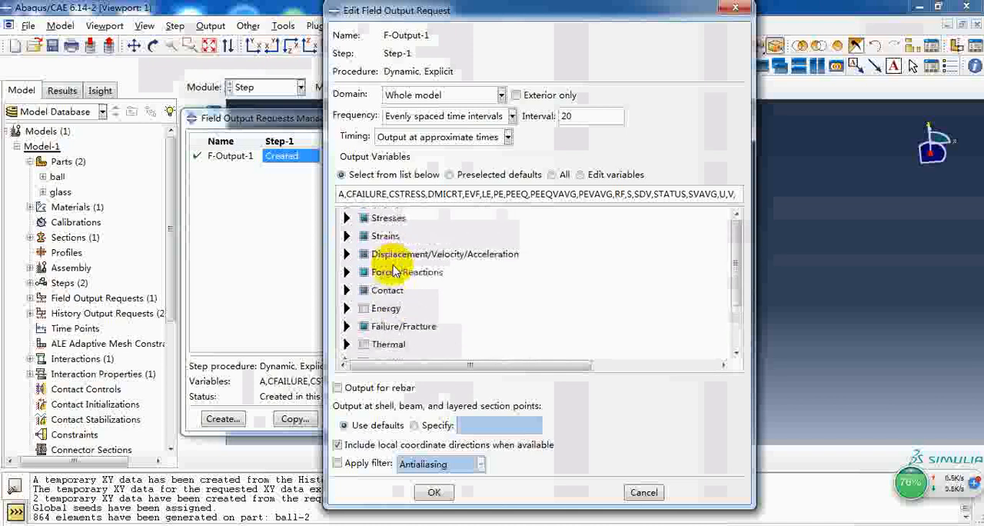
click(434, 492)
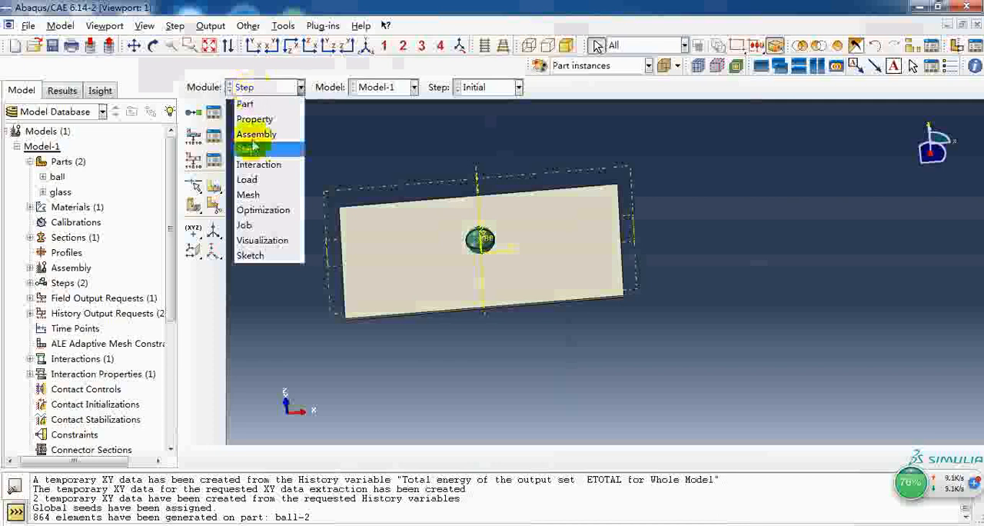
mouse_move(258, 164)
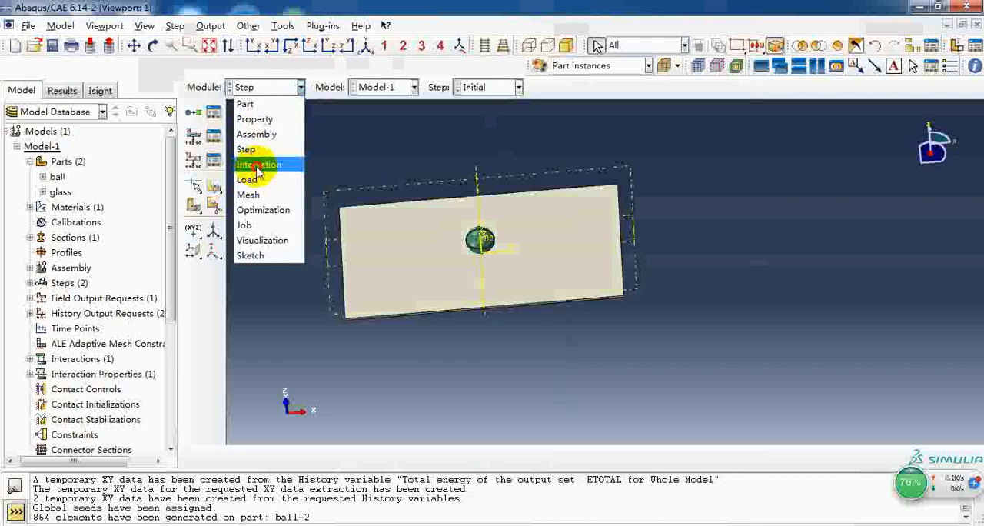
Enter the Interaction module and inspect contact property IntProp-1.
click(258, 164)
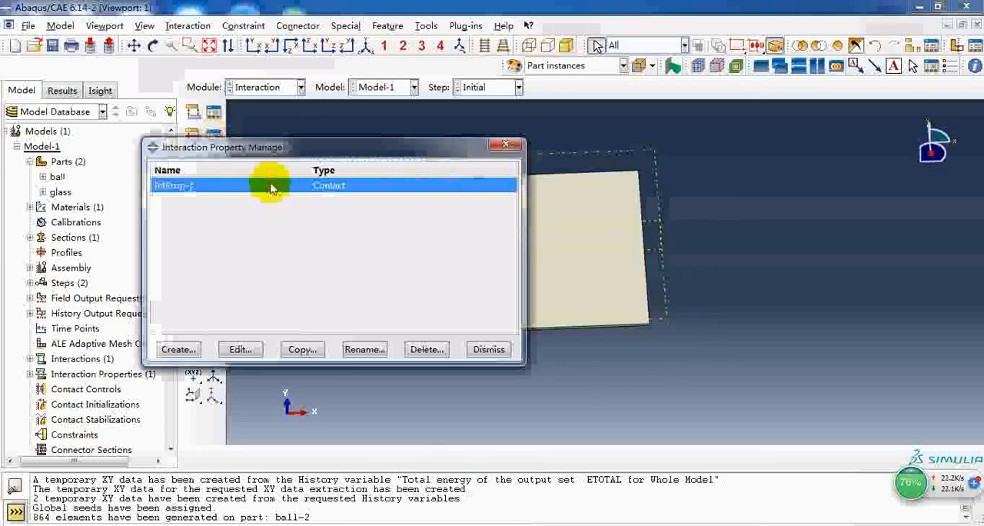
click(240, 349)
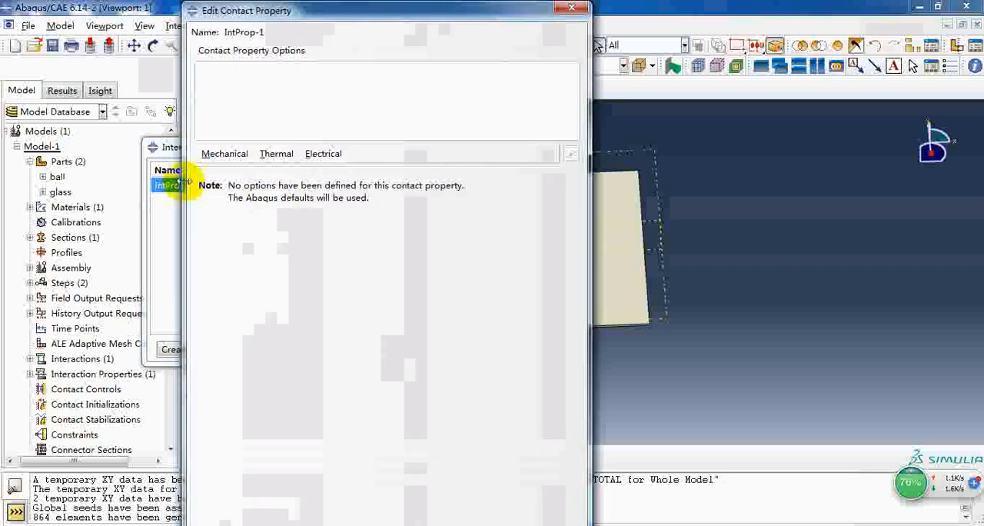
mouse_move(249, 123)
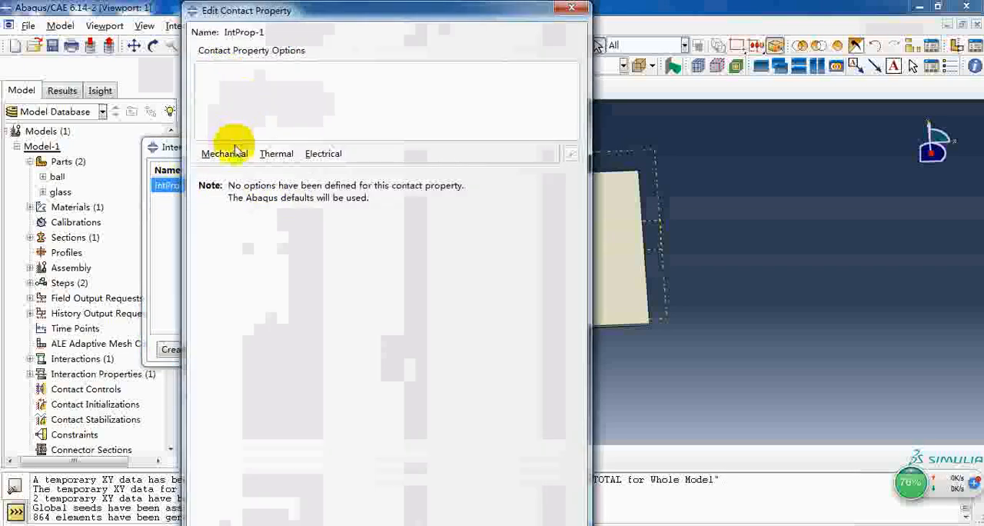
mouse_move(284, 214)
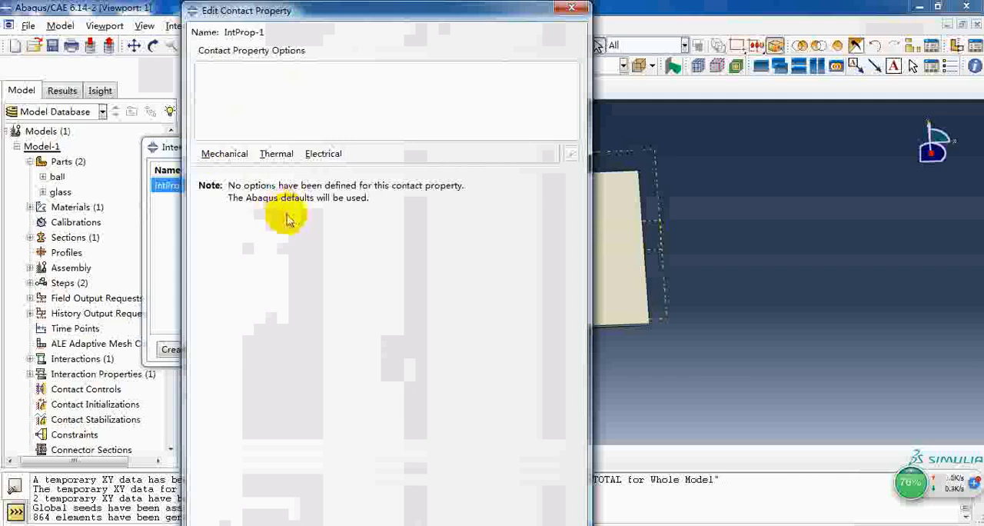
mouse_move(283, 206)
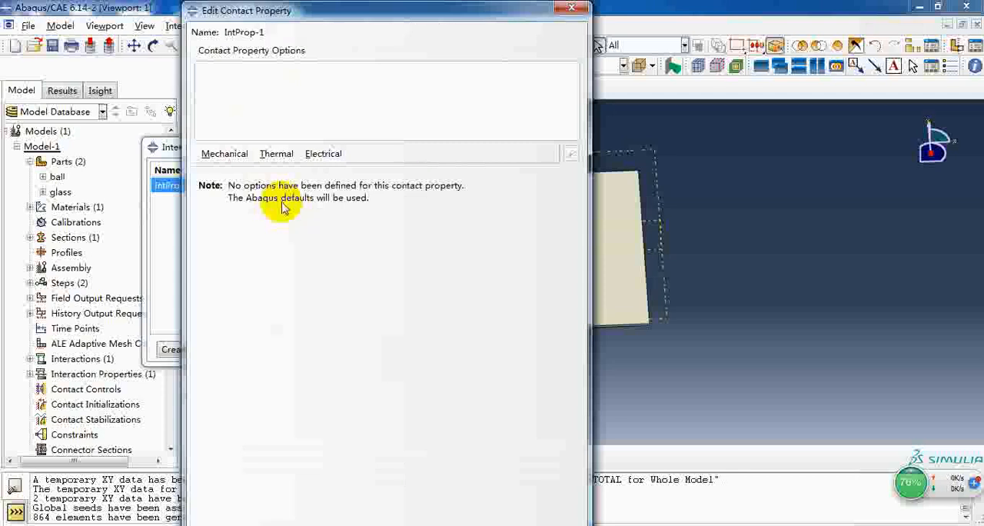
mouse_move(615, 249)
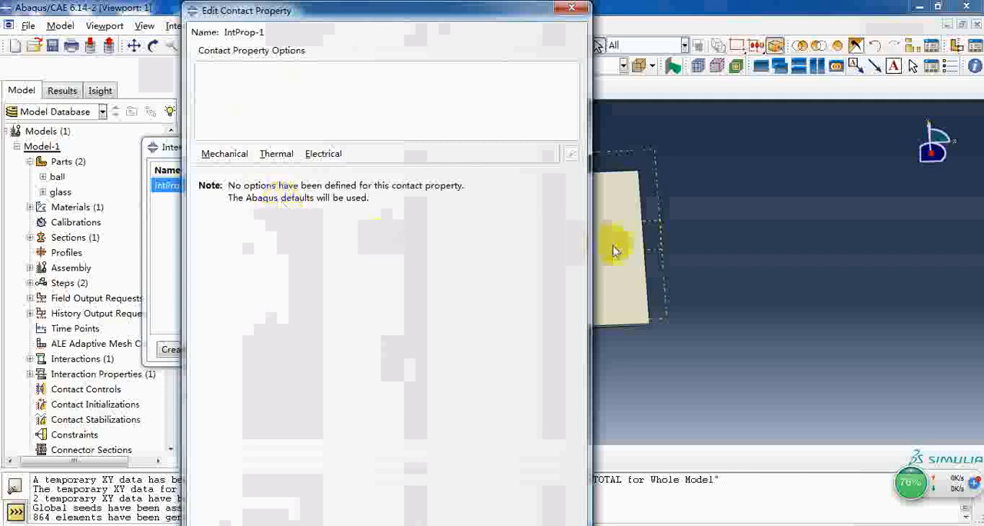
mouse_move(277, 230)
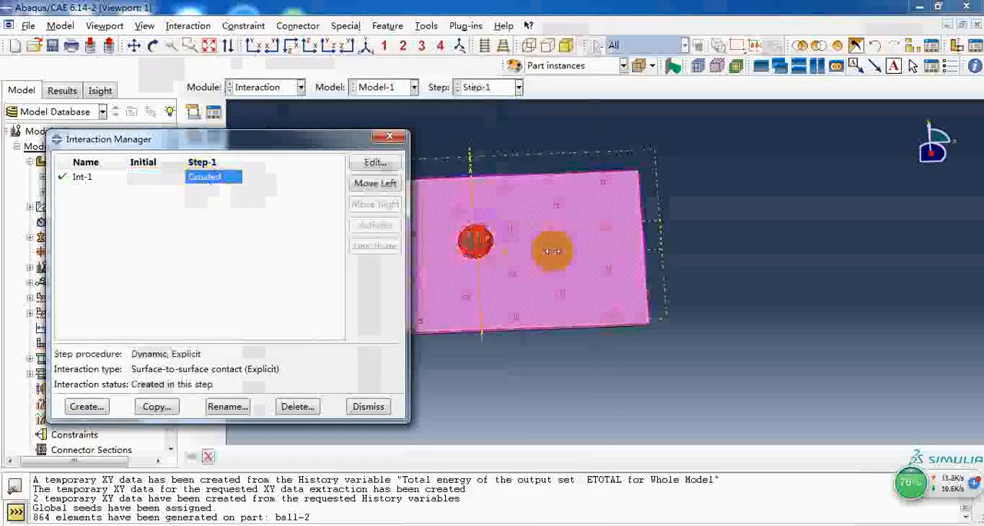
Review Int-1's surface-to-surface contact (kinematic, finite sliding, IntProp-1) and close it unchanged.
click(375, 163)
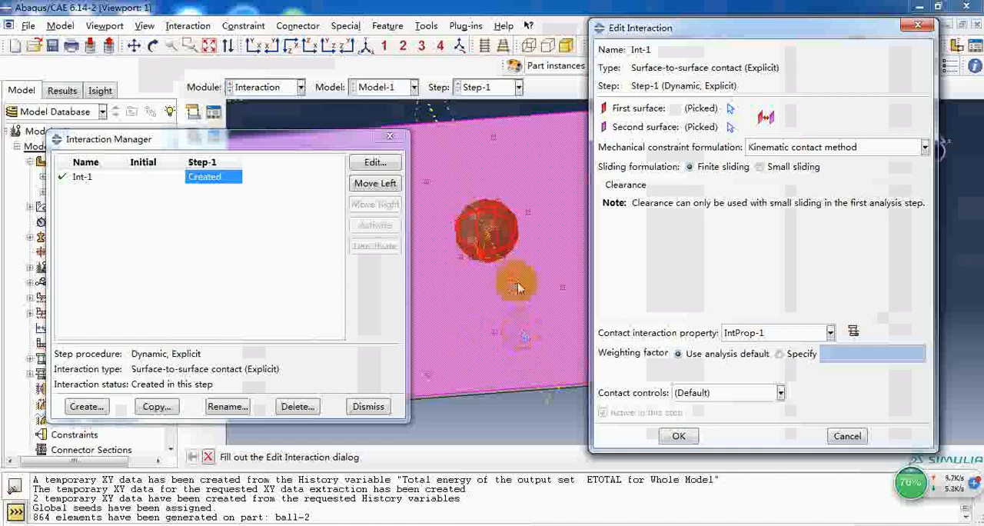
click(676, 435)
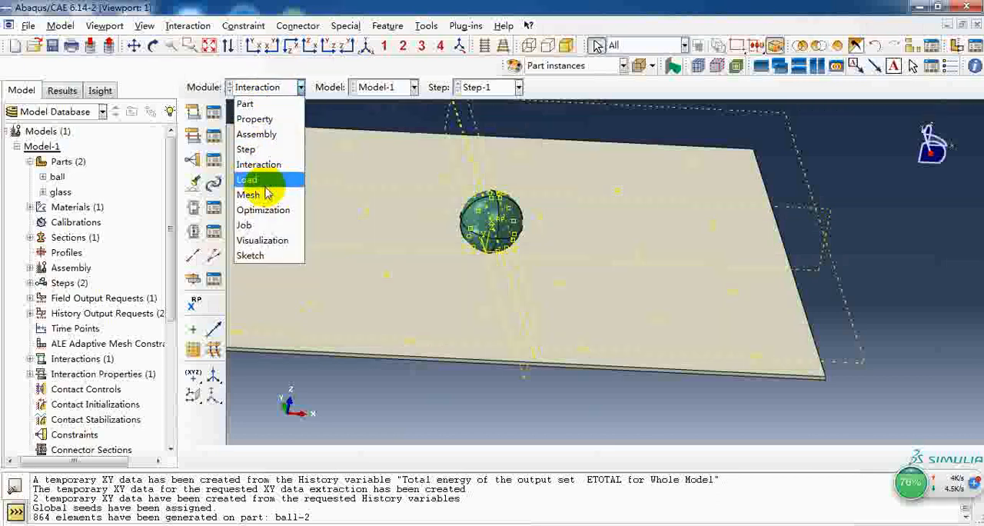
In the Load module, review BC-1's encastre constraint on the plate edges and cancel without changes.
click(248, 180)
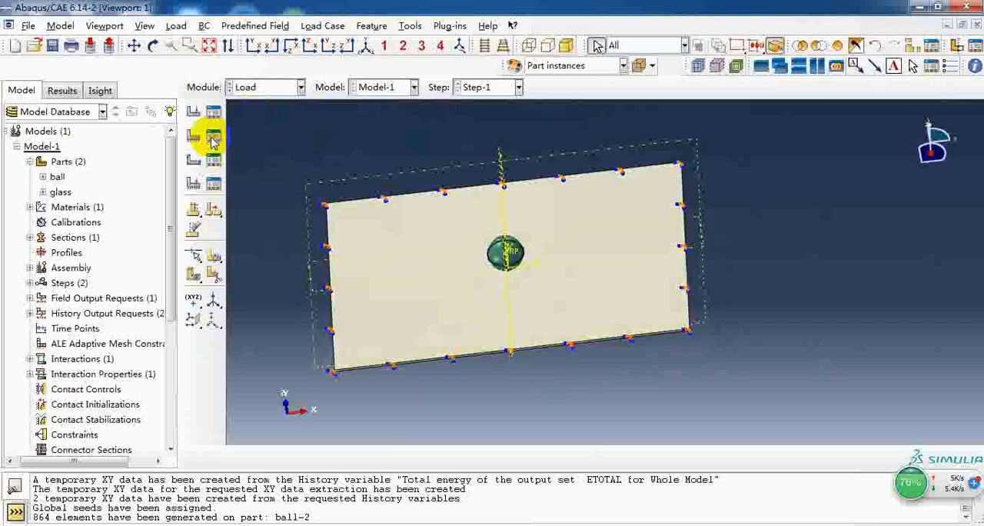
click(212, 142)
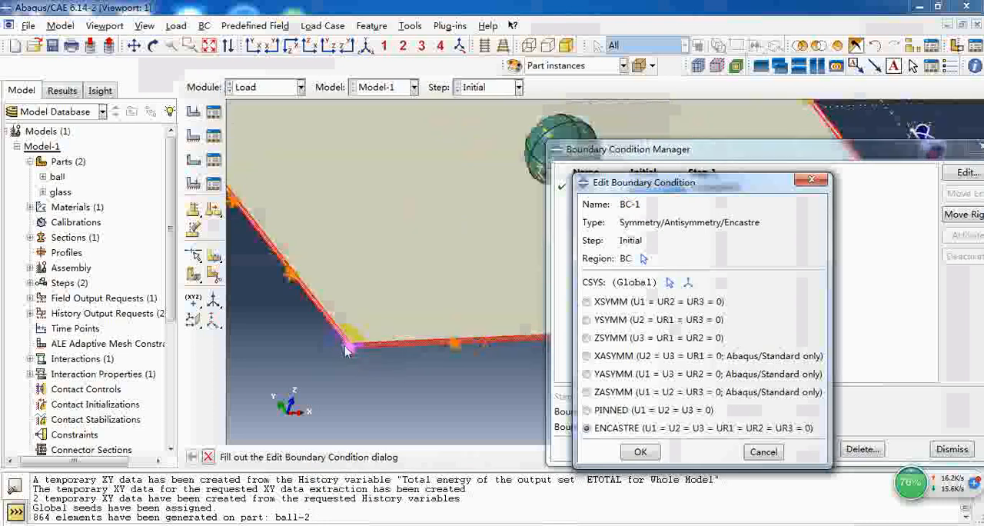
drag(346, 350, 372, 366)
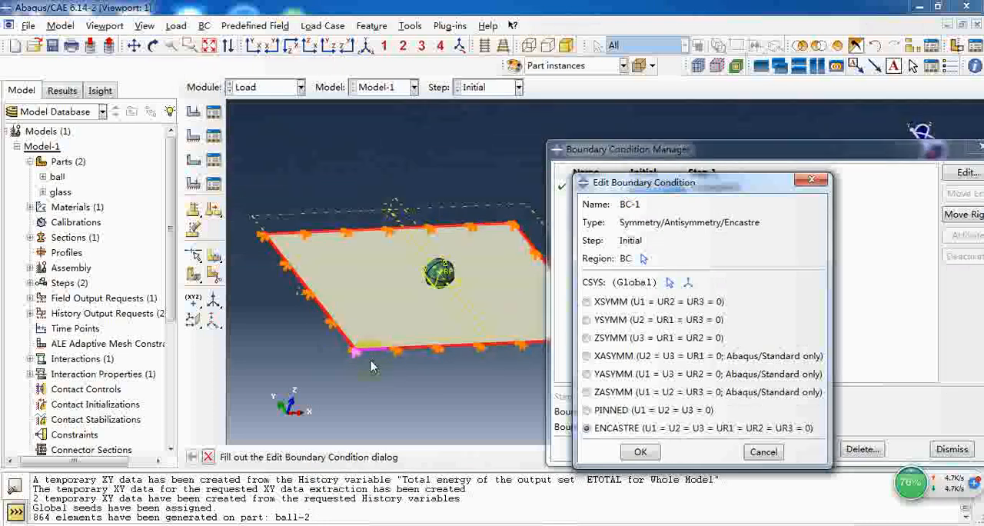
mouse_move(398, 317)
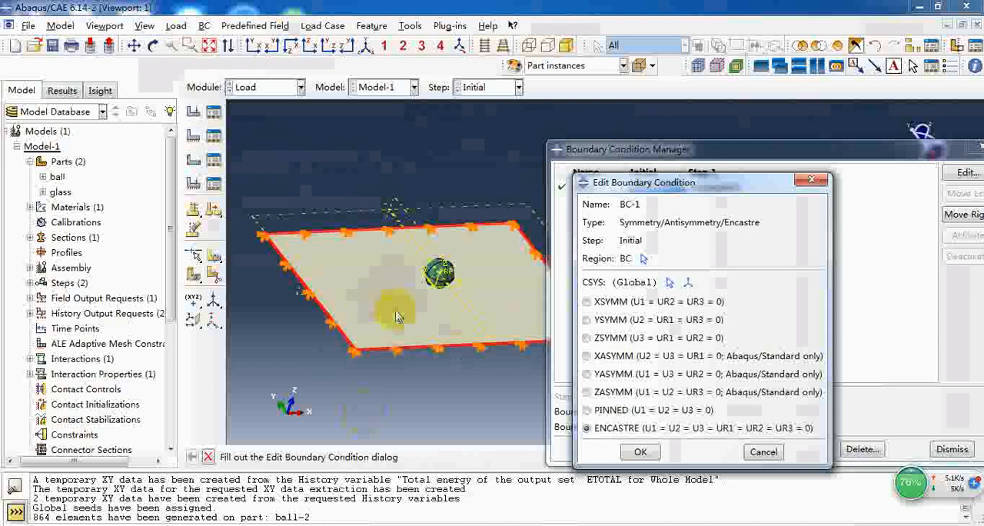
click(639, 452)
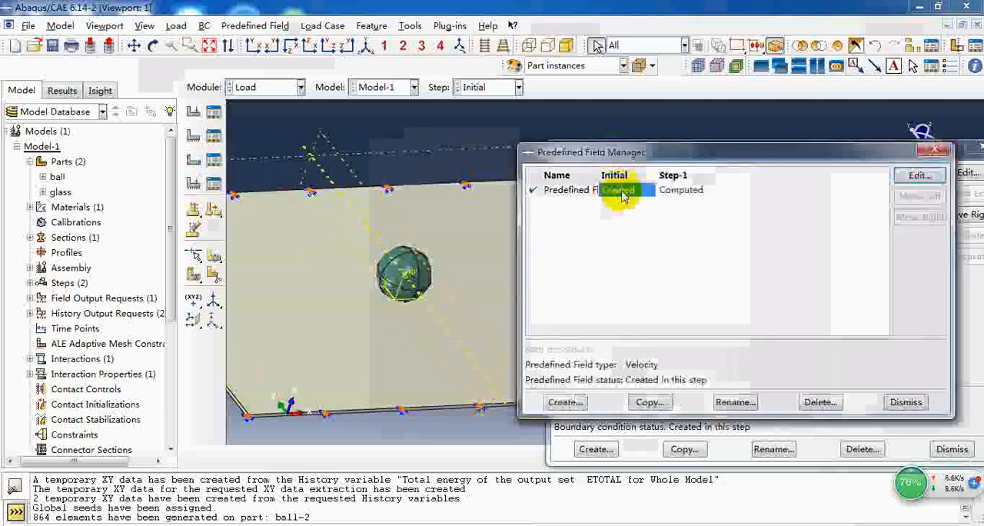
Close the Predefined Field and Boundary Condition managers after checking the velocity field.
click(920, 175)
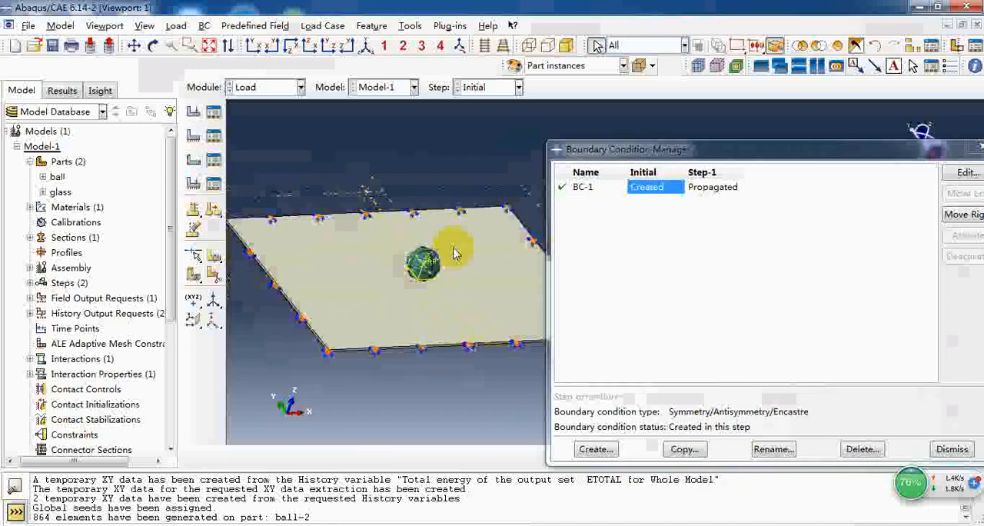
drag(624, 149, 443, 154)
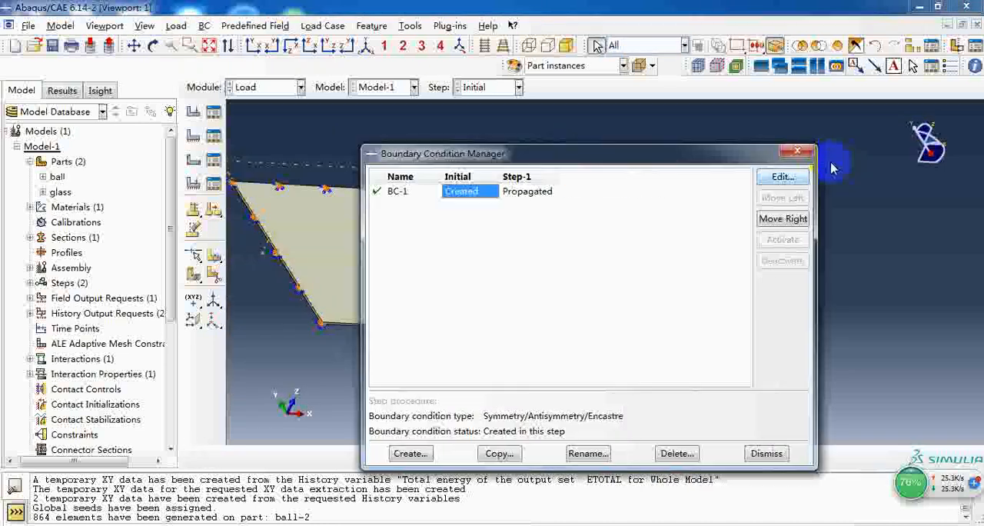
click(765, 452)
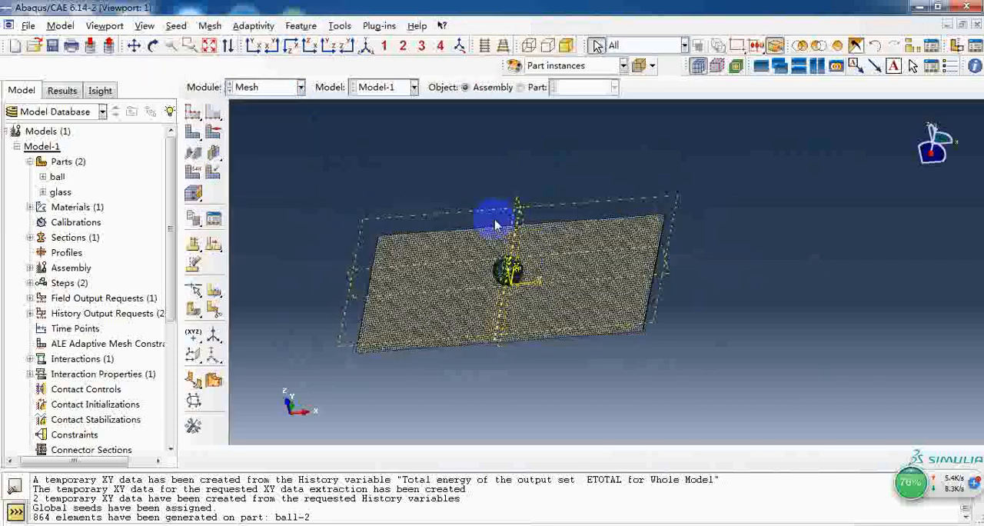
Confirm the glass part's element type as explicit 3D stress C3D8R with element deletion on.
drag(495, 223, 523, 246)
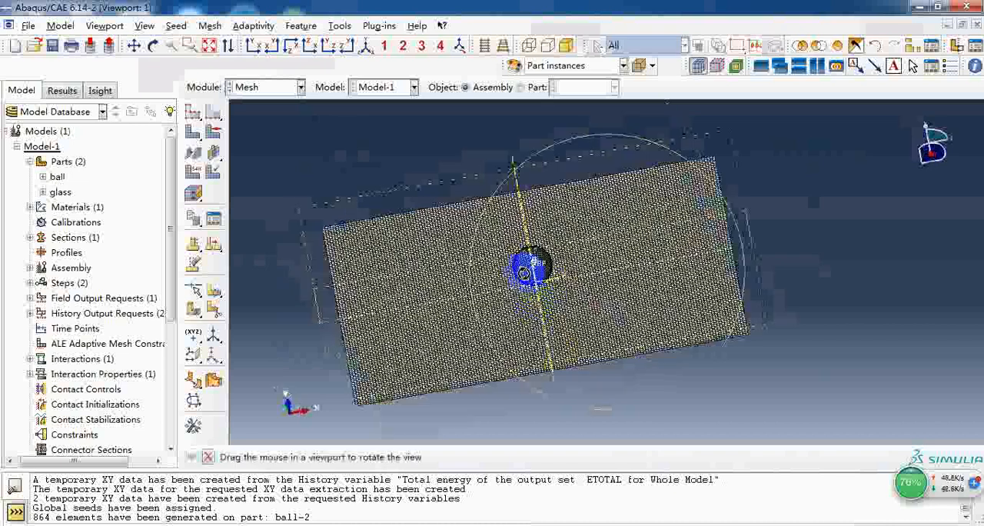
drag(530, 269, 258, 158)
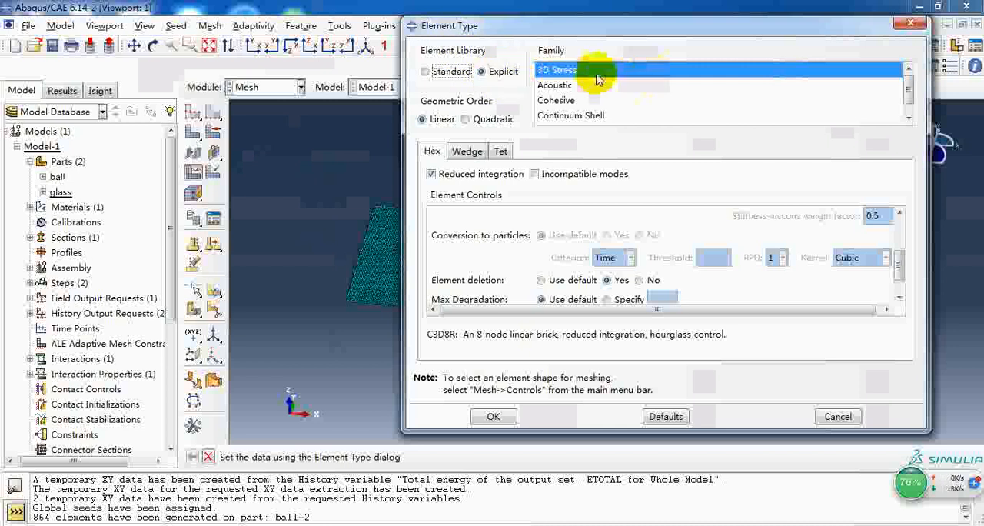
mouse_move(474, 258)
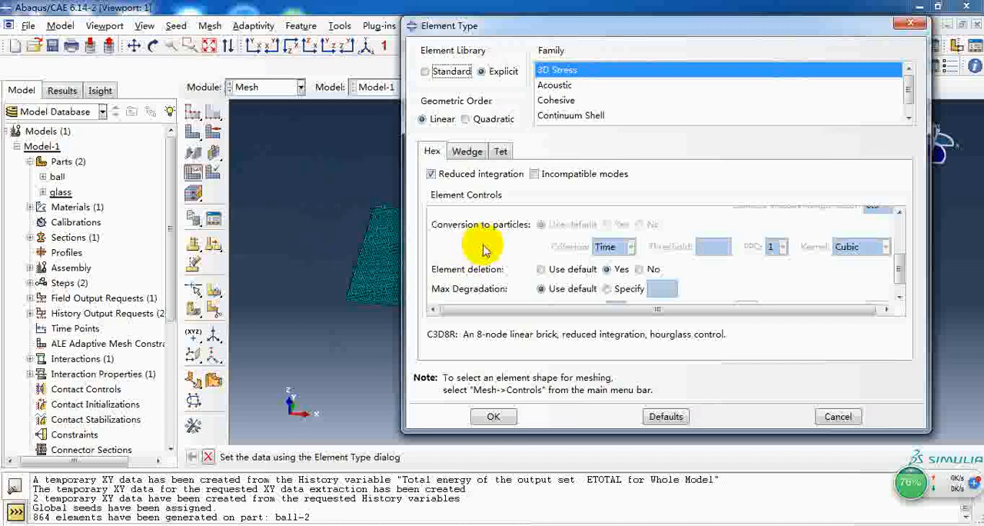
scroll(down, 3)
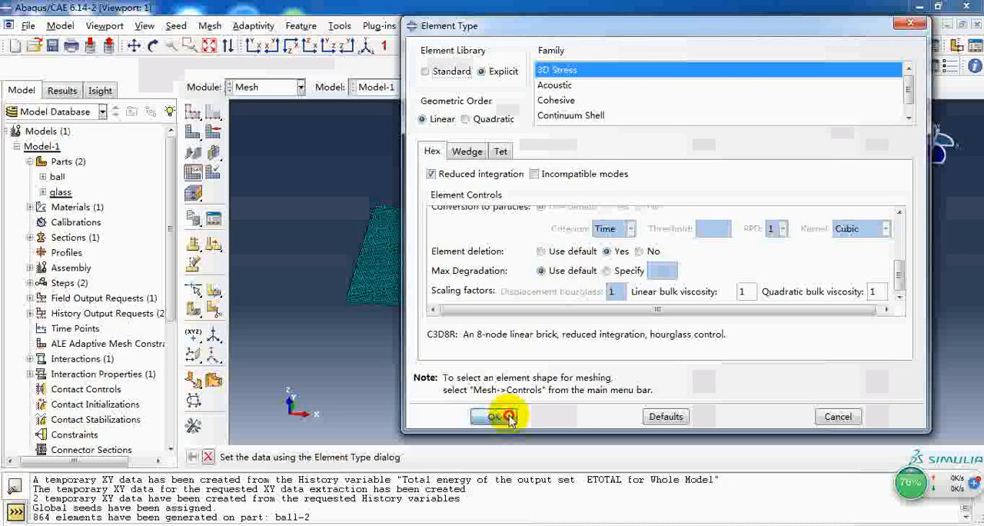
click(498, 415)
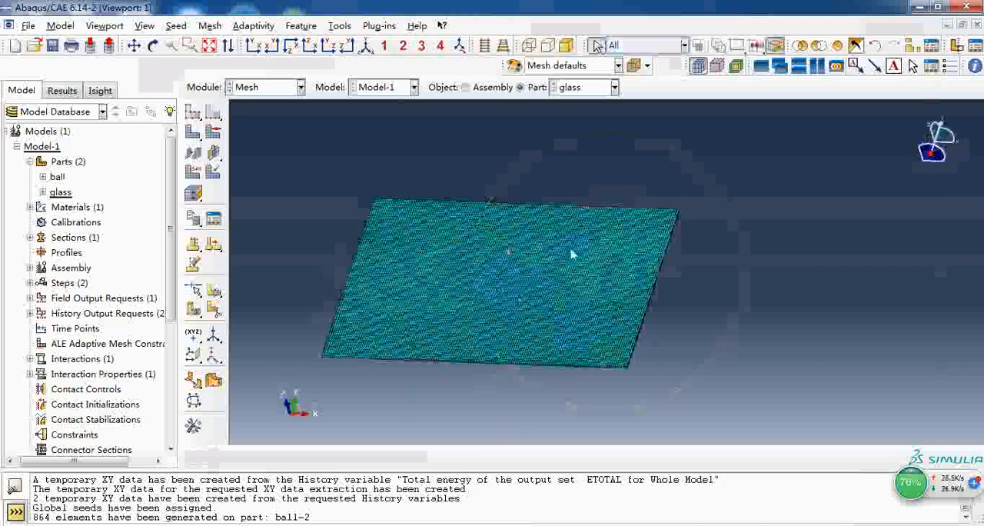
click(465, 86)
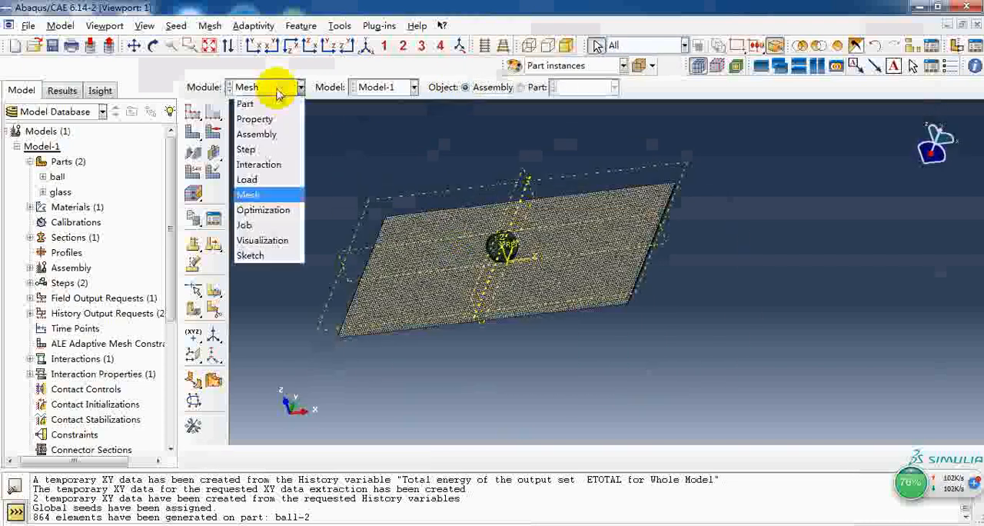
In the Job module, check the ball_glass_15 monitor log and open the job's settings.
click(244, 225)
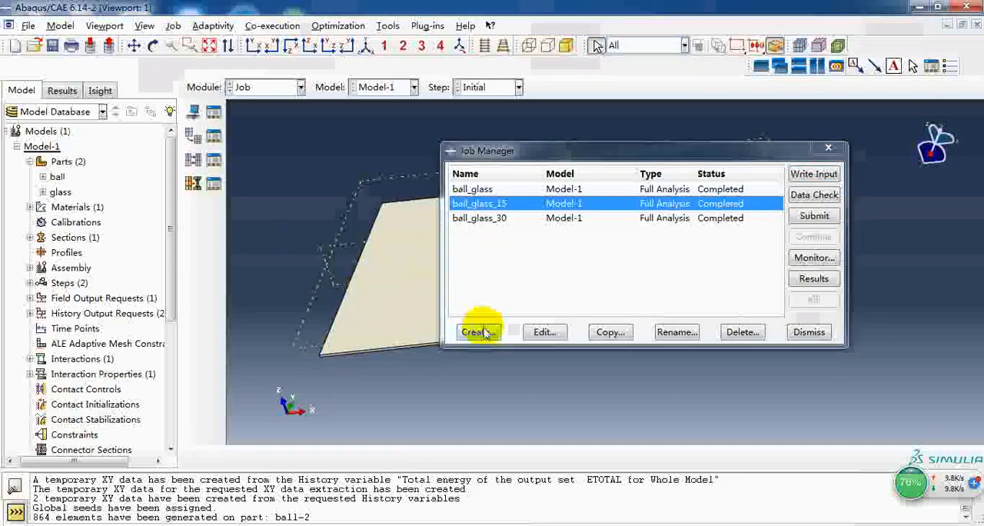
mouse_move(813, 256)
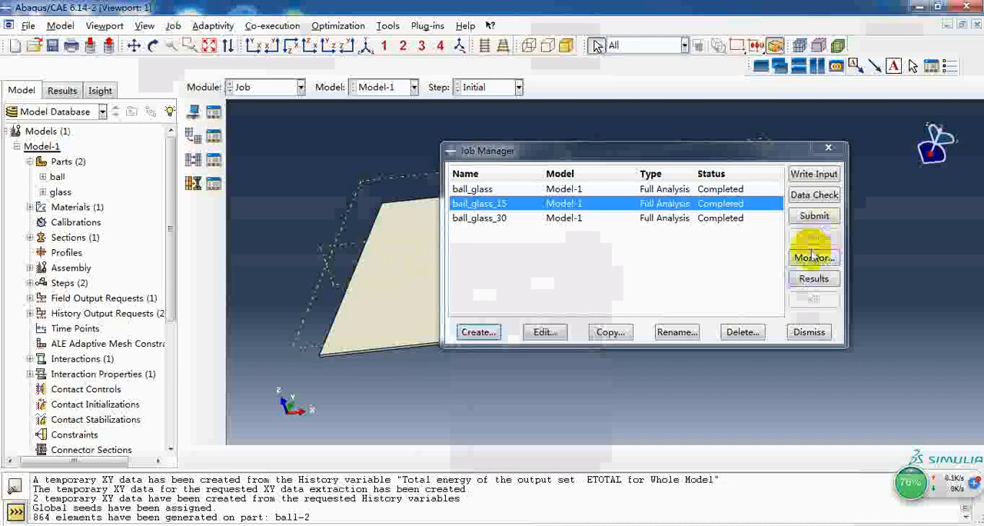
click(813, 258)
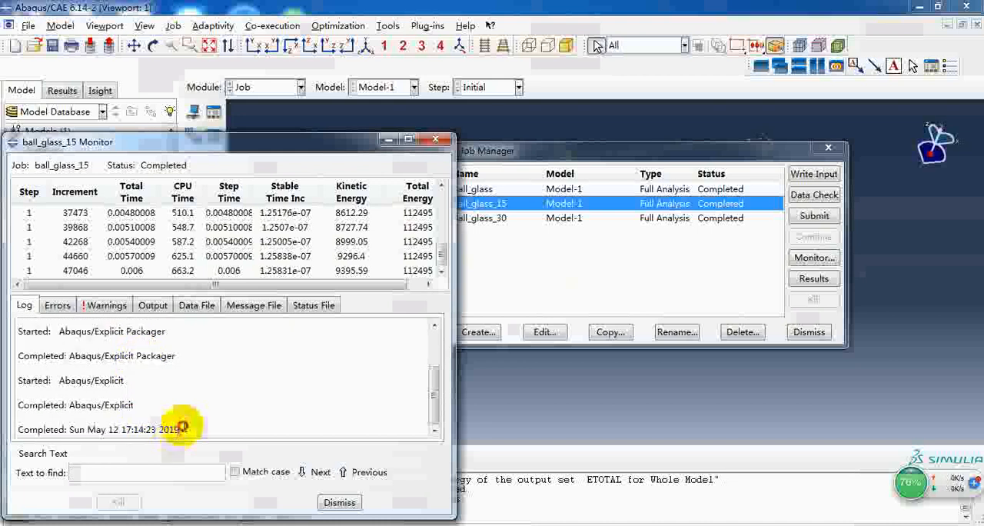
scroll(up, 3)
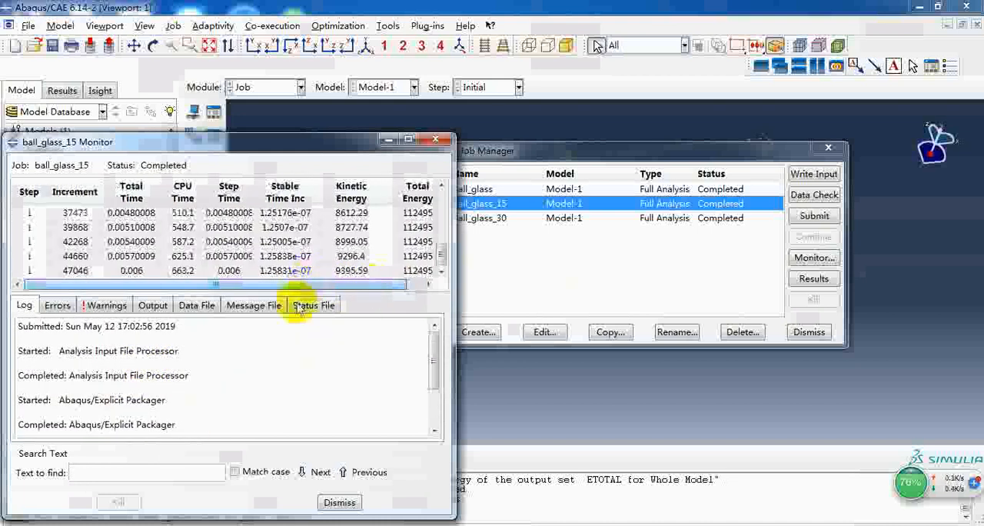
click(338, 501)
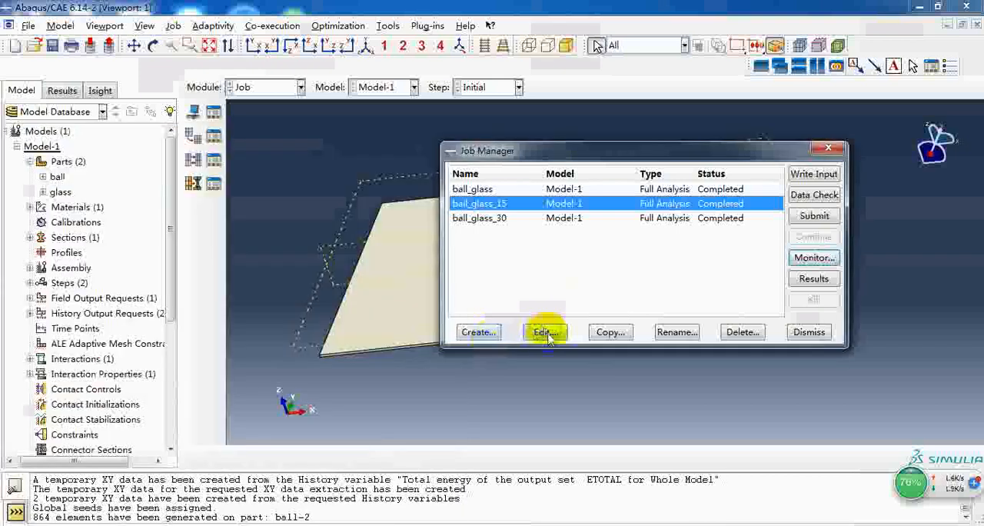
click(544, 332)
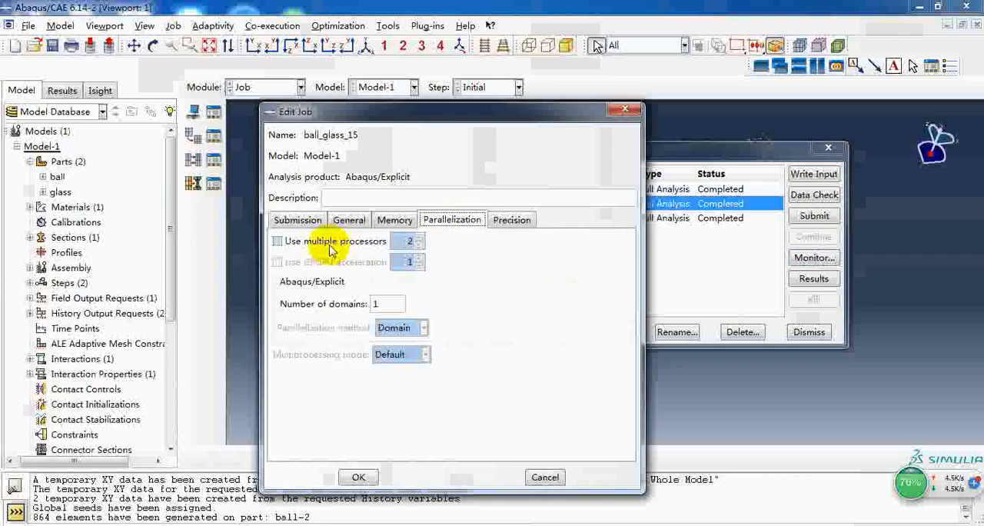
mouse_move(615, 161)
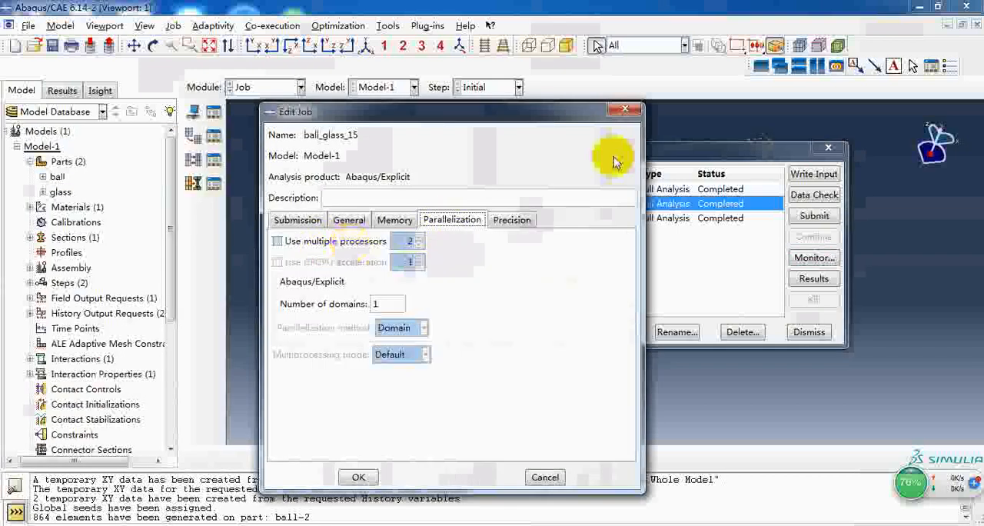
mouse_move(366, 248)
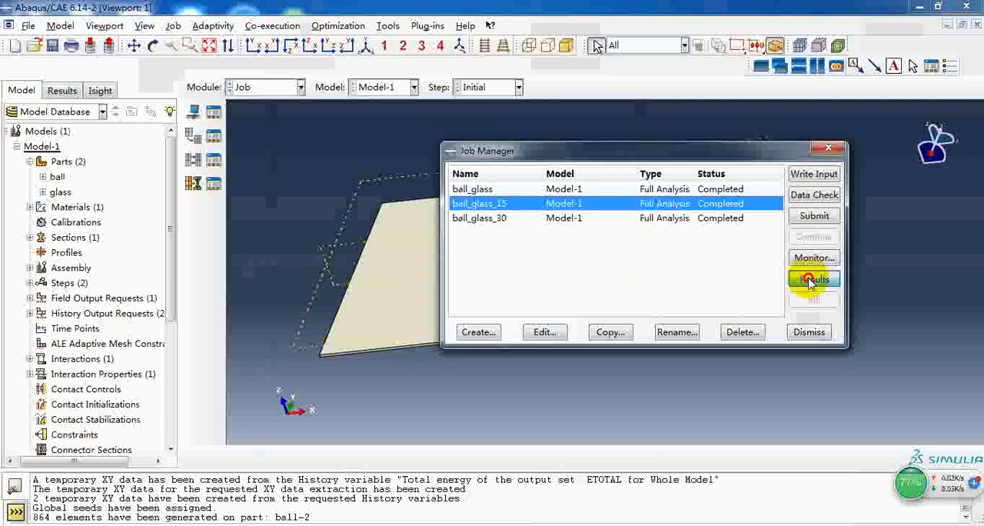
View the ball_glass_15 Mises contour from above and step back to an earlier impact frame.
click(813, 280)
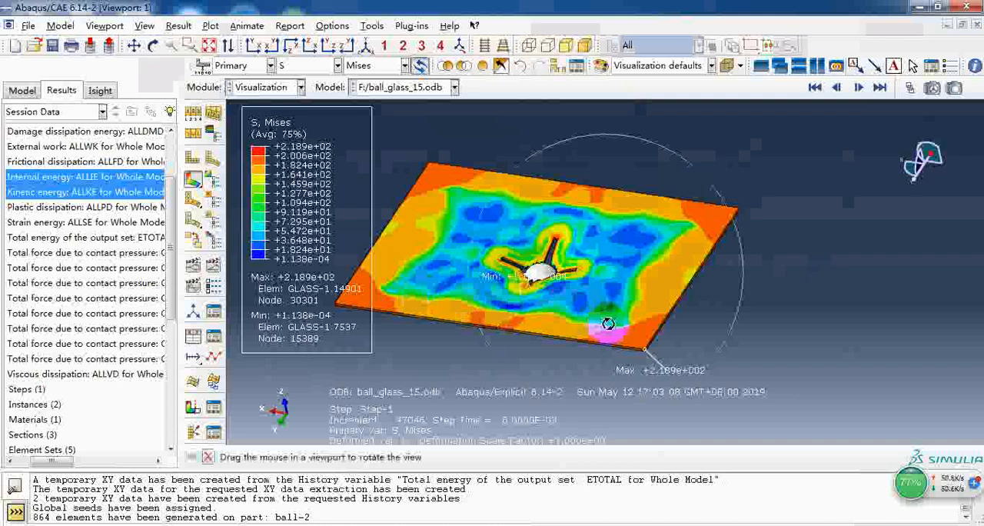
drag(607, 322, 624, 117)
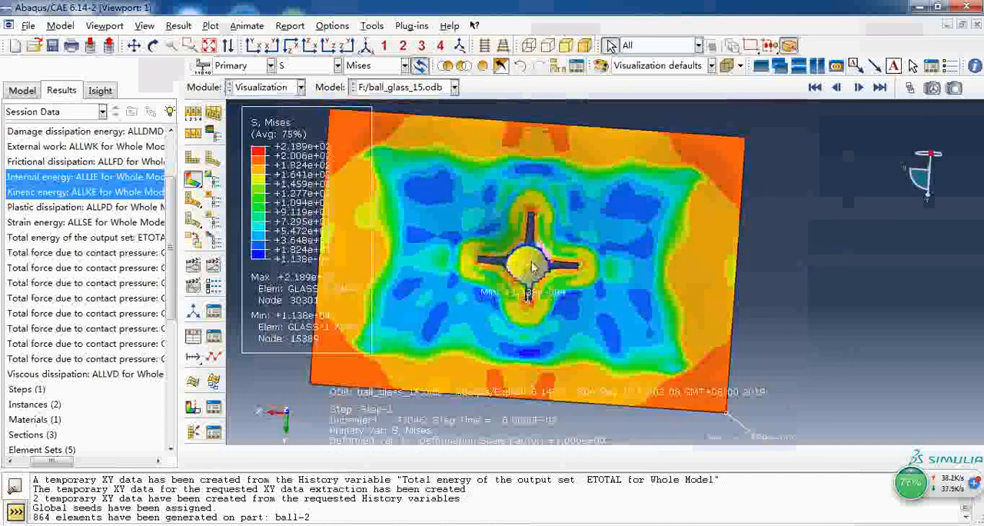
click(858, 86)
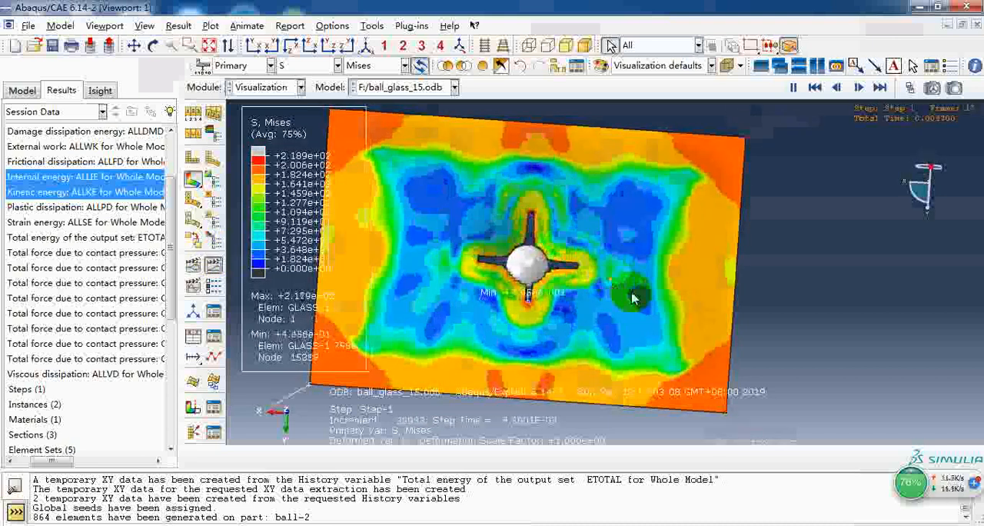
drag(630, 299, 561, 218)
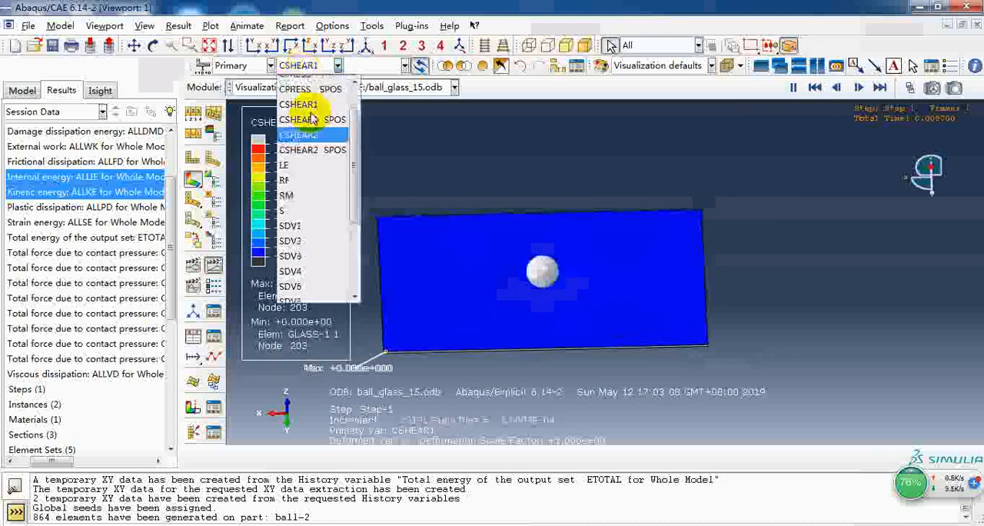
Plot contact pressure CPRESS on the plate at a later impact frame.
click(295, 89)
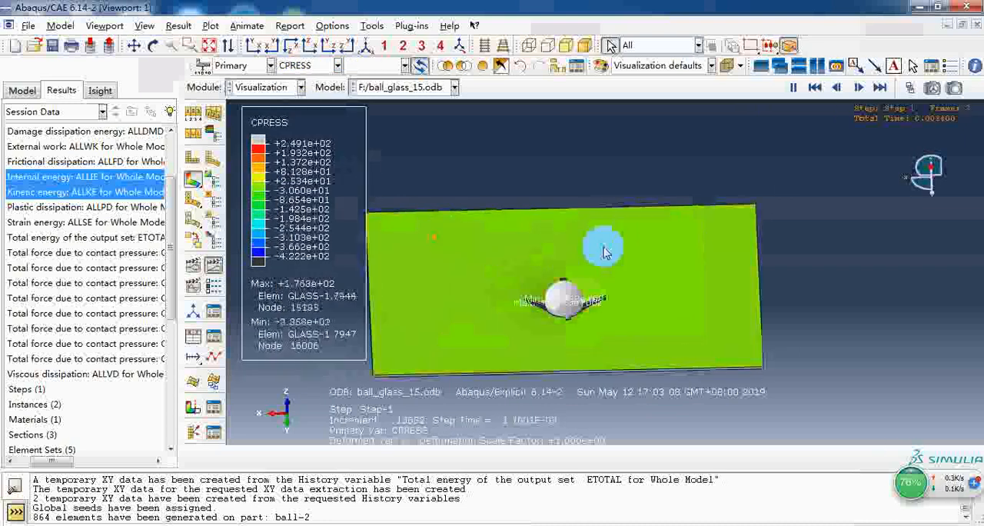
click(880, 86)
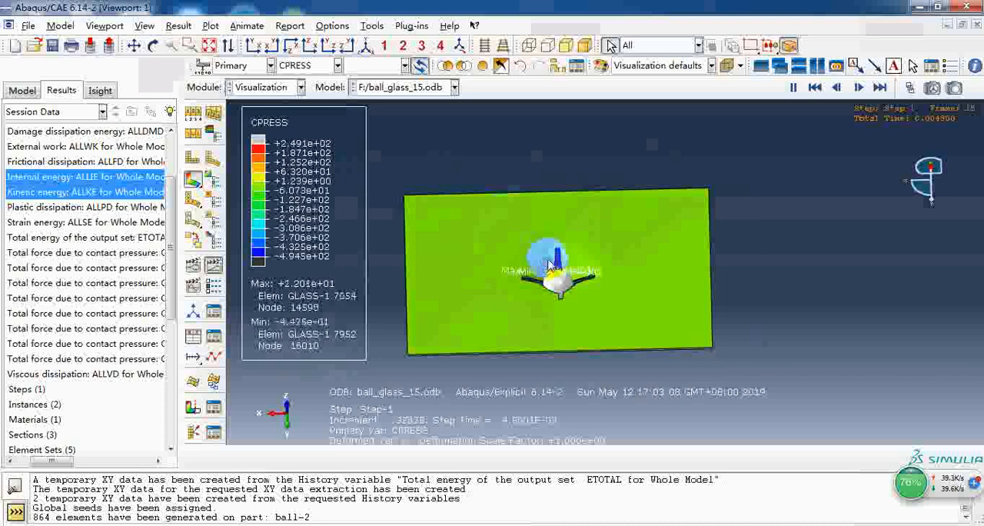
click(332, 65)
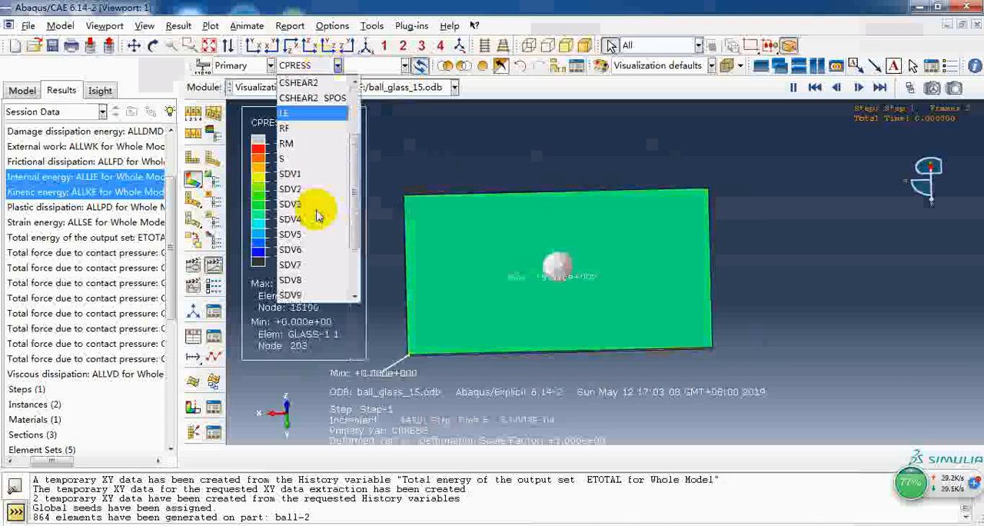
Switch the primary field output to state variable SDV1.
click(289, 174)
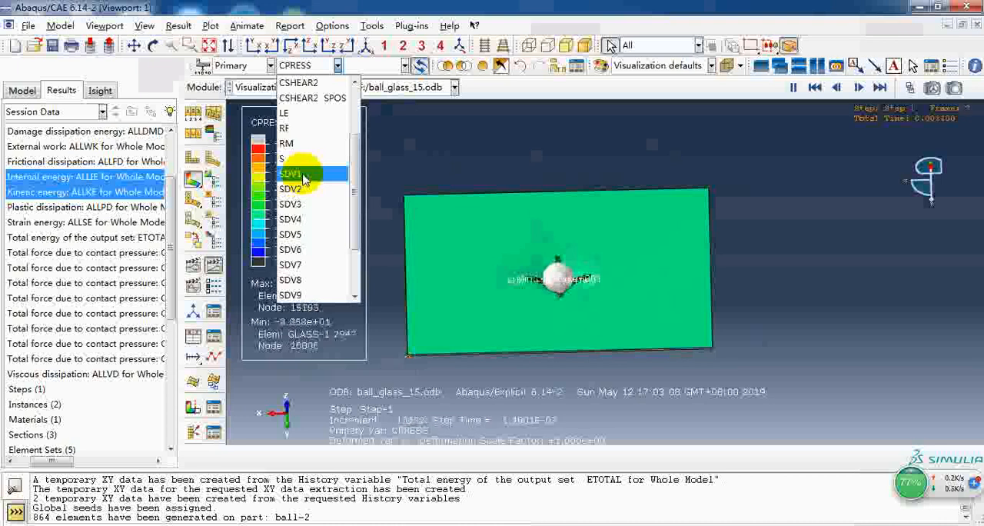
click(289, 189)
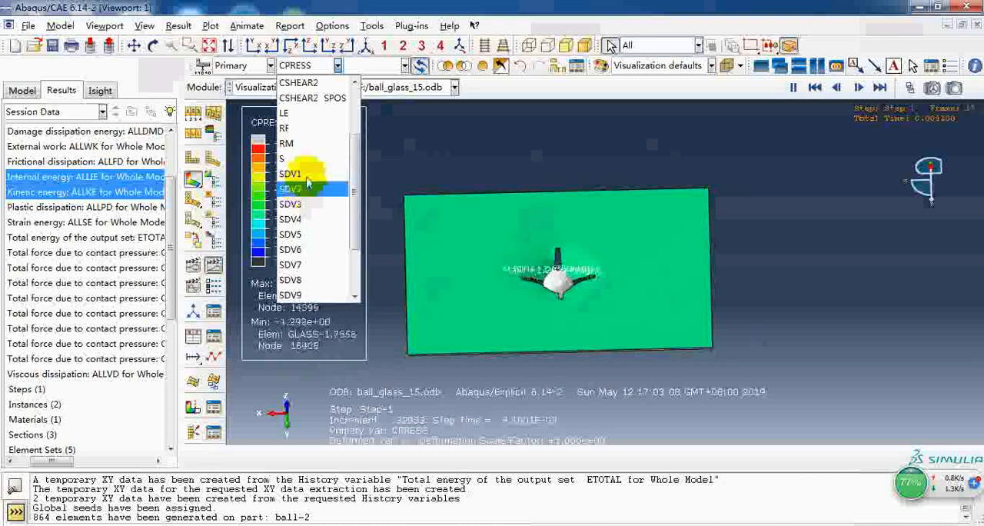
click(289, 174)
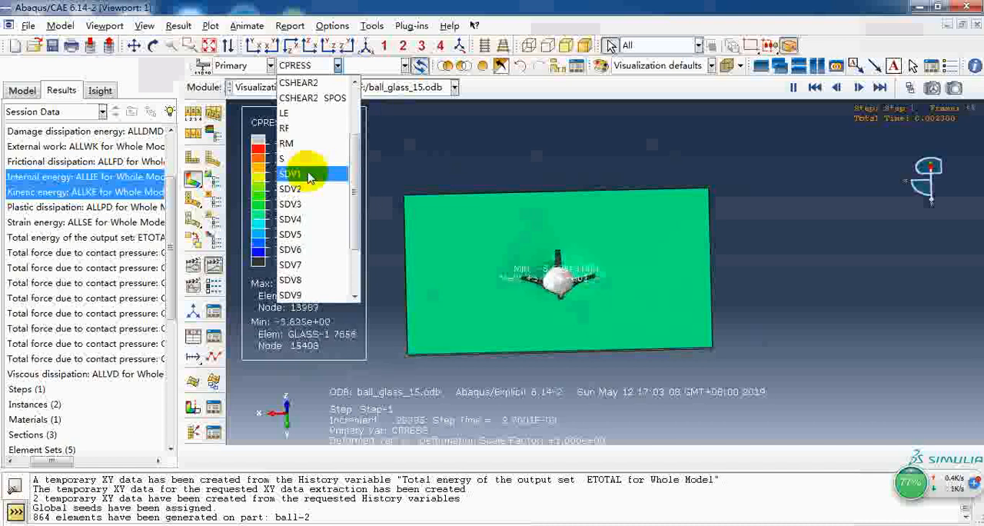
click(289, 173)
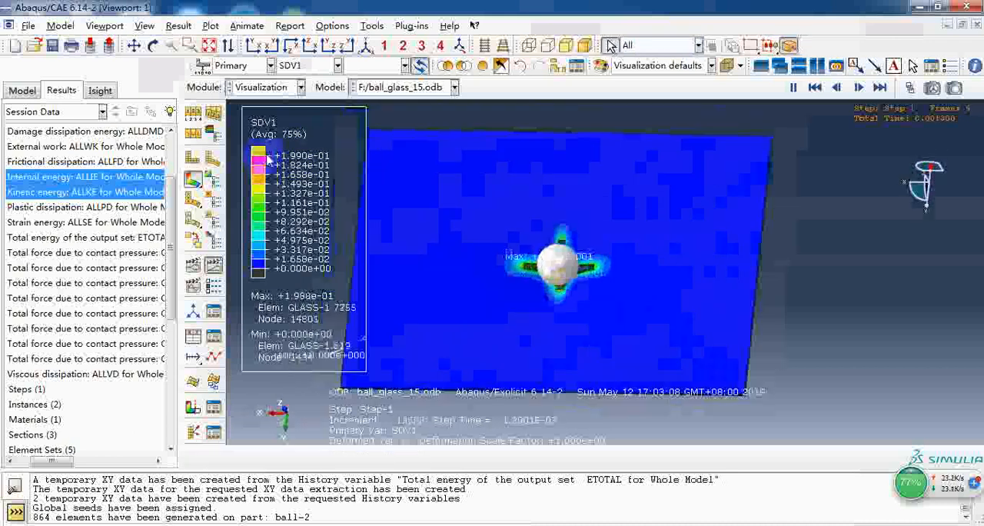
Step the SDV1 and SDV2 contours through the impact frames.
click(880, 86)
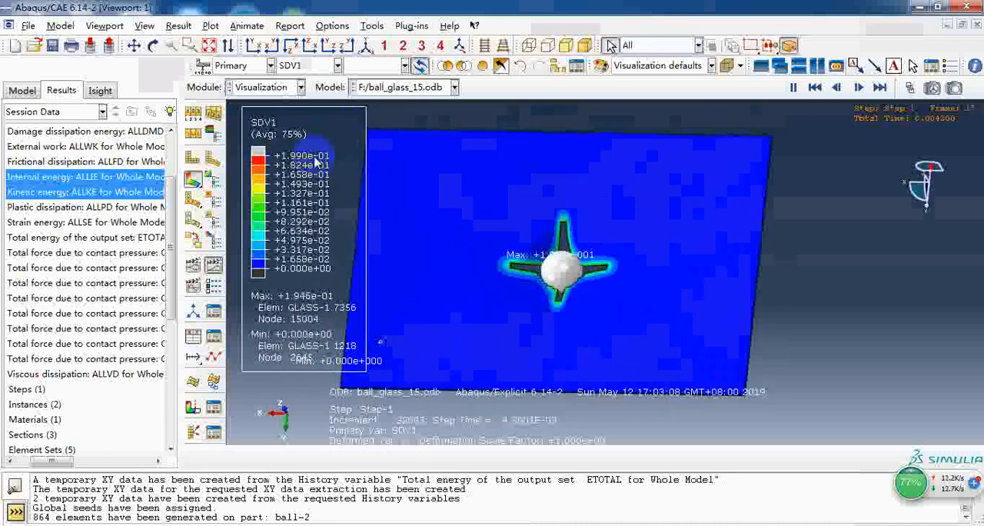
click(815, 86)
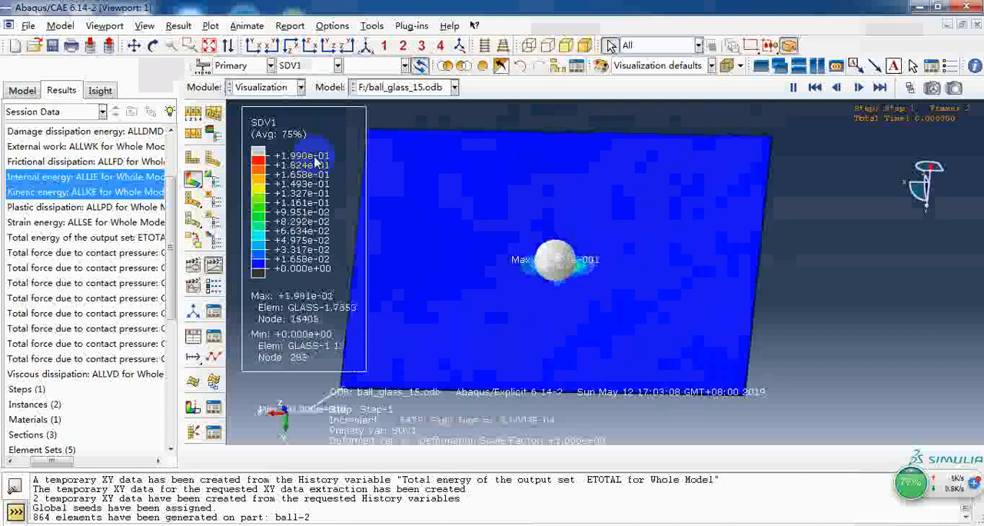
click(858, 86)
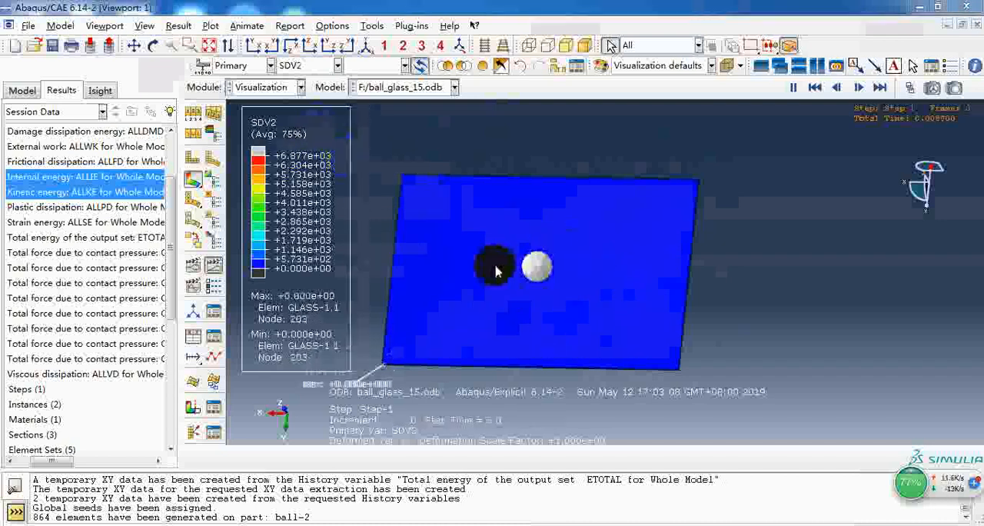
click(879, 86)
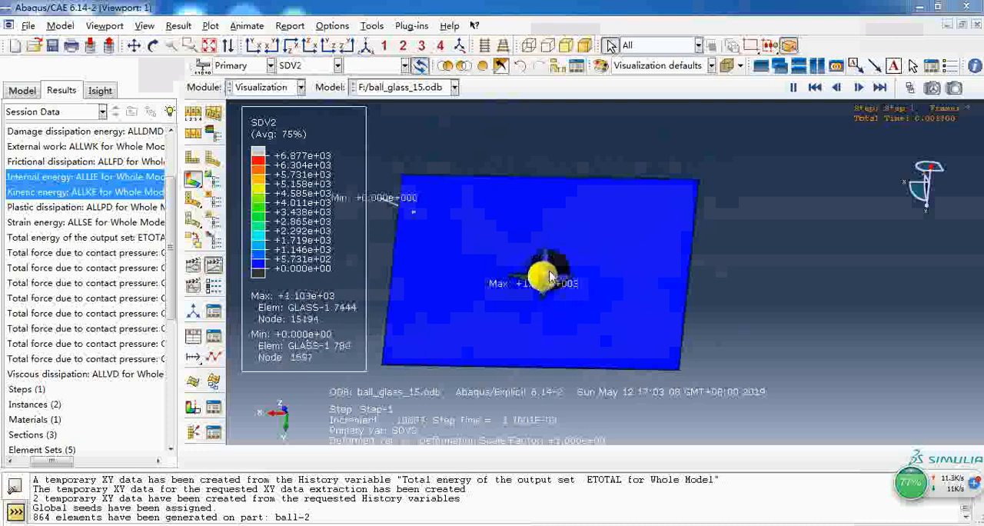
click(880, 86)
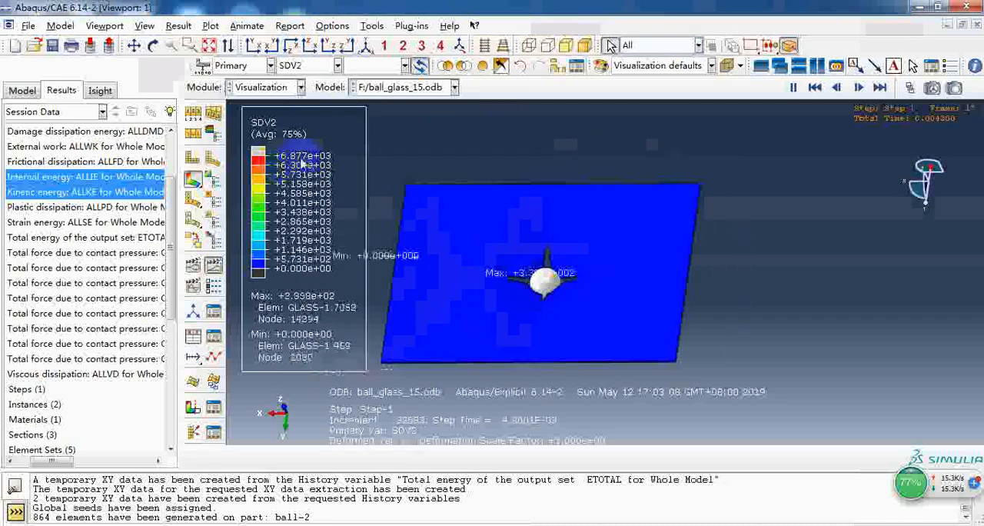
Switch the contour to SDV4 and step it through later frames.
click(336, 64)
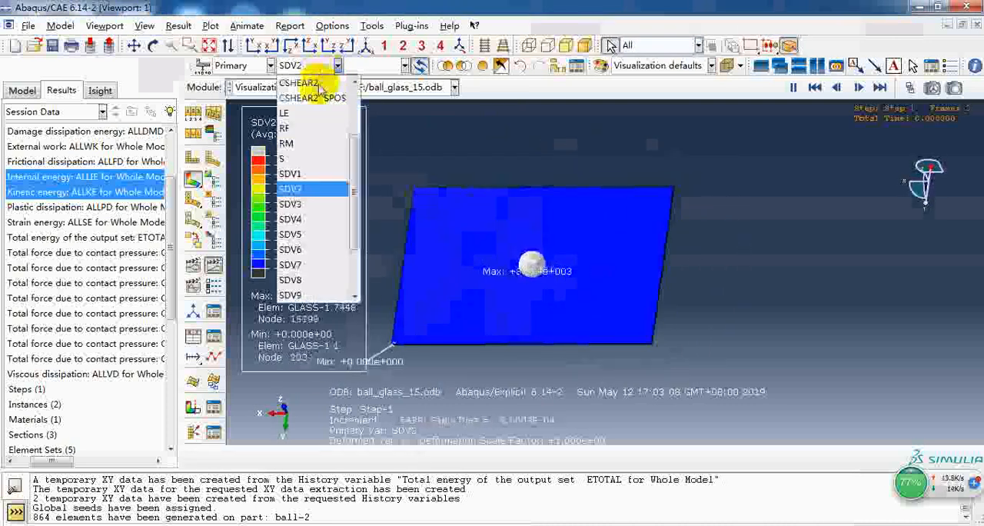
click(289, 203)
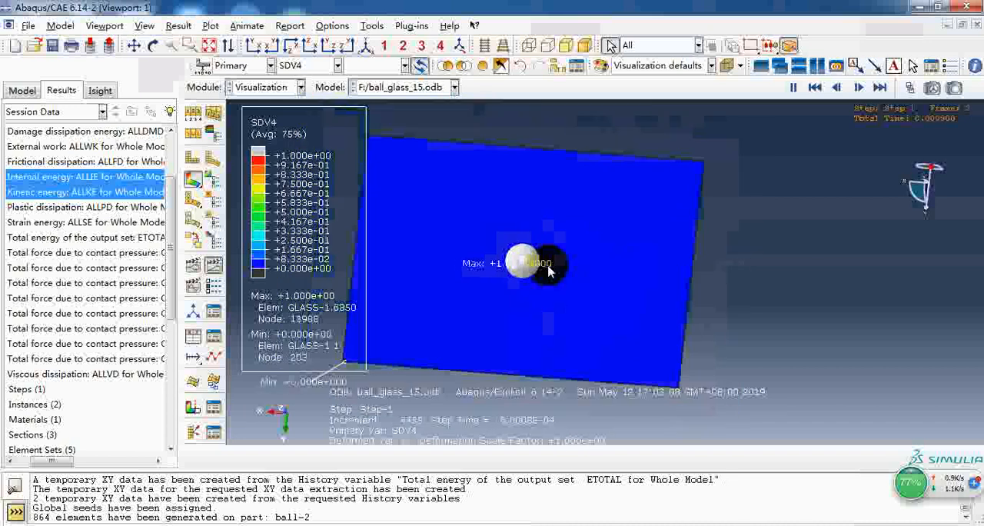
click(879, 86)
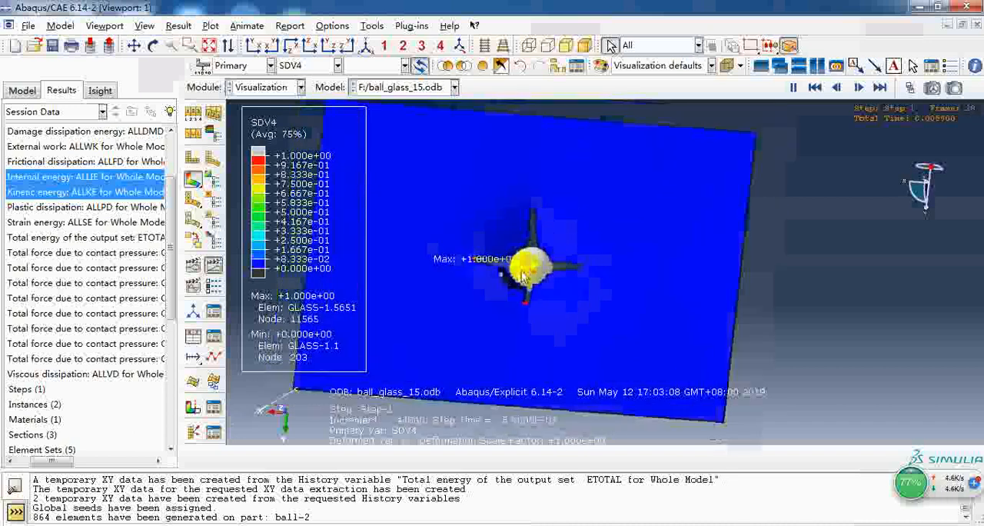
click(879, 86)
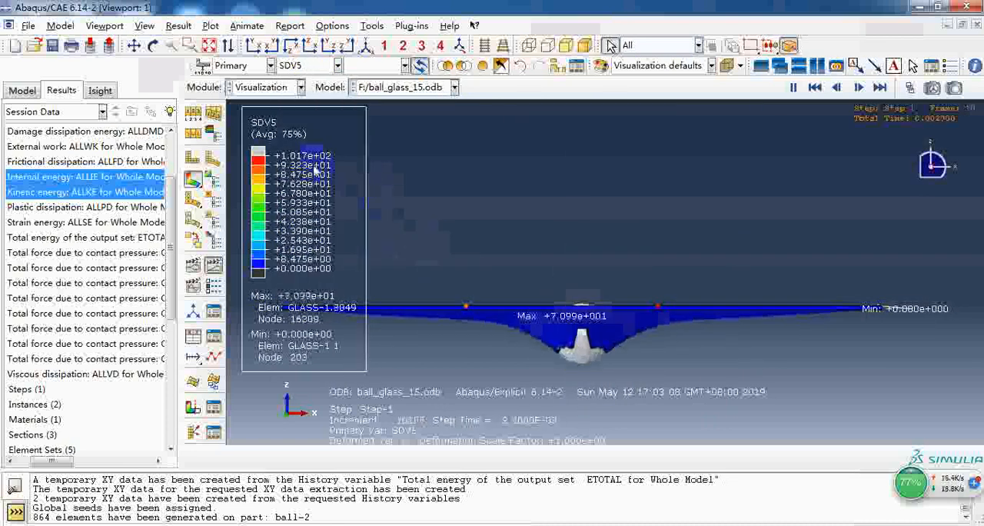
Review the SDV6 and SDV9 state-variable contours on the plate.
click(879, 86)
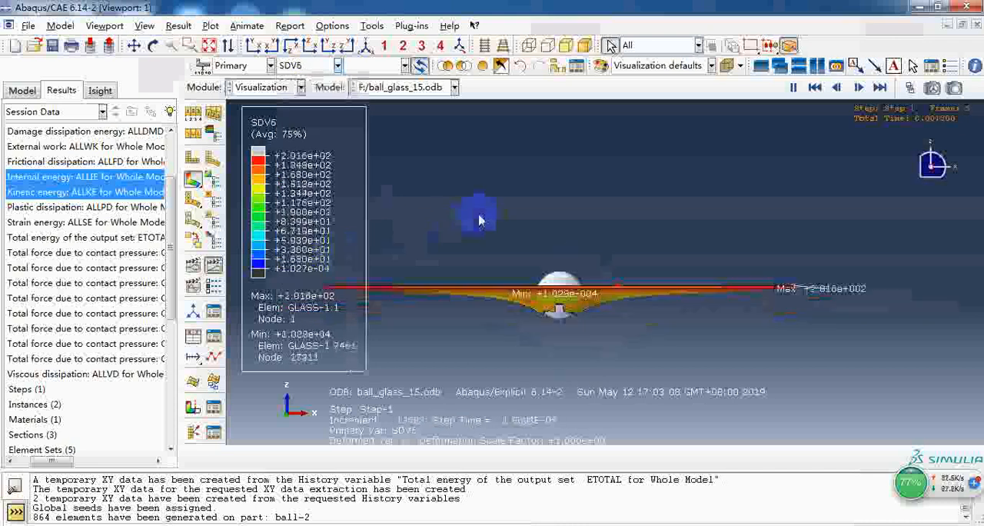
click(337, 64)
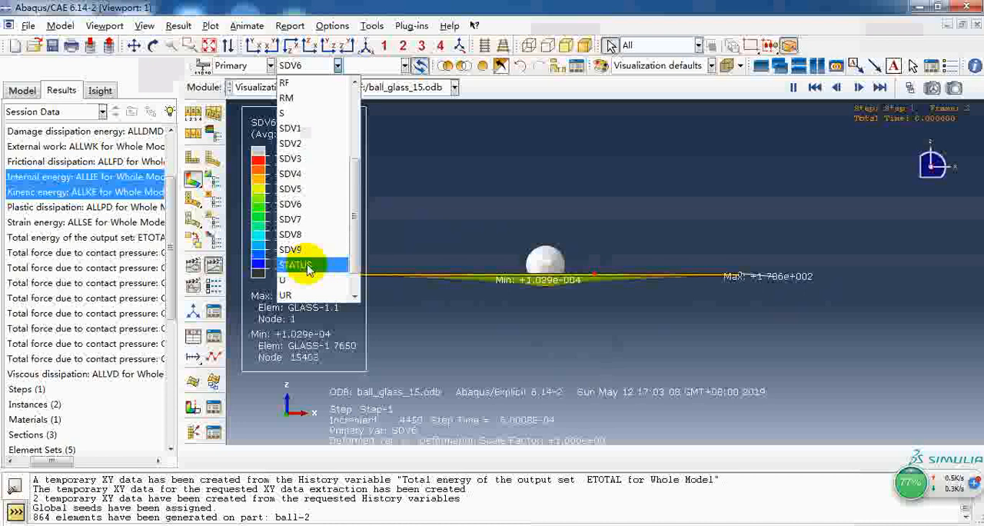
click(289, 249)
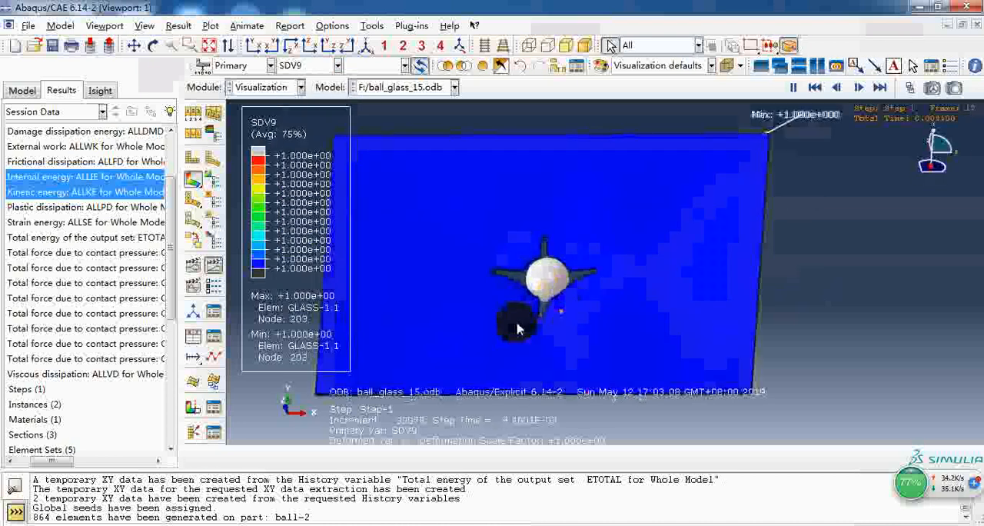
Plot displacement magnitude U on the ball and plate.
click(332, 65)
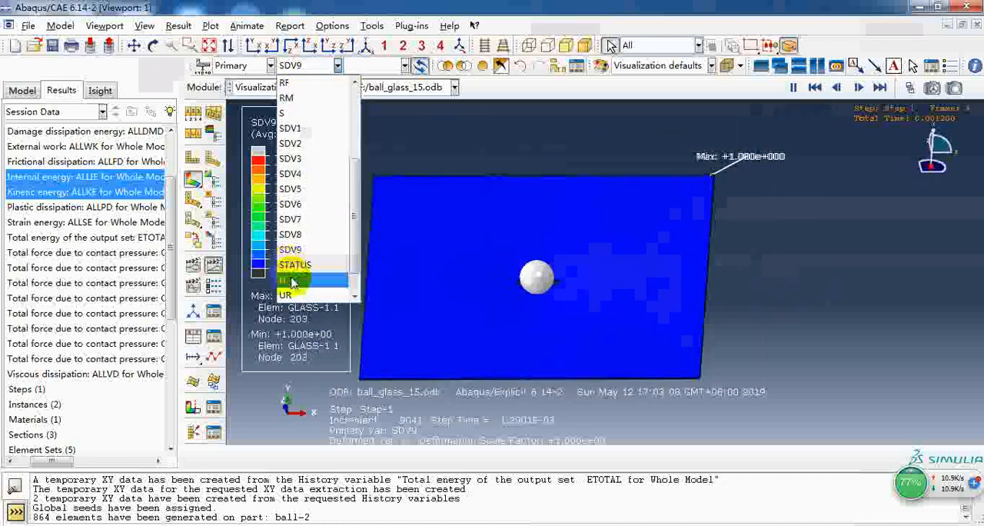
click(286, 296)
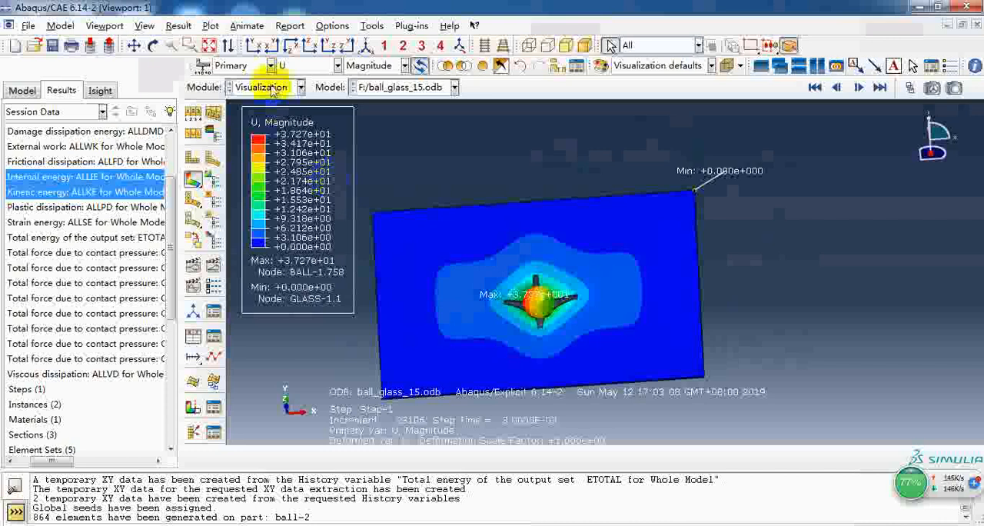
click(300, 86)
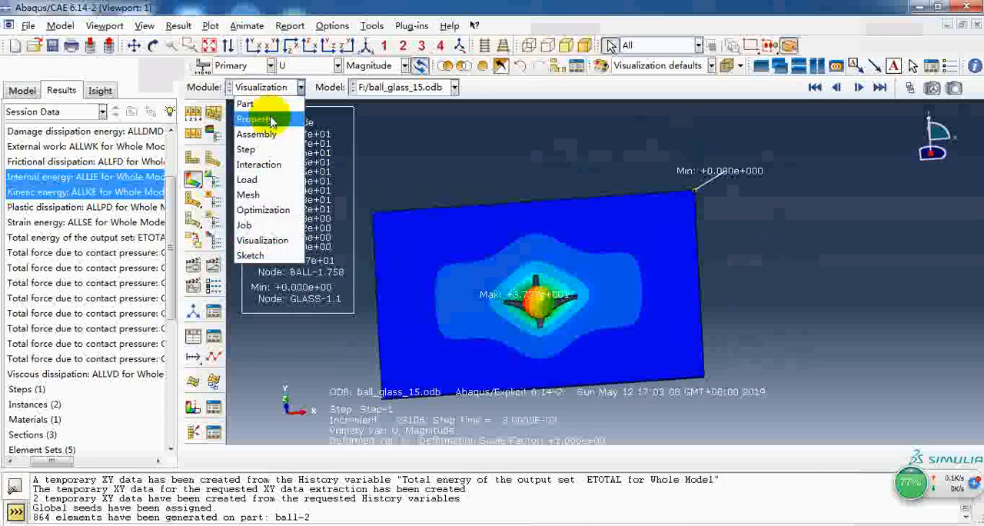
Inspect the ball's Inertia-1 in the Property module: isotropic mass 0.001, rotary inertias 0.001.
click(252, 118)
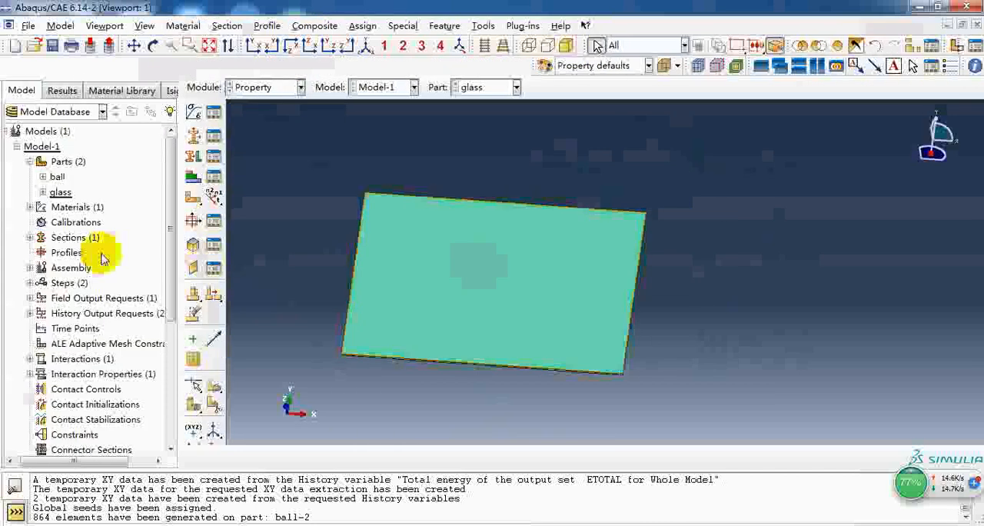
scroll(down, 3)
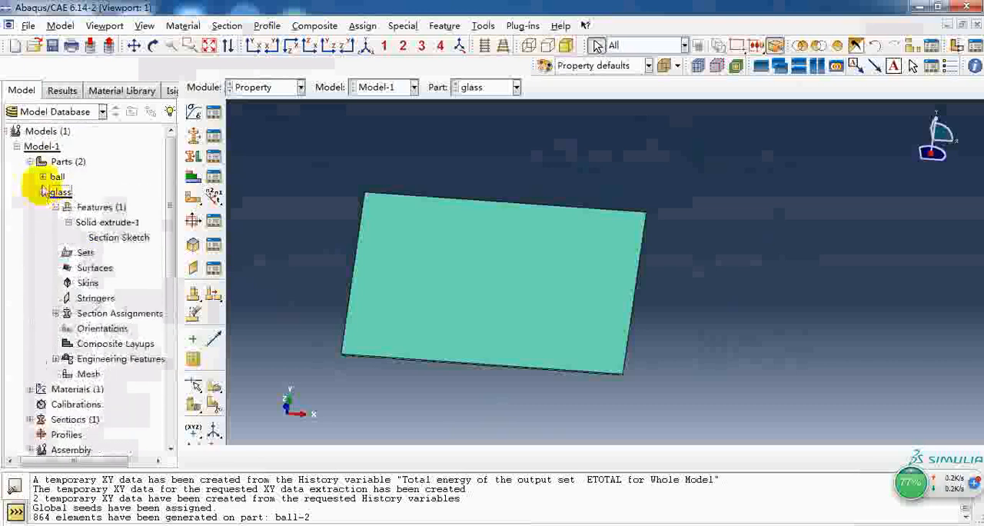
click(43, 177)
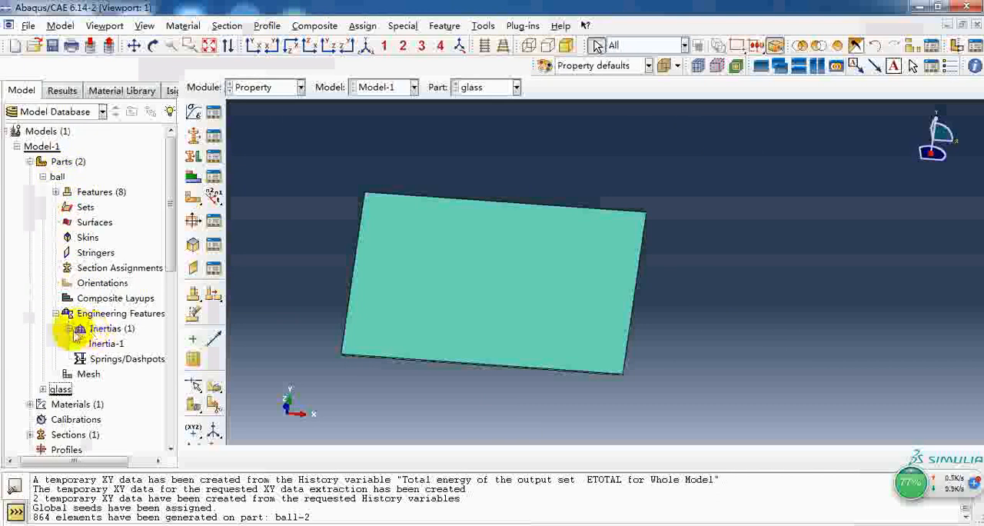
click(104, 343)
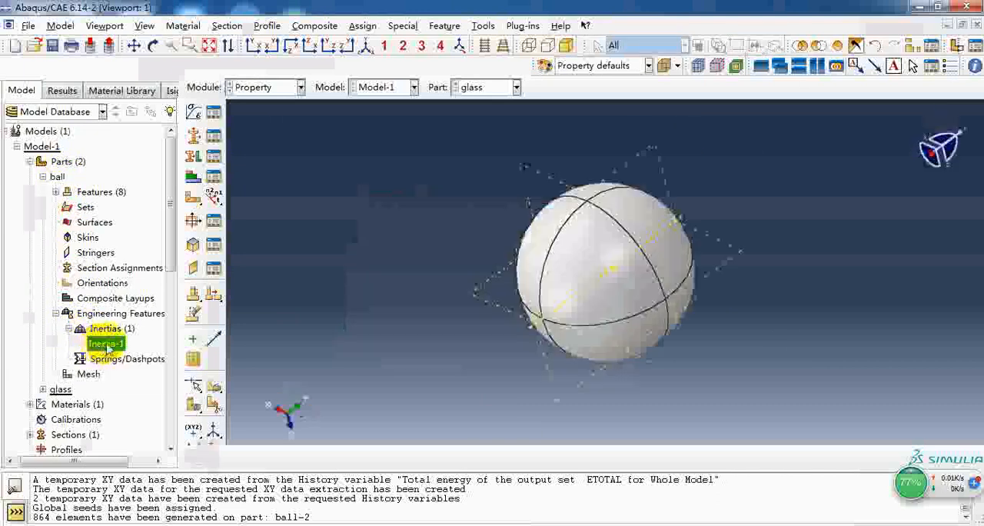
double_click(106, 344)
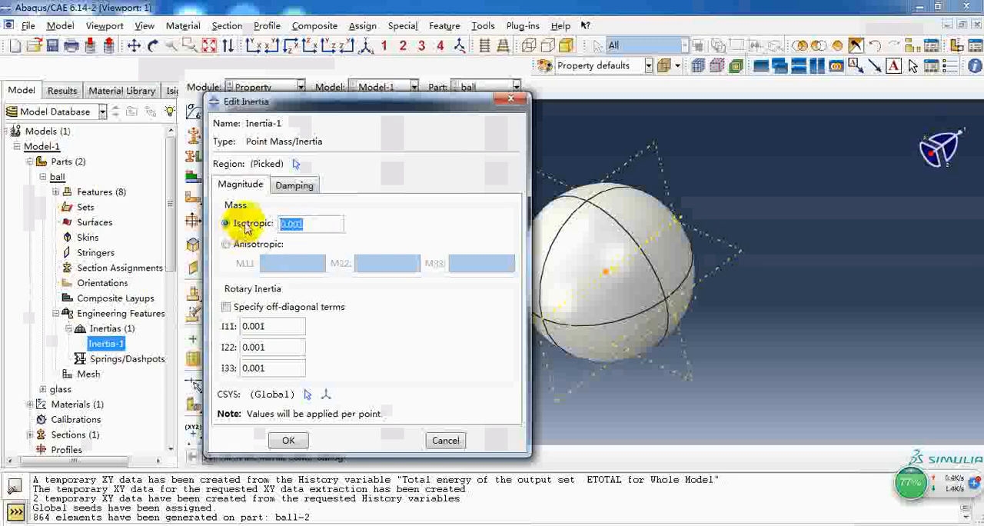
mouse_move(274, 300)
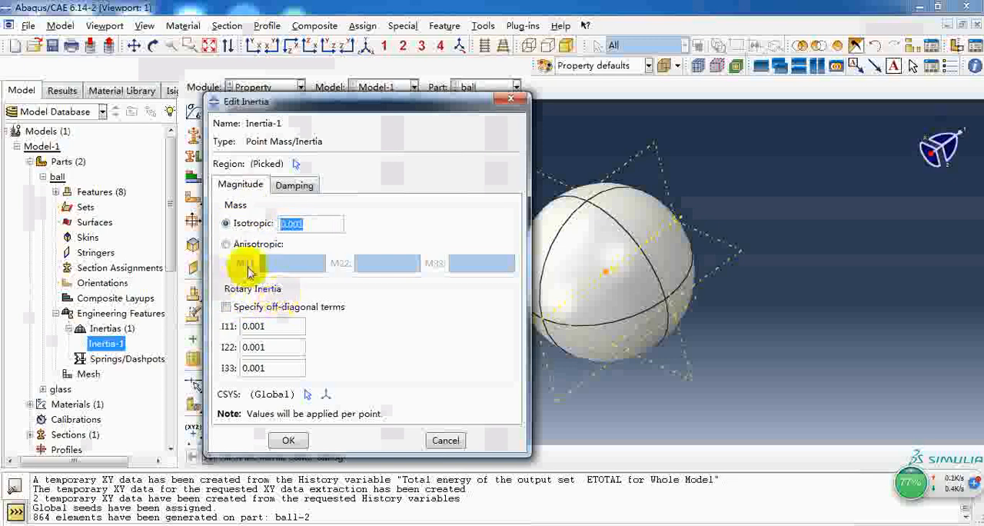
mouse_move(269, 236)
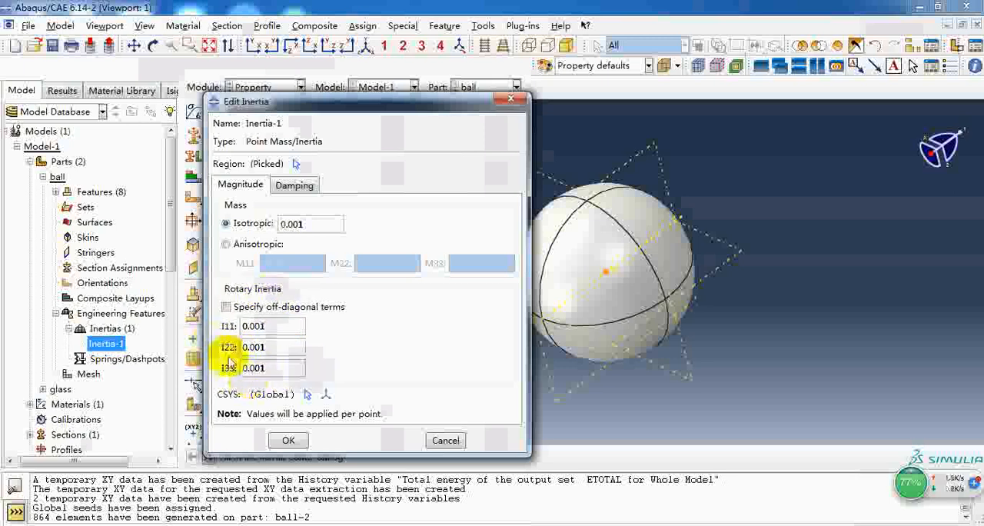
triple_click(274, 348)
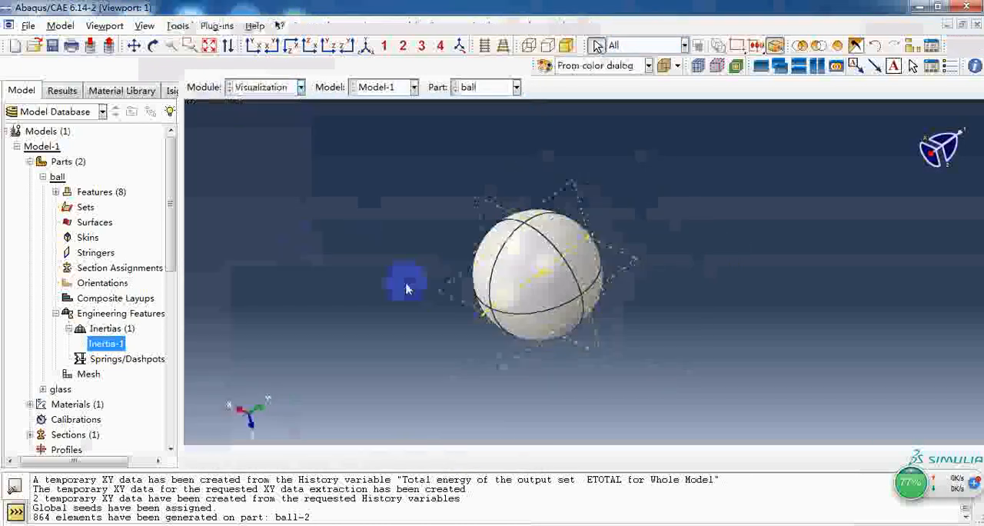
Return to the results and plot Mises stress across the plate surface at a later frame.
click(61, 89)
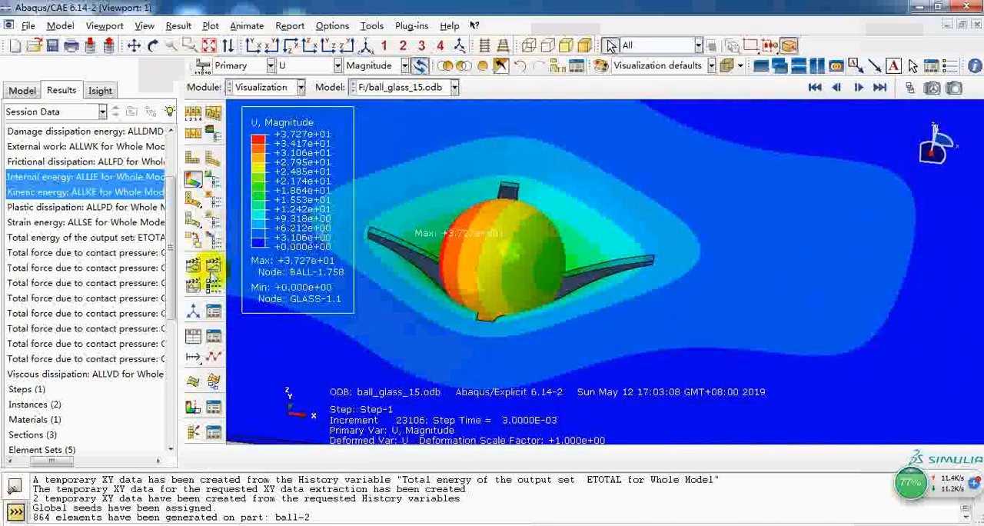
click(858, 86)
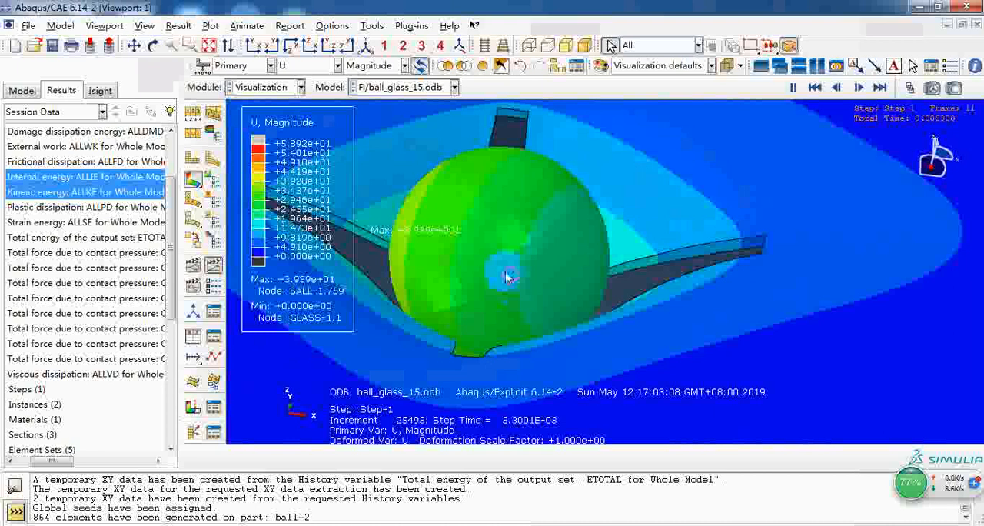
click(307, 65)
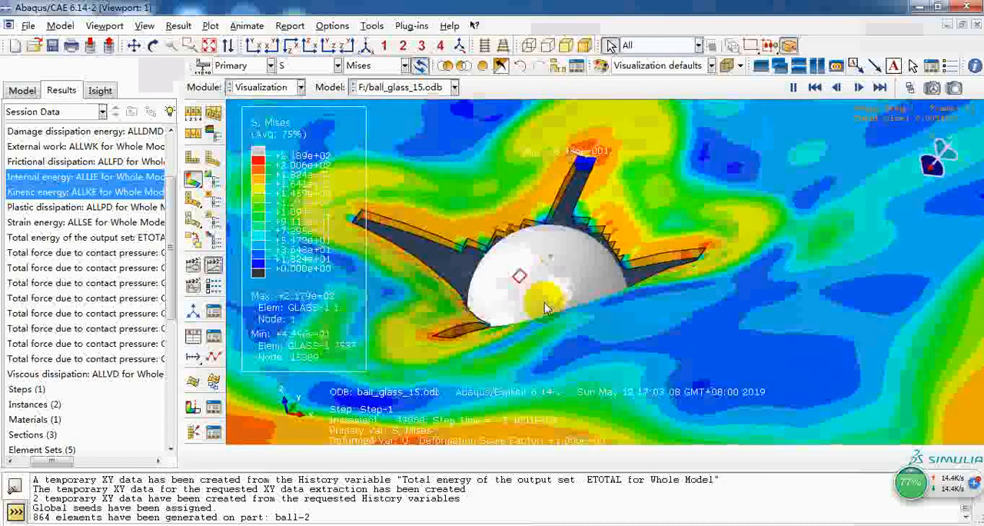
drag(546, 307, 499, 285)
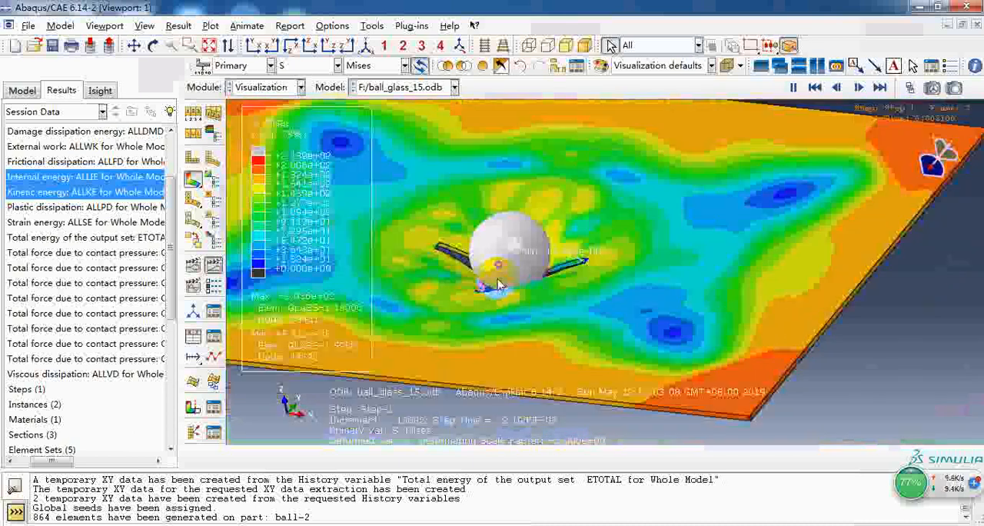